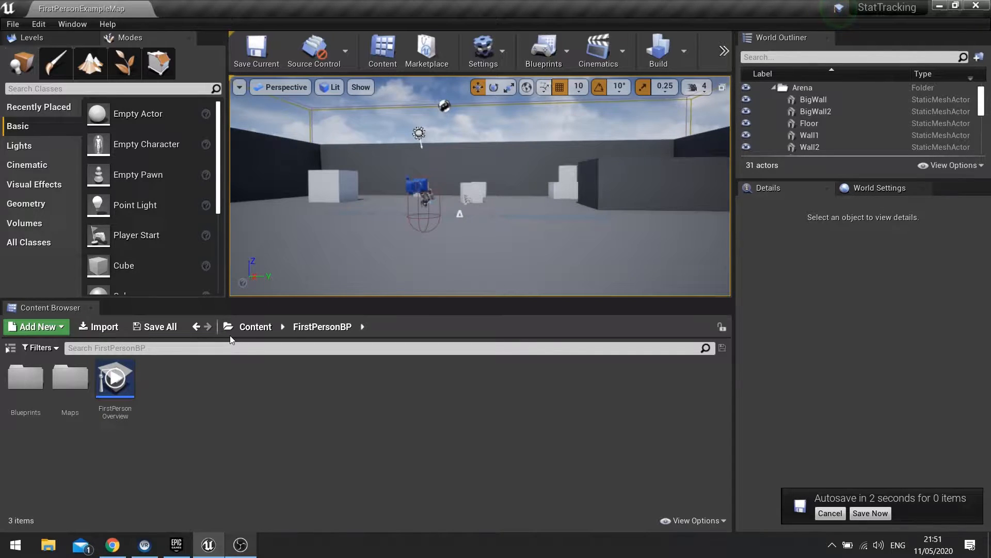
- Create a Blueprint Class parented to GameInstance and name it MyGameInstance
{"action": "left_click", "coordinate": [830, 514]}
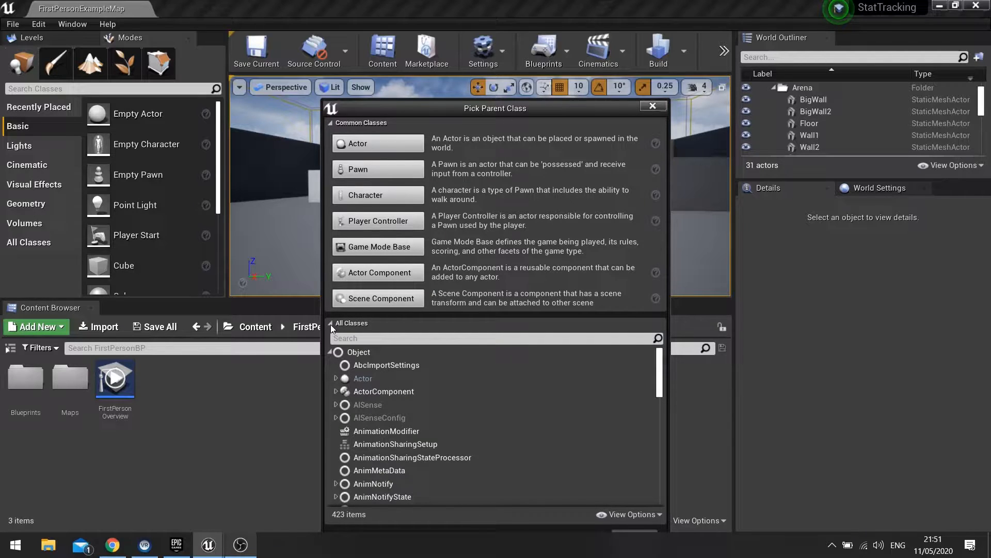
{"action": "left_click", "coordinate": [494, 337]}
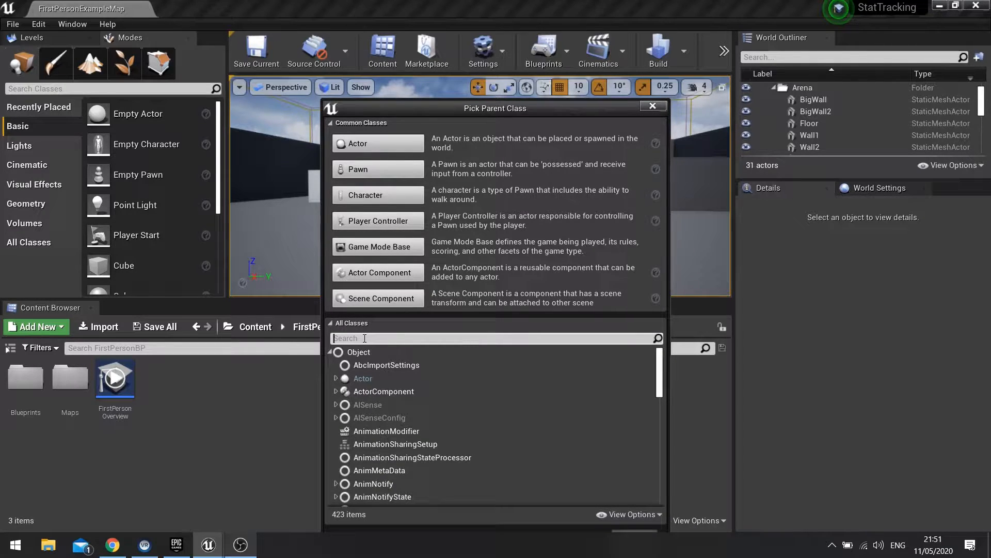
{"action": "type", "text": "game ins"}
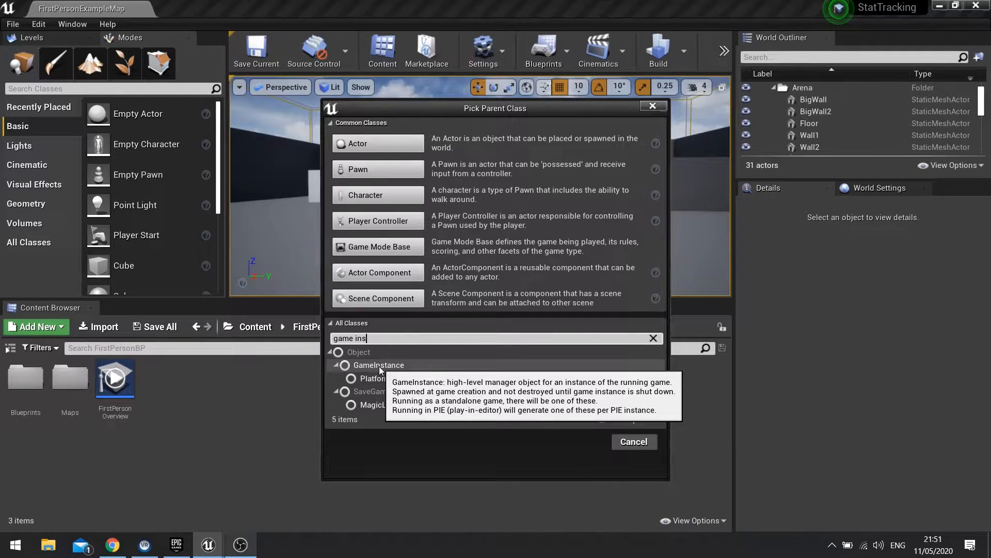
{"action": "left_click", "coordinate": [378, 364]}
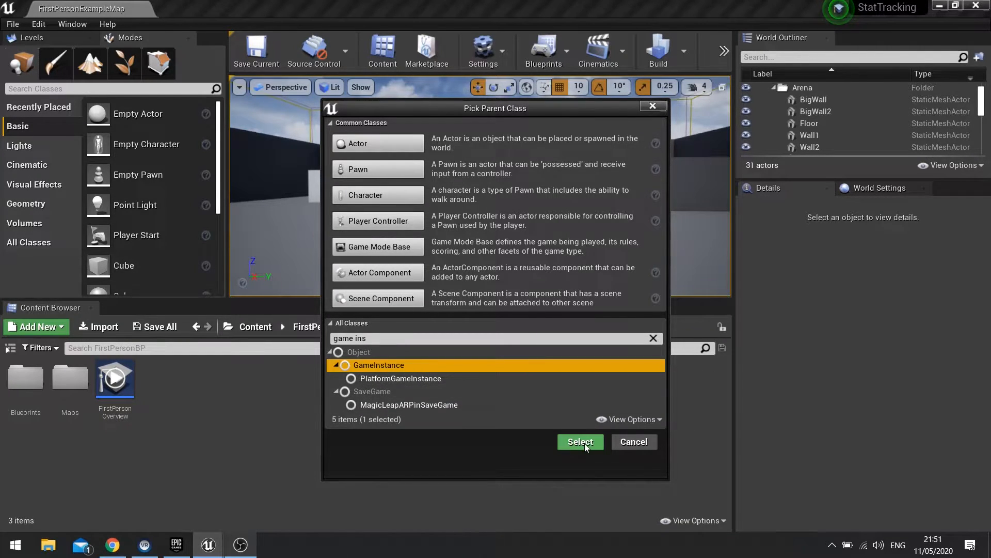
{"action": "left_click", "coordinate": [579, 441]}
{"action": "type", "text": "MyGameInstance"}
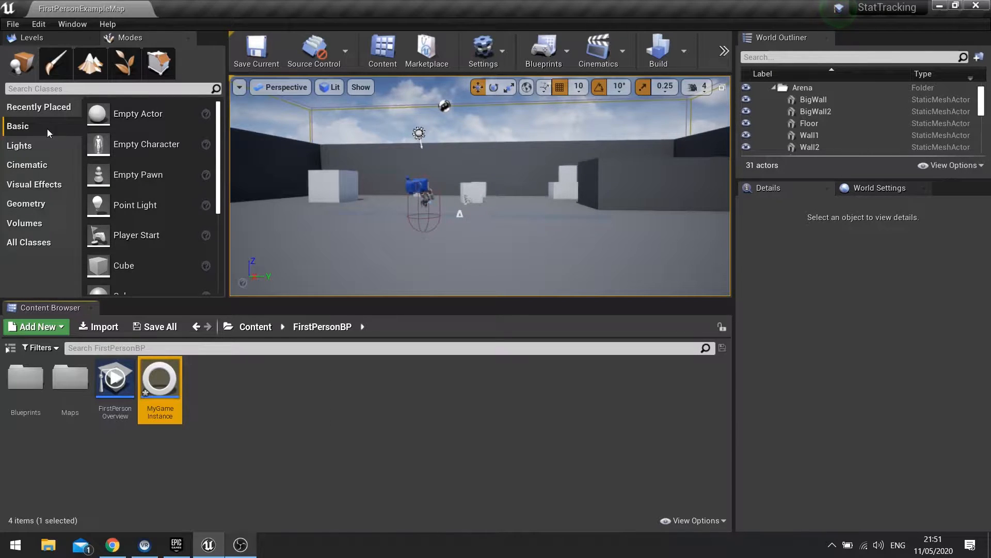
- In Project Settings > Maps & Modes, set Game Instance Class to MyGameInstance
{"action": "left_click", "coordinate": [38, 24]}
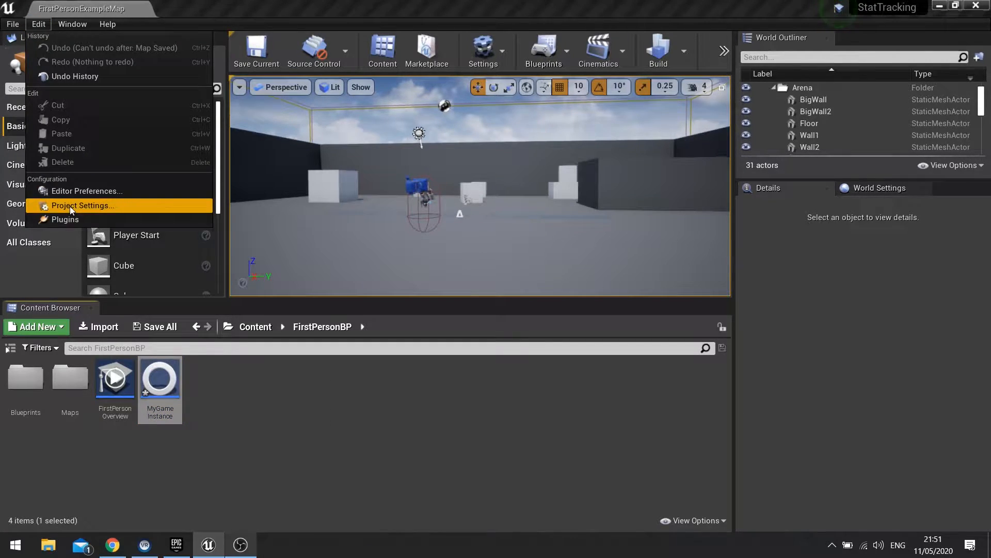
{"action": "left_click", "coordinate": [82, 204]}
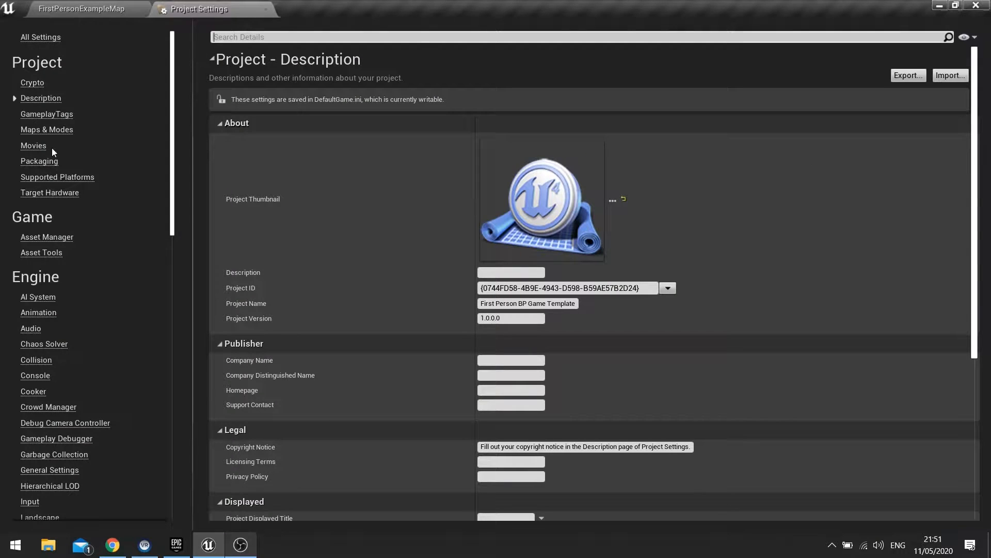
{"action": "mouse_move", "coordinate": [50, 133]}
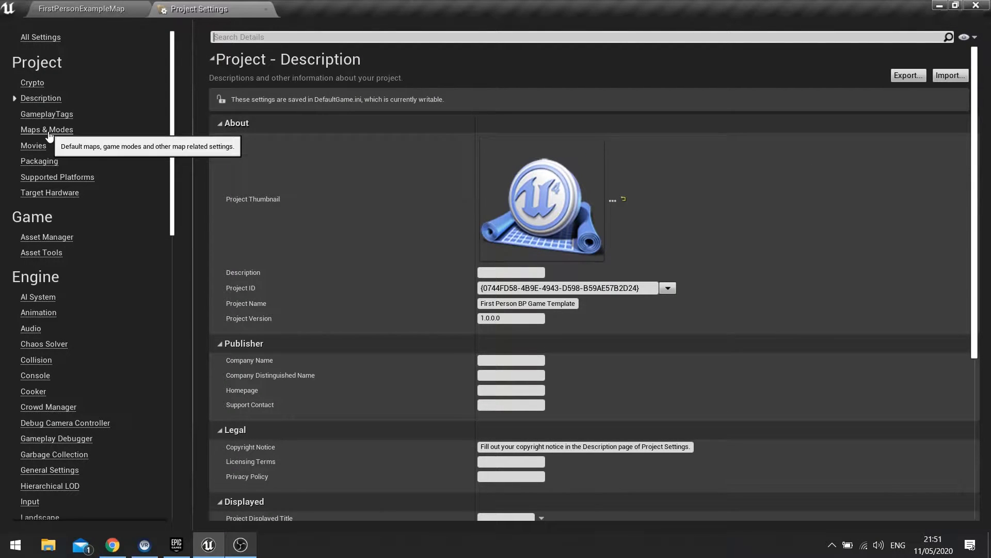
{"action": "left_click", "coordinate": [46, 129]}
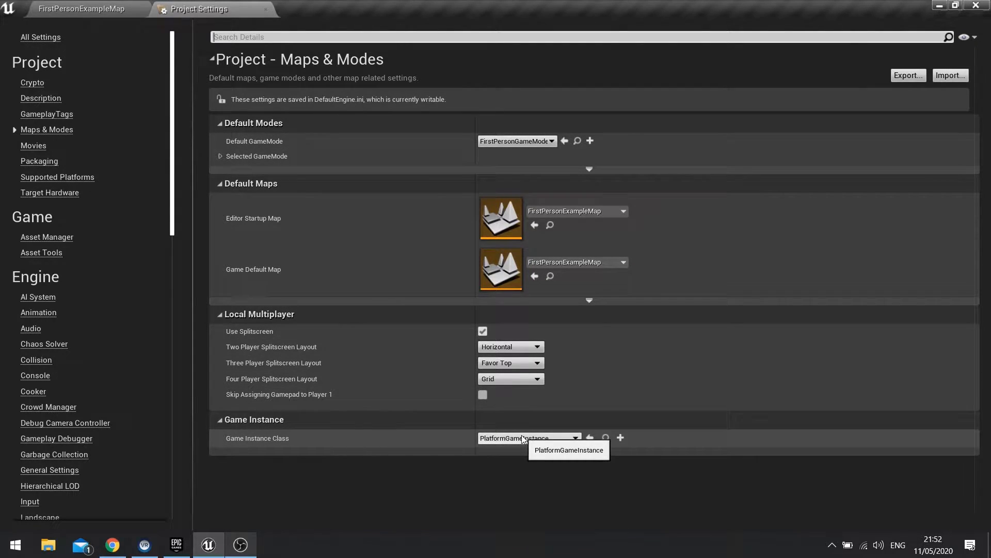
{"action": "left_click", "coordinate": [567, 449]}
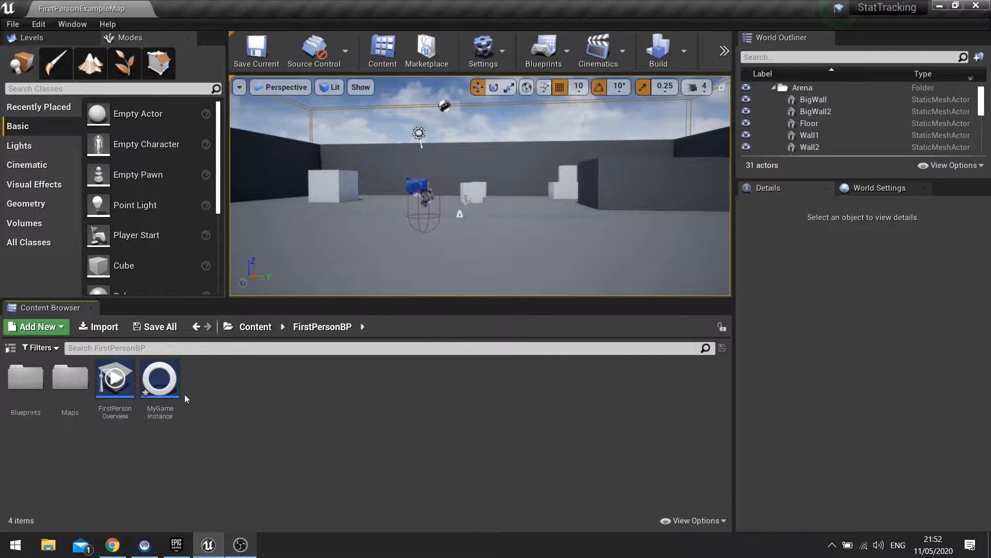
- Open MyGameInstance and add a new variable named Stats
{"action": "double_click", "coordinate": [160, 378]}
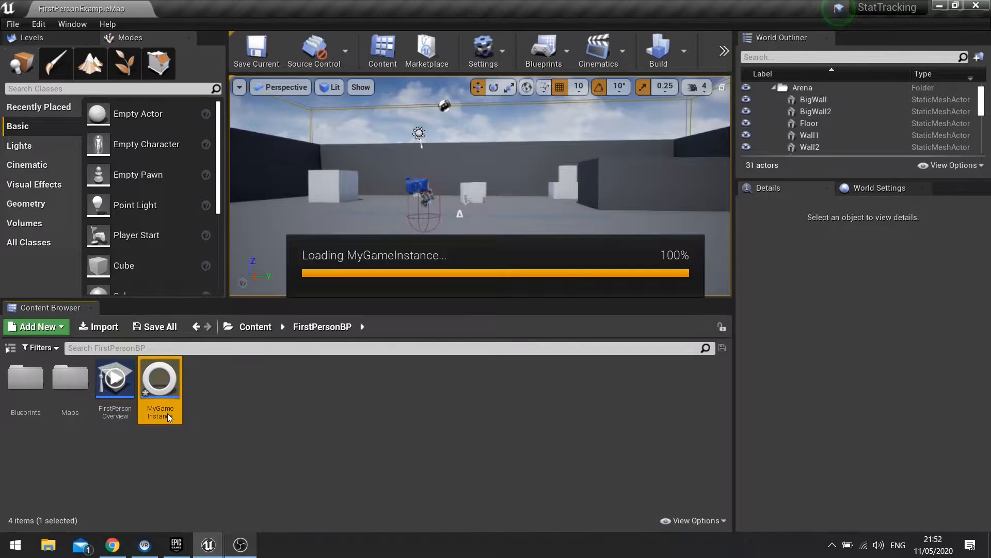
{"action": "double_click", "coordinate": [159, 377]}
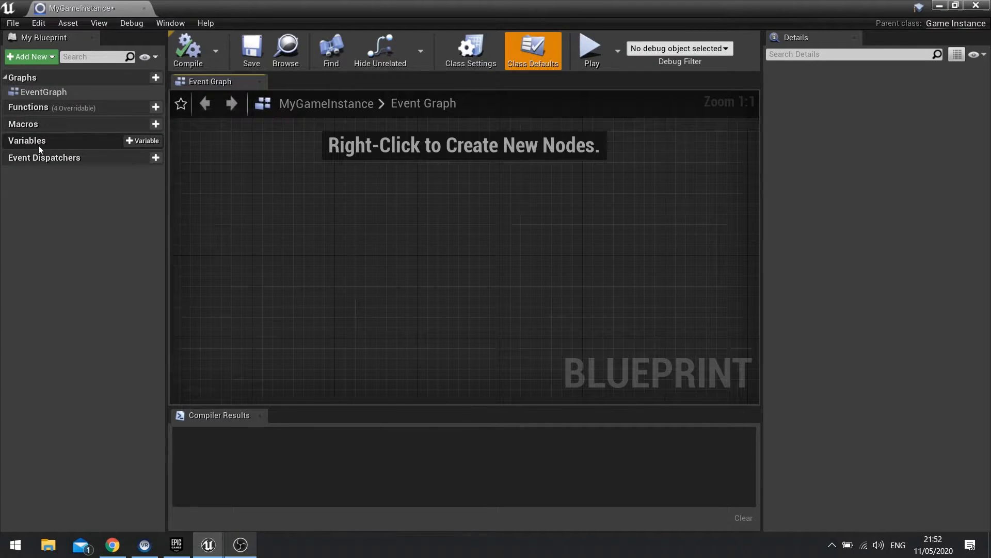
{"action": "mouse_move", "coordinate": [144, 140]}
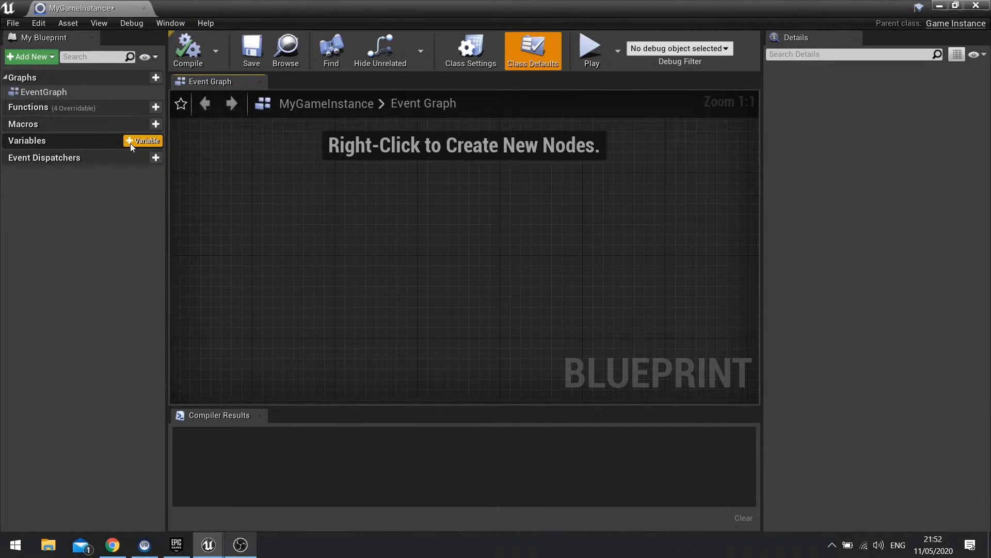
{"action": "left_click", "coordinate": [144, 141]}
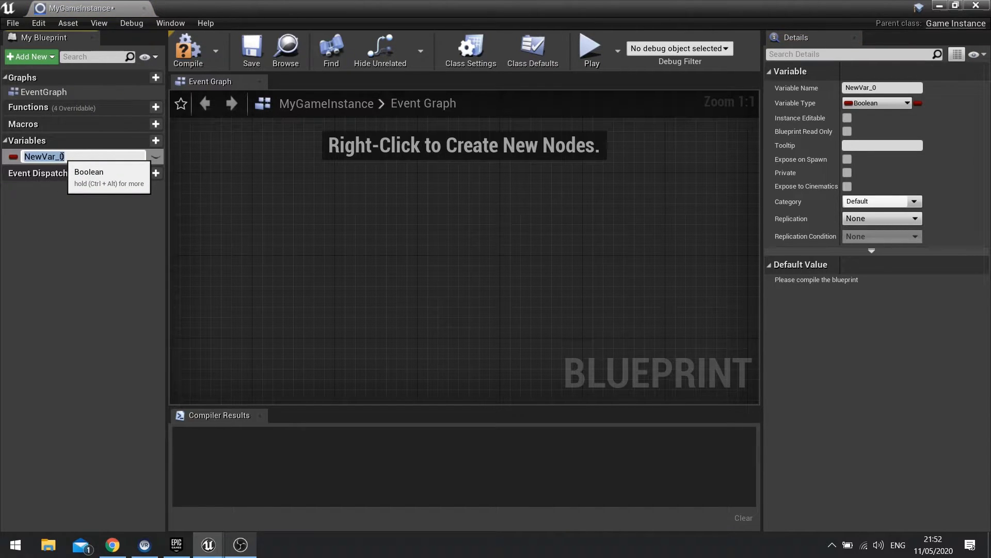
{"action": "type", "text": "Stats"}
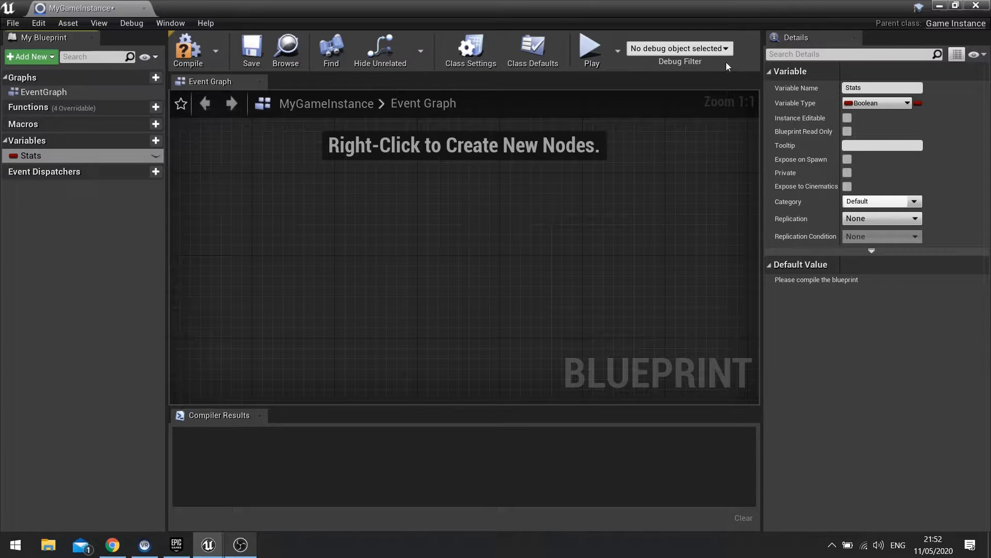
- Type Stats as a Map with String keys and Integer values
{"action": "left_click", "coordinate": [907, 103]}
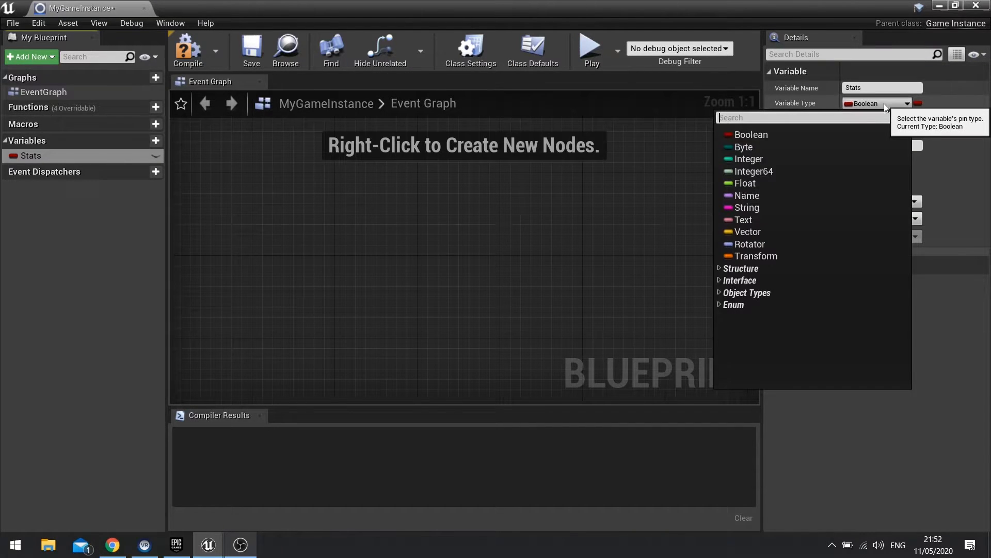
{"action": "left_click", "coordinate": [747, 208]}
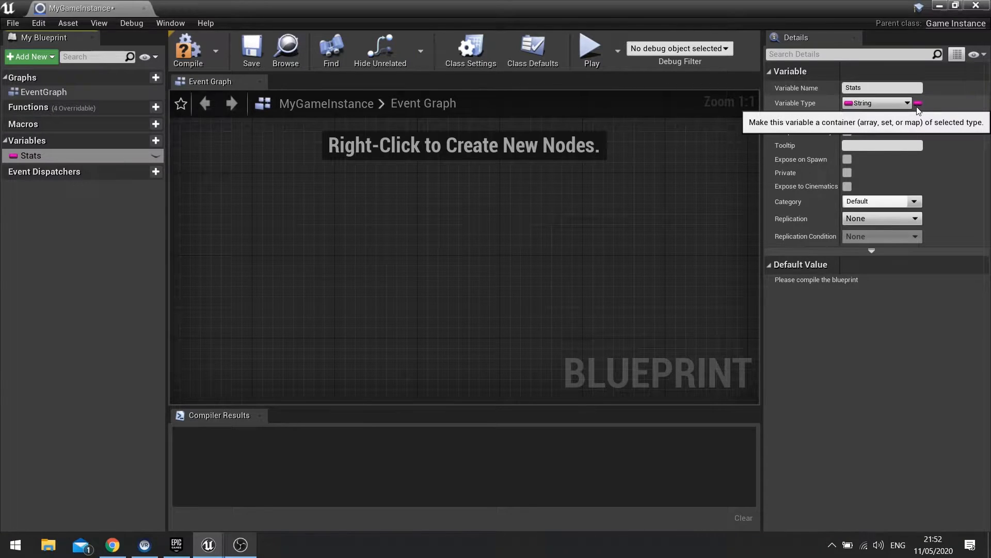
{"action": "left_click", "coordinate": [917, 104]}
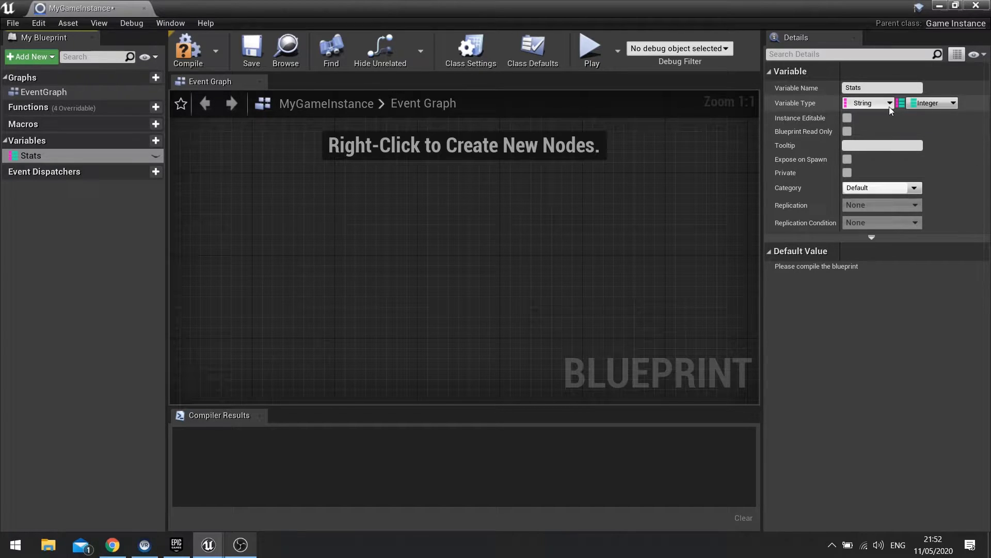
{"action": "mouse_move", "coordinate": [870, 102]}
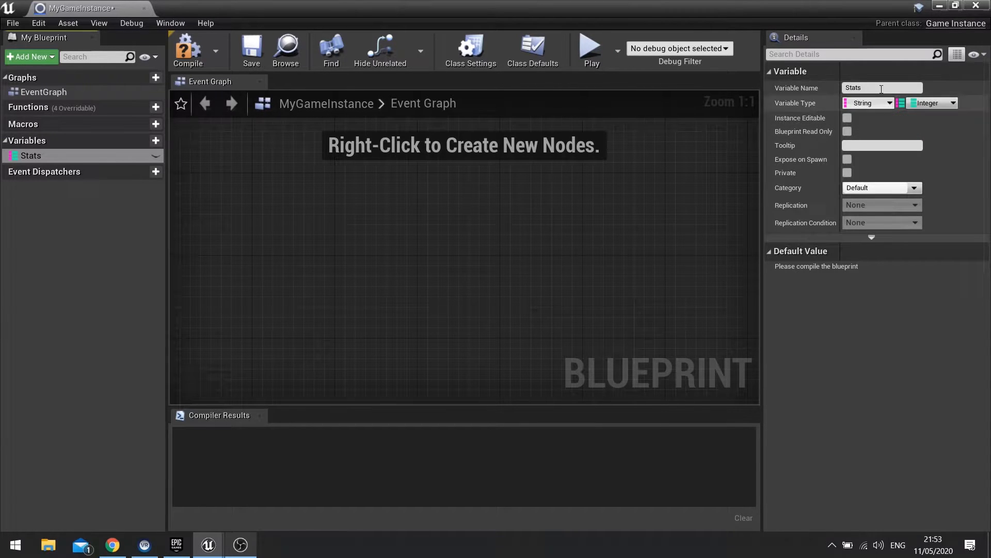
{"action": "mouse_move", "coordinate": [870, 102]}
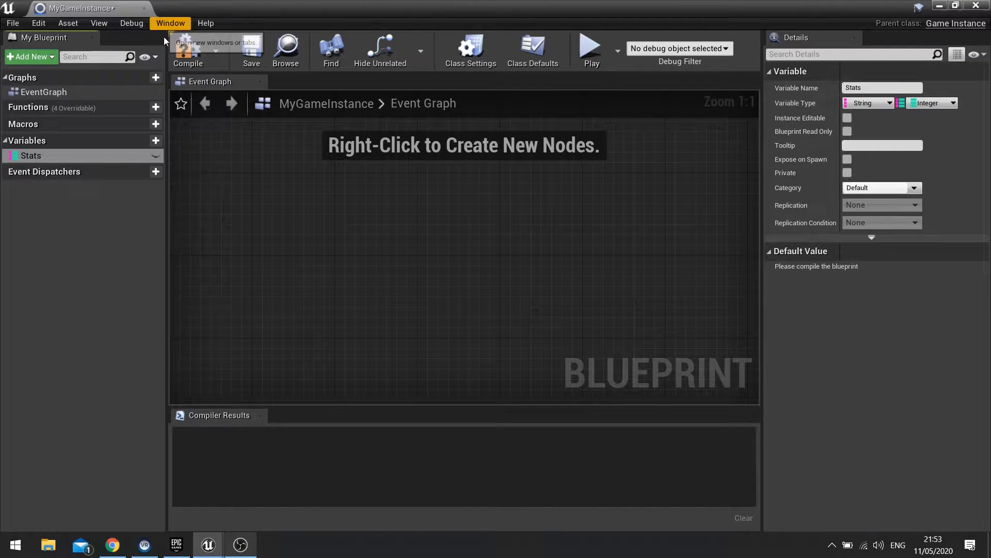
- Compile, then add default Stats map entries keyed TestStat and Jumped
{"action": "left_click", "coordinate": [187, 50]}
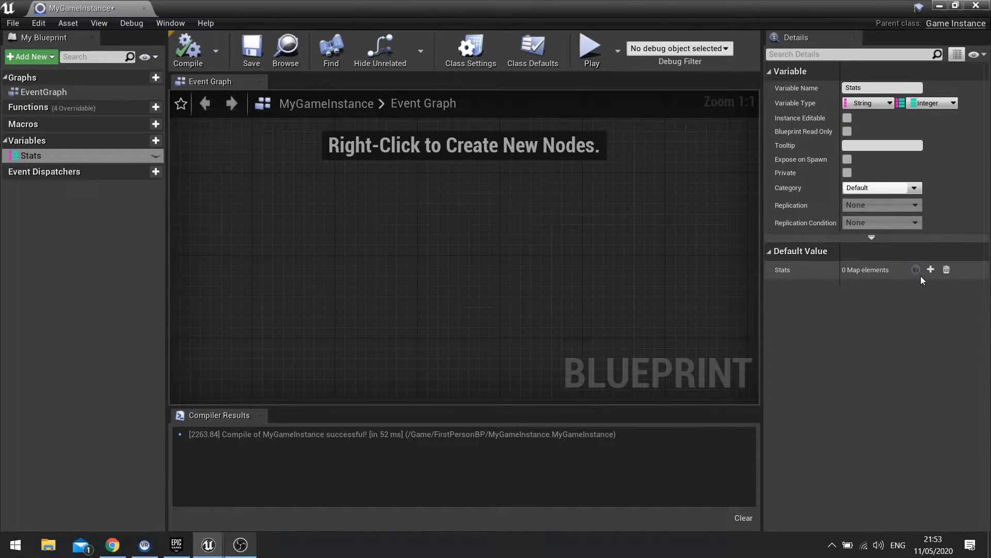
{"action": "left_click", "coordinate": [930, 269]}
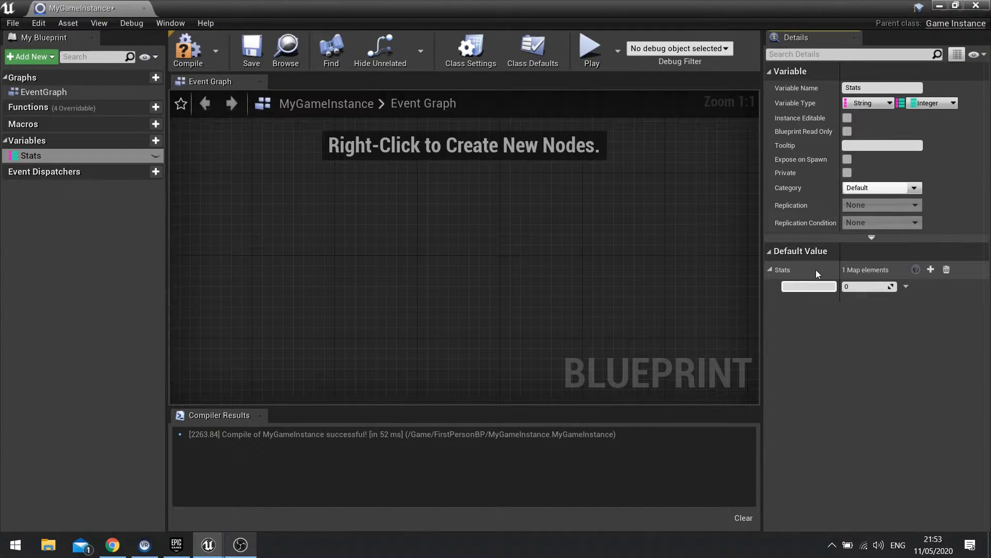
{"action": "type", "text": "Tests"}
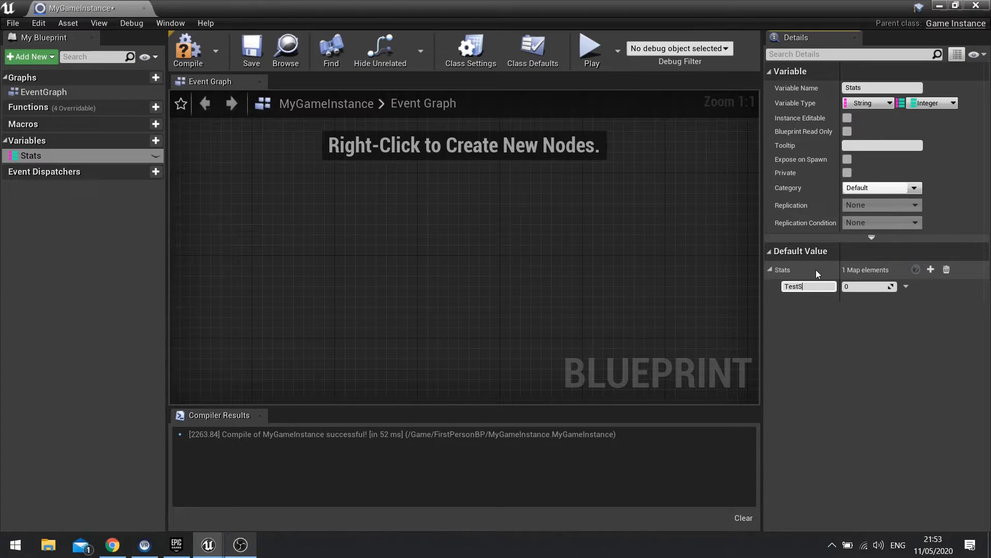
{"action": "type", "text": "tat"}
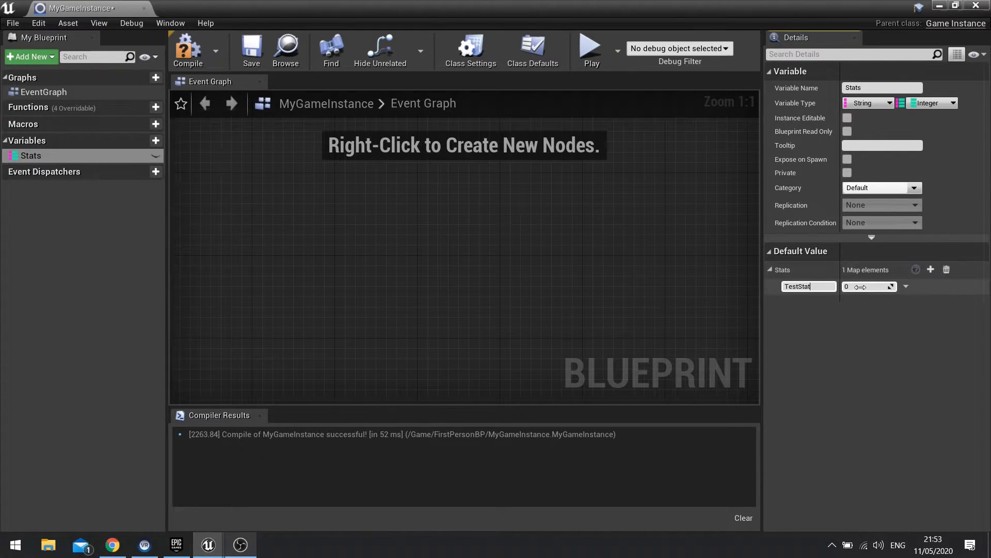
{"action": "left_click", "coordinate": [931, 270]}
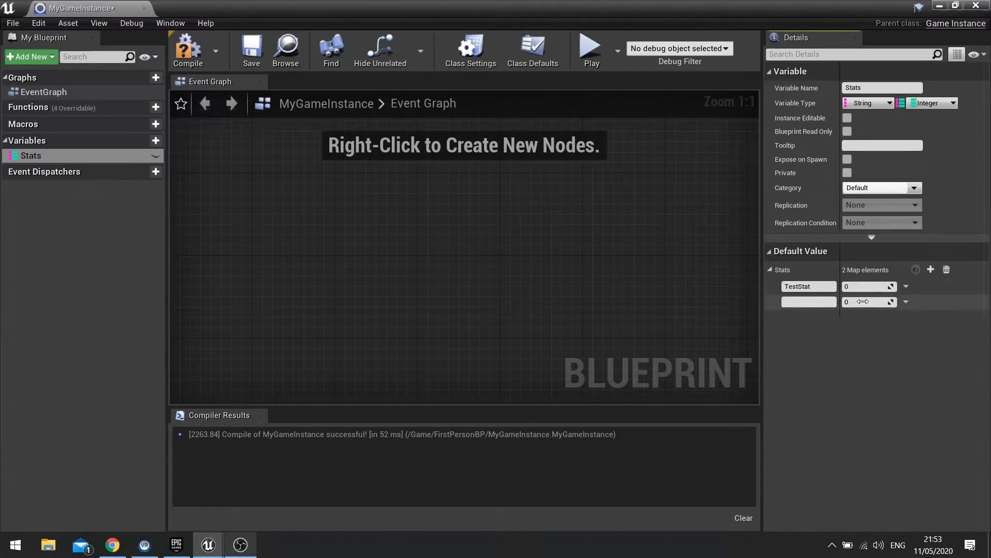
{"action": "type", "text": "Jumped"}
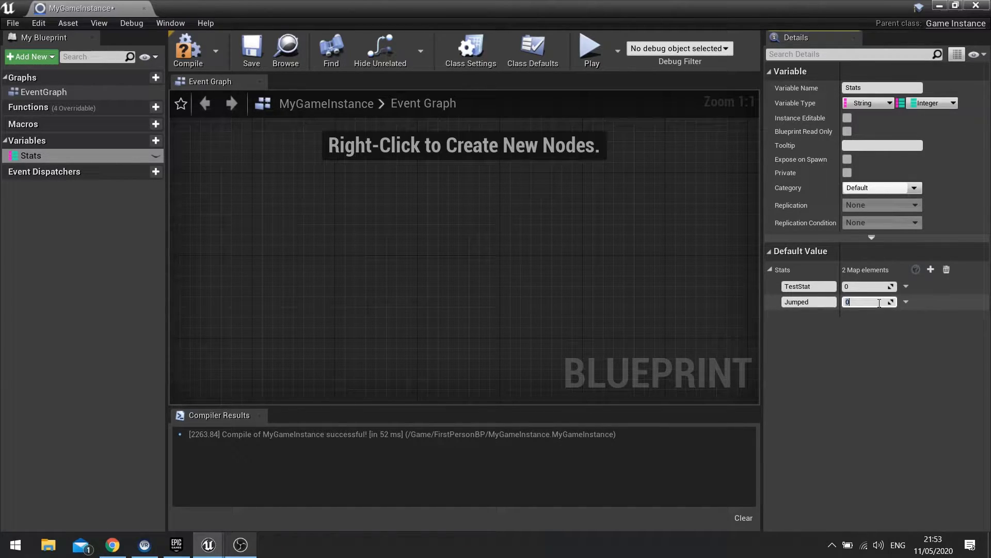
{"action": "type", "text": "2"}
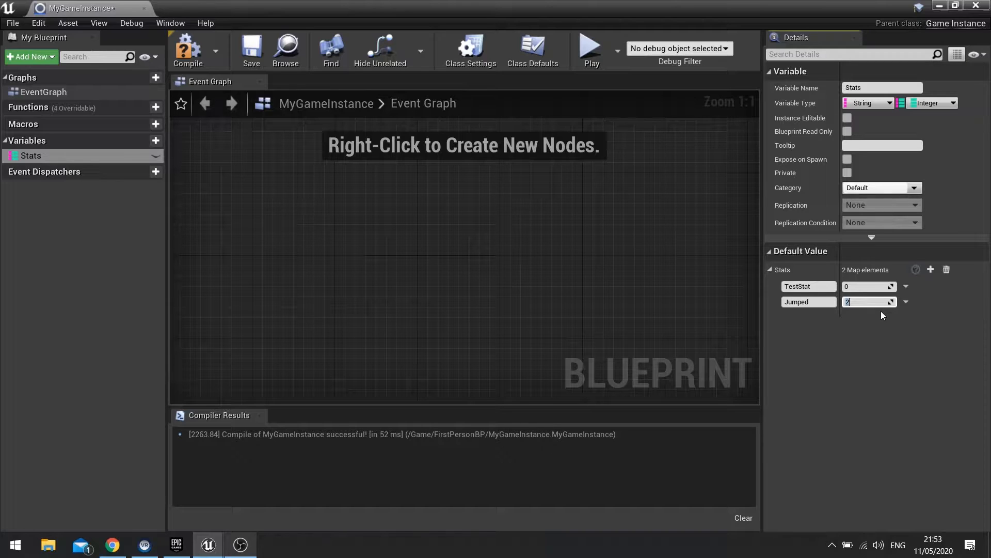
{"action": "mouse_move", "coordinate": [796, 286]}
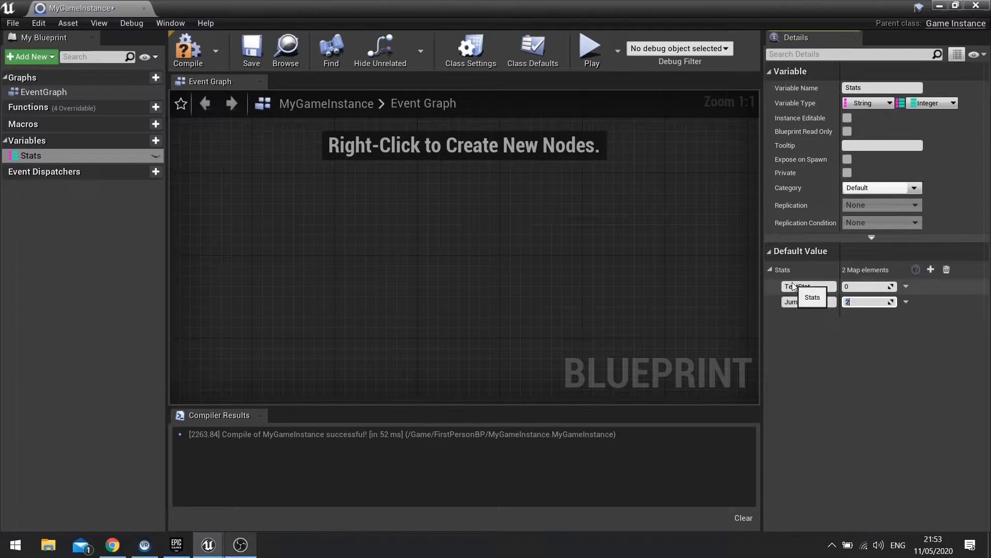
{"action": "mouse_move", "coordinate": [799, 326]}
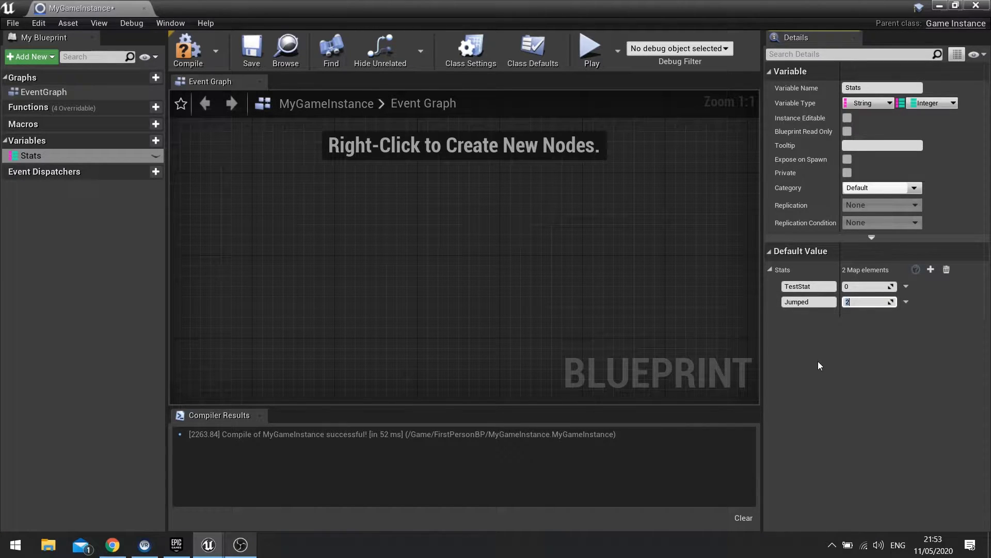
- Change the Stats map value type from Integer to Float
{"action": "left_click", "coordinate": [30, 156]}
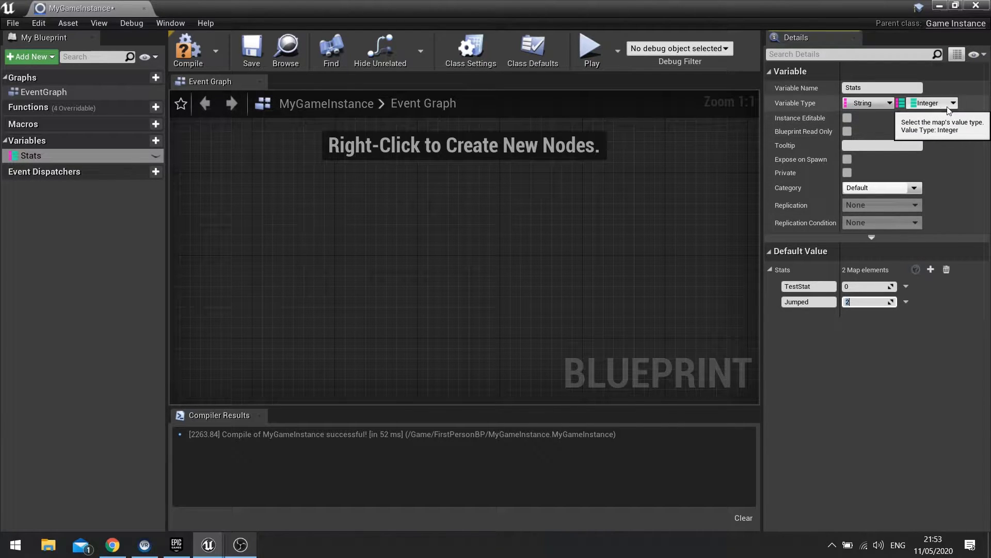
{"action": "mouse_move", "coordinate": [935, 113]}
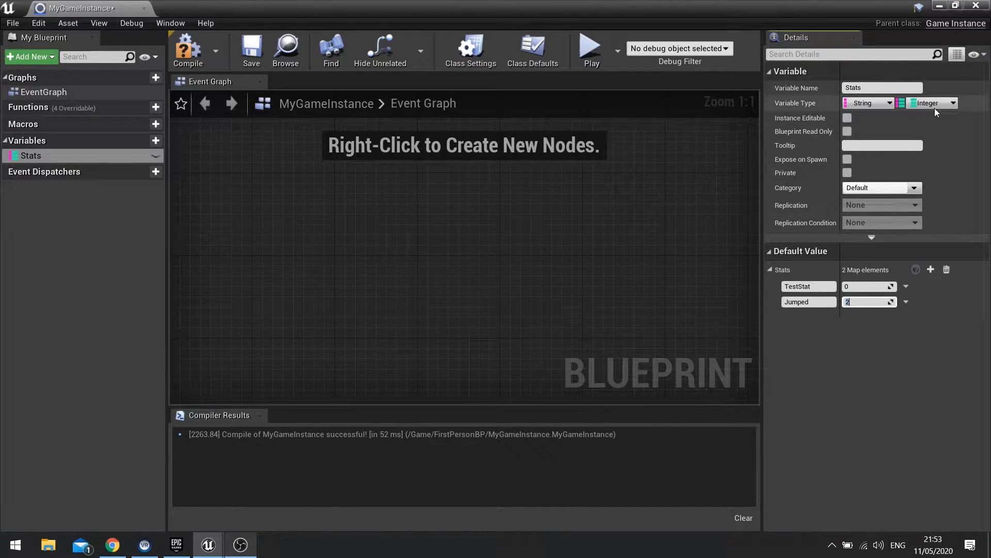
{"action": "mouse_move", "coordinate": [947, 269]}
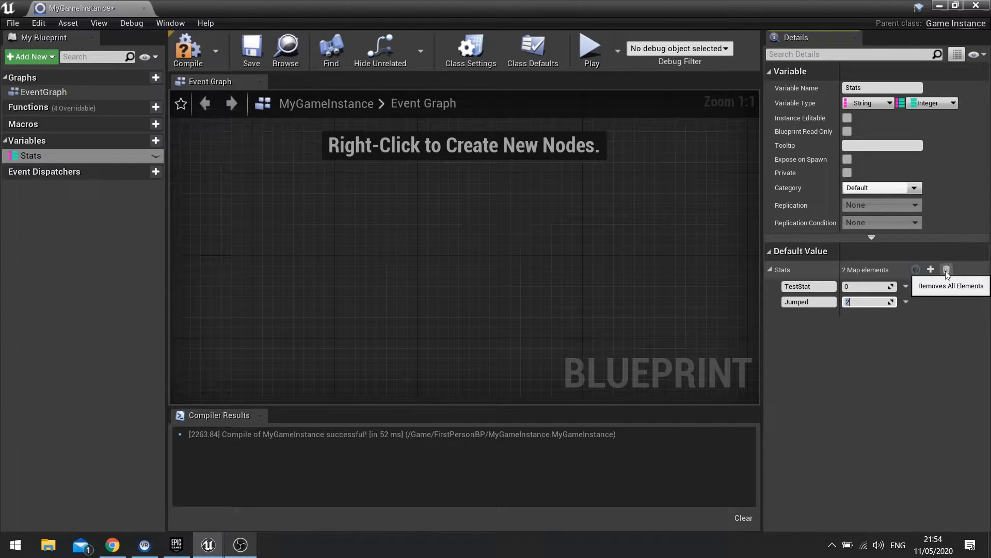
{"action": "left_click", "coordinate": [929, 102]}
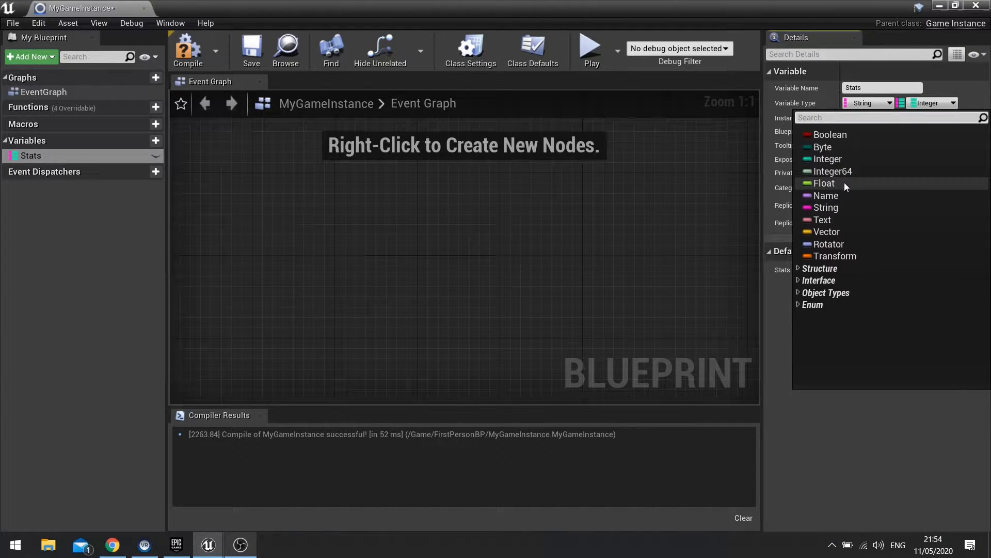
{"action": "left_click", "coordinate": [825, 184]}
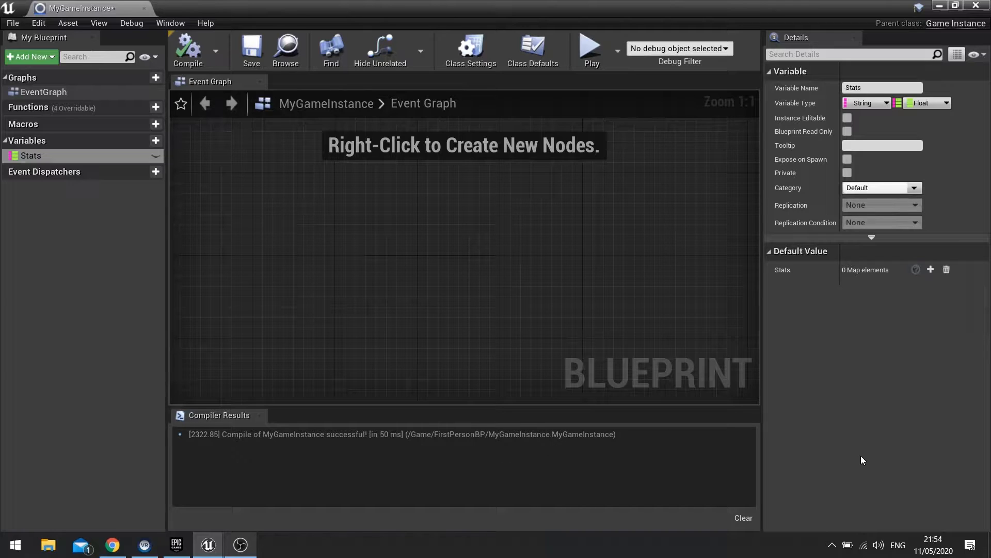
{"action": "mouse_move", "coordinate": [772, 372]}
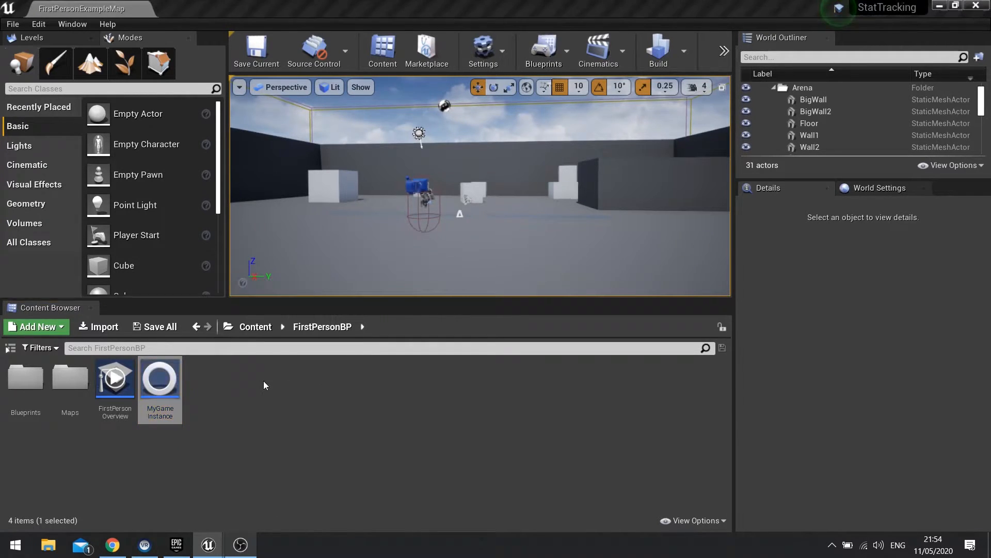
- Reopen MyGameInstance, re-add the TestStat map entry and compile
{"action": "double_click", "coordinate": [159, 379]}
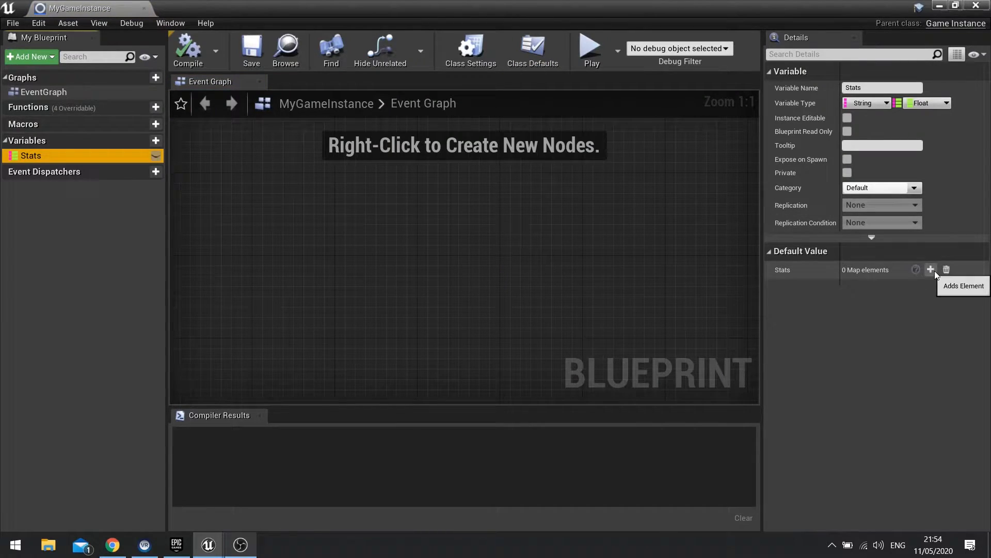
{"action": "left_click", "coordinate": [931, 270]}
{"action": "type", "text": "TestStat"}
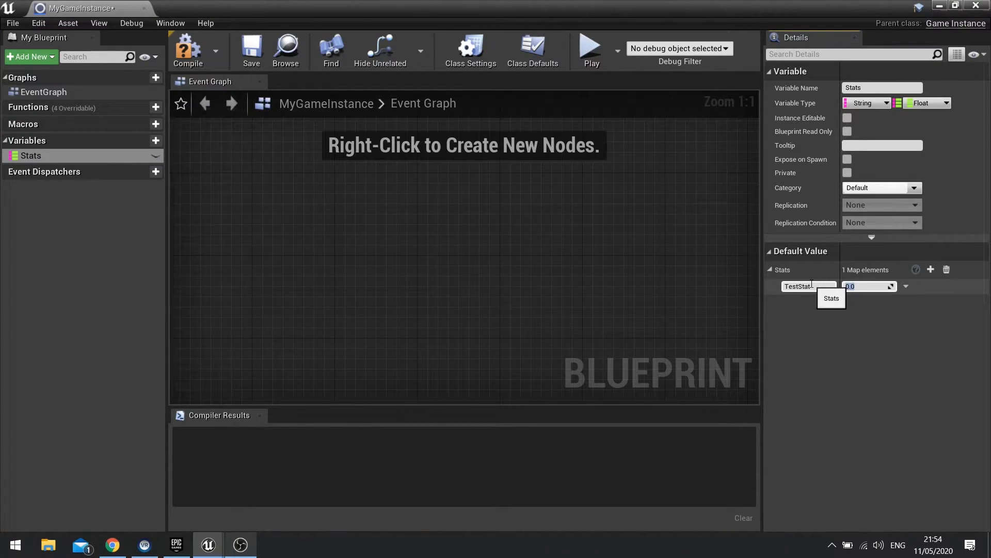
{"action": "left_click", "coordinate": [187, 51]}
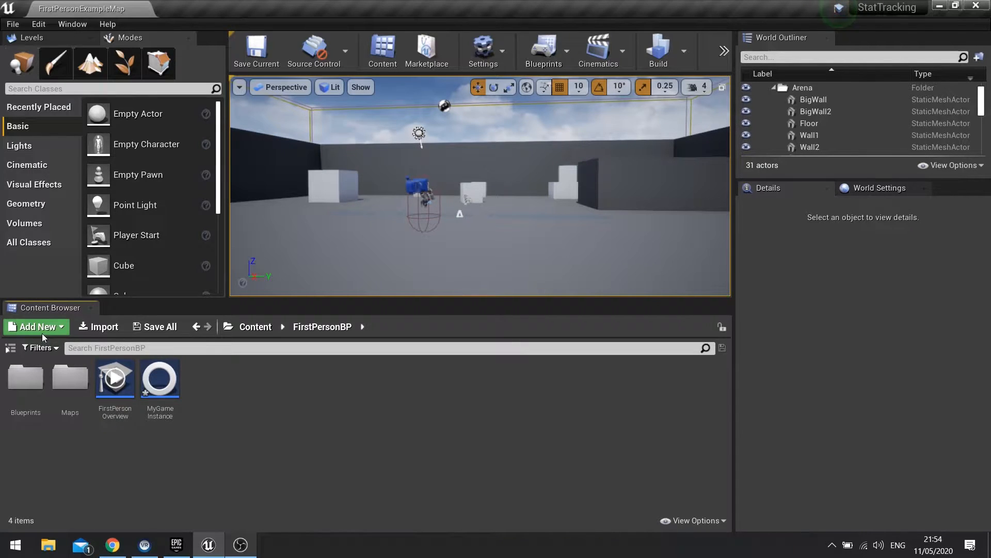
- Create a Blueprint Function Library named StatTrackerLibrary in FirstPersonBP
{"action": "left_click", "coordinate": [35, 326]}
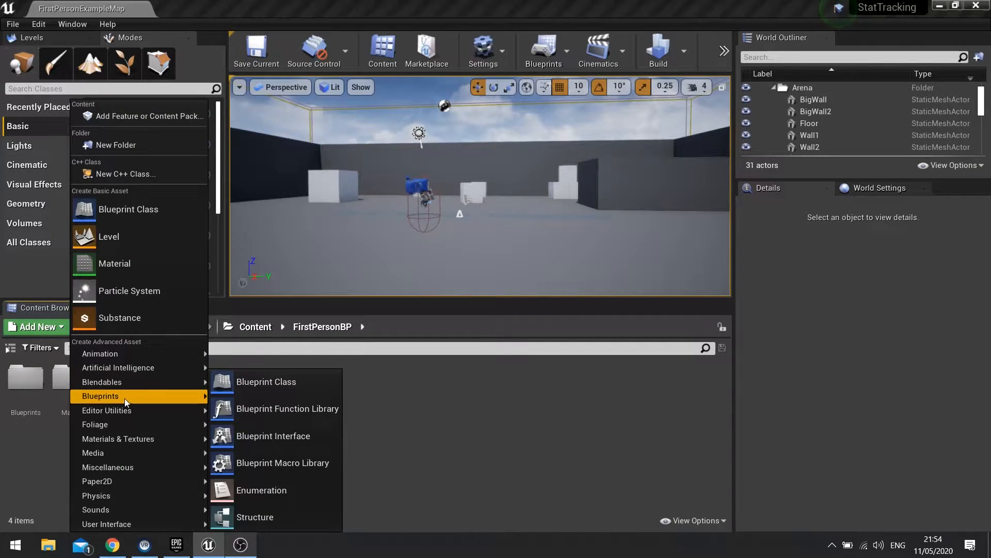
{"action": "mouse_move", "coordinate": [288, 408]}
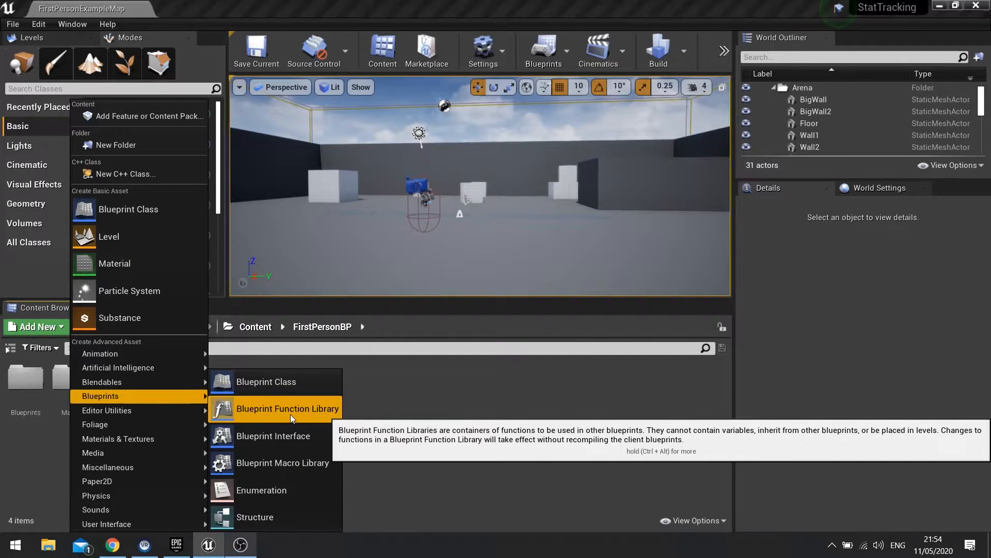
{"action": "left_click", "coordinate": [287, 408]}
{"action": "type", "text": "StatTrackerLibrary"}
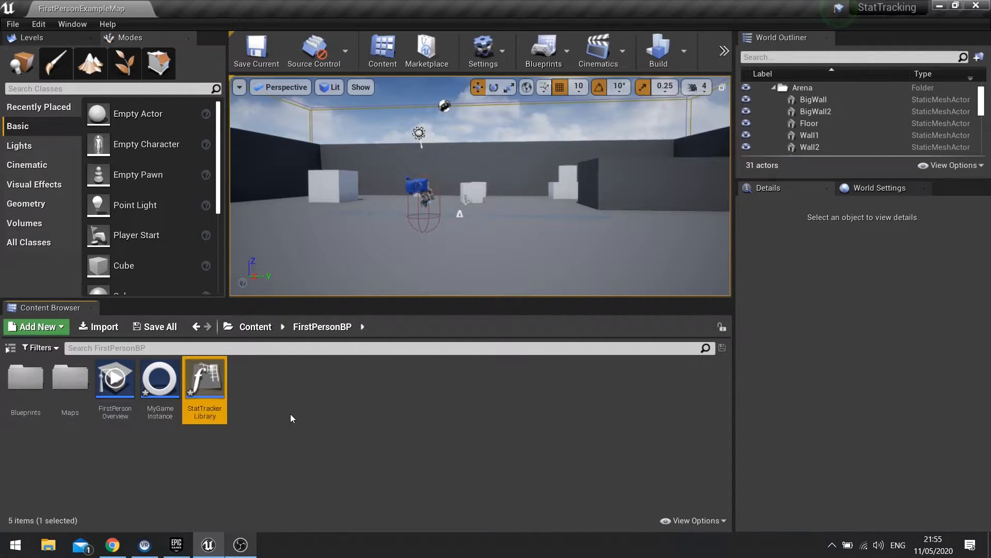
- In StatTrackerLibrary, create a Get Stats function that calls Get Game Instance
{"action": "double_click", "coordinate": [205, 378]}
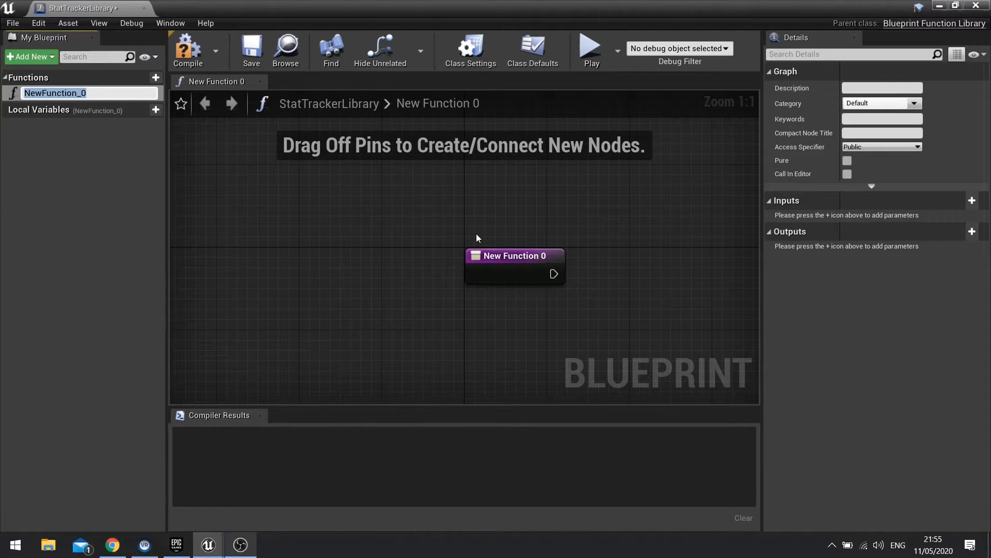
{"action": "type", "text": "GetStats"}
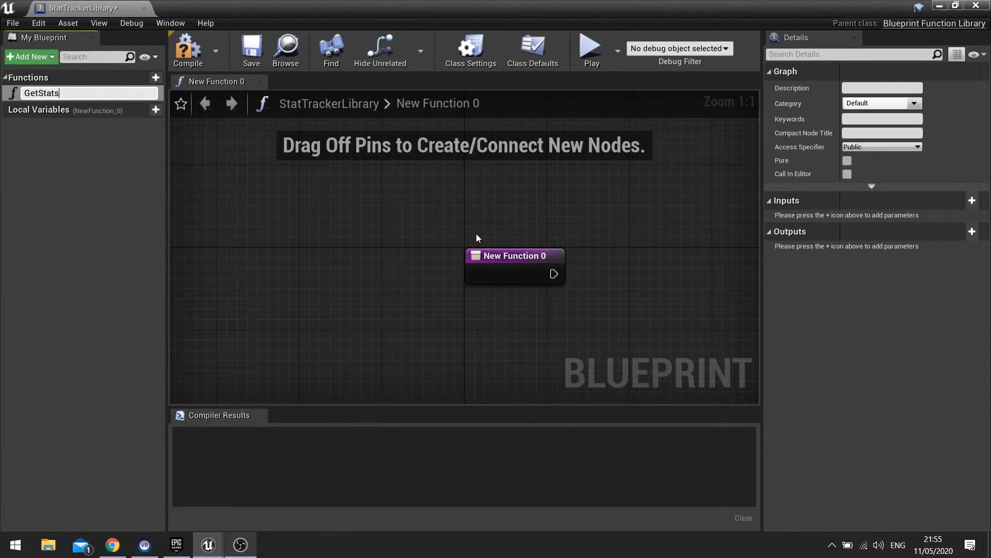
{"action": "type", "text": "Get Stats"}
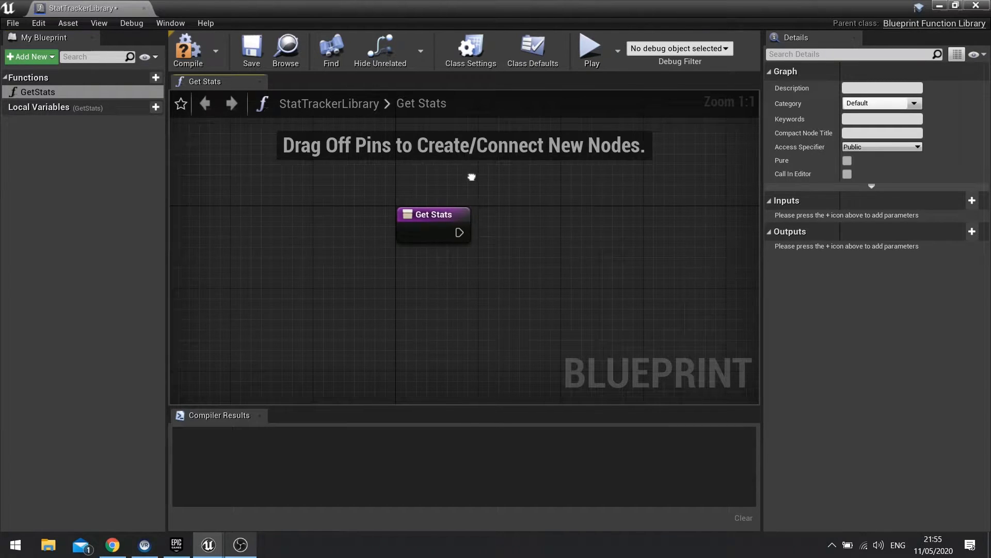
{"action": "left_click", "coordinate": [433, 214]}
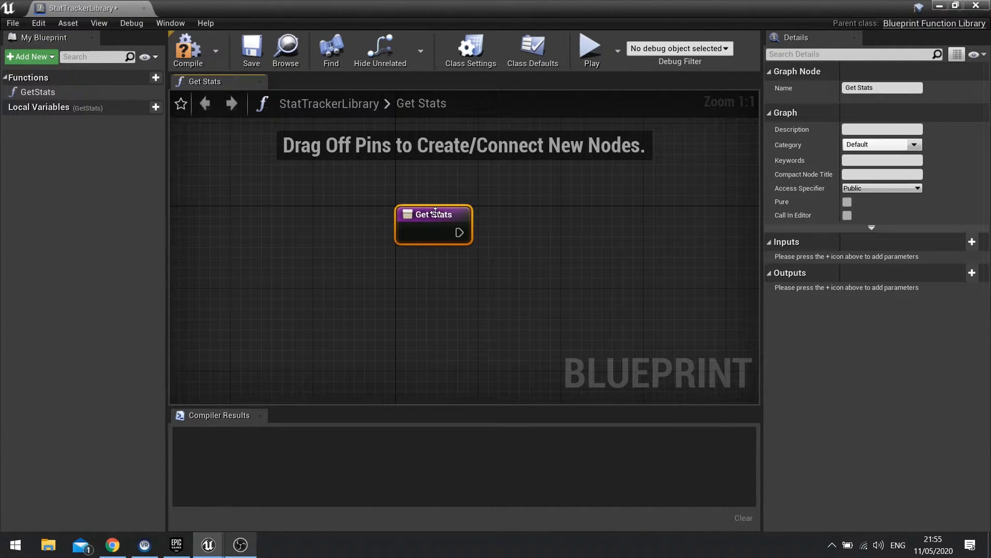
{"action": "mouse_move", "coordinate": [479, 219]}
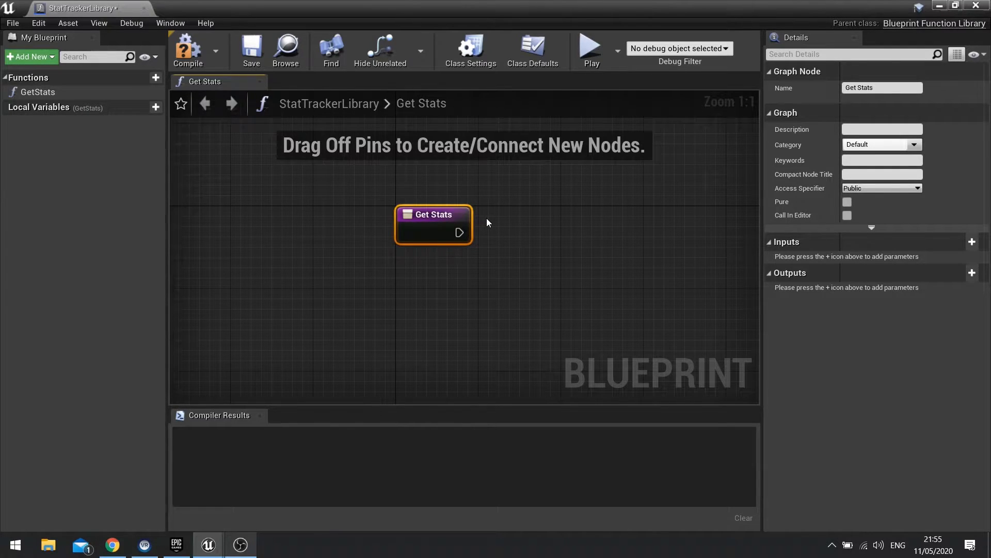
{"action": "left_click_drag", "start_coordinate": [432, 213], "coordinate": [343, 213]}
{"action": "type", "text": "get"}
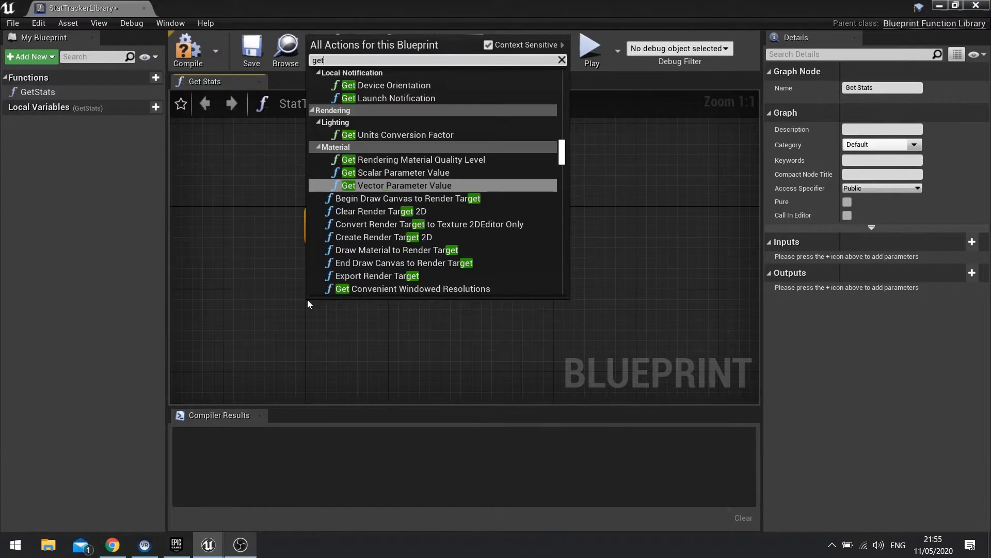
{"action": "left_click", "coordinate": [387, 308]}
{"action": "type", "text": "cast to"}
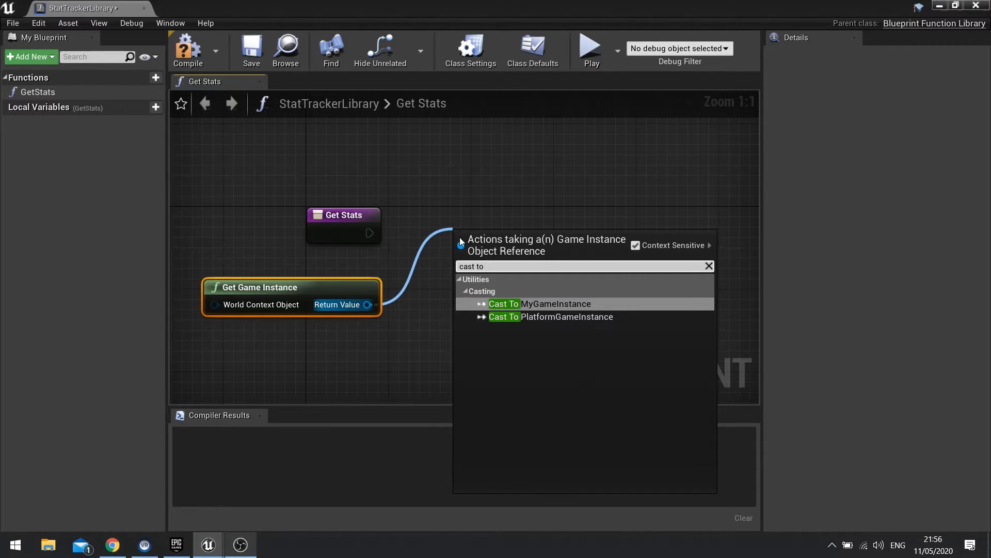
{"action": "mouse_move", "coordinate": [554, 310]}
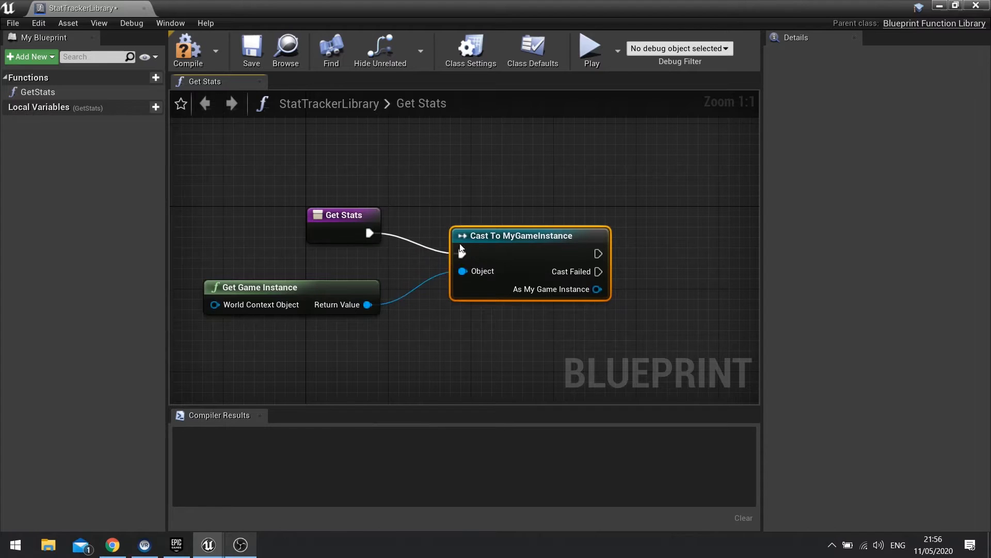
{"action": "left_click_drag", "start_coordinate": [529, 236], "coordinate": [519, 215]}
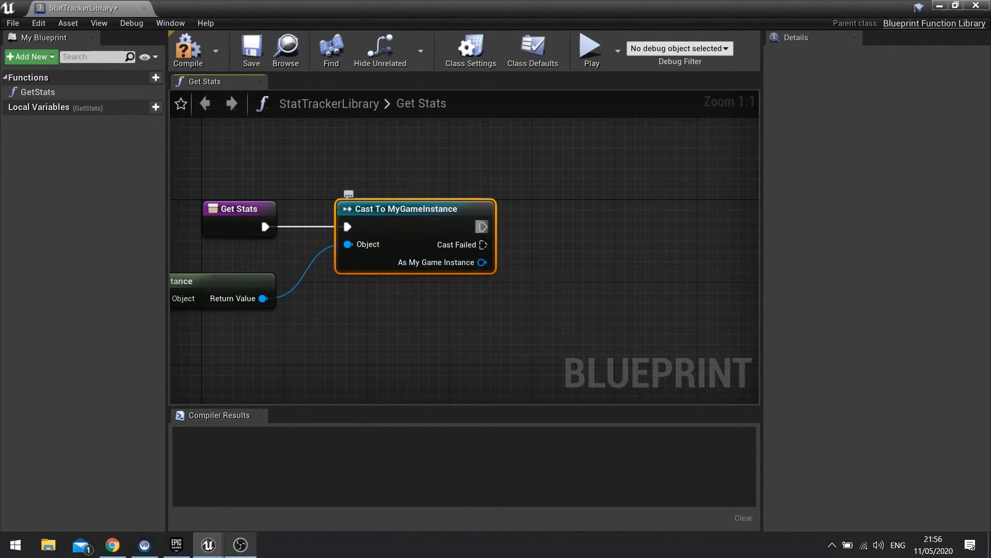
{"action": "left_click", "coordinate": [238, 209]}
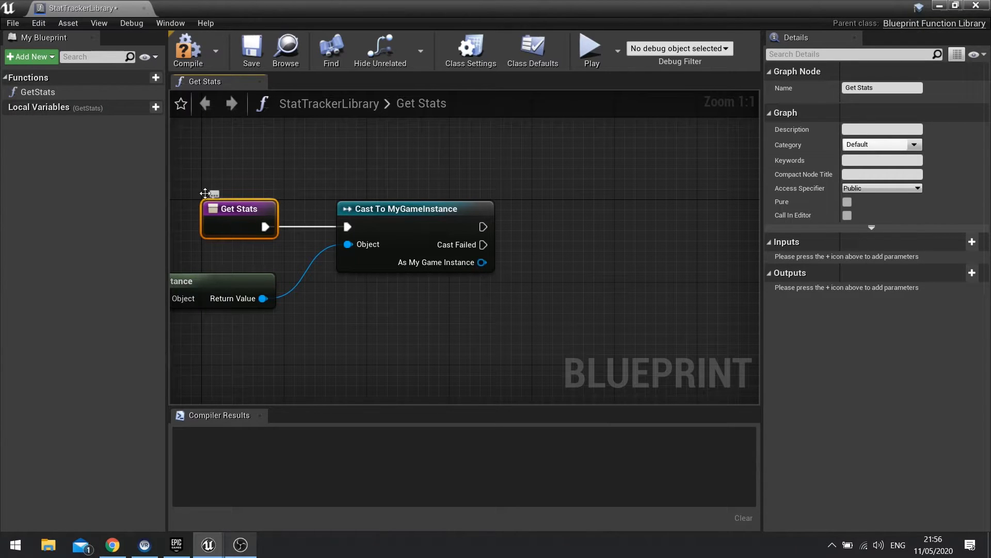
{"action": "mouse_move", "coordinate": [242, 208]}
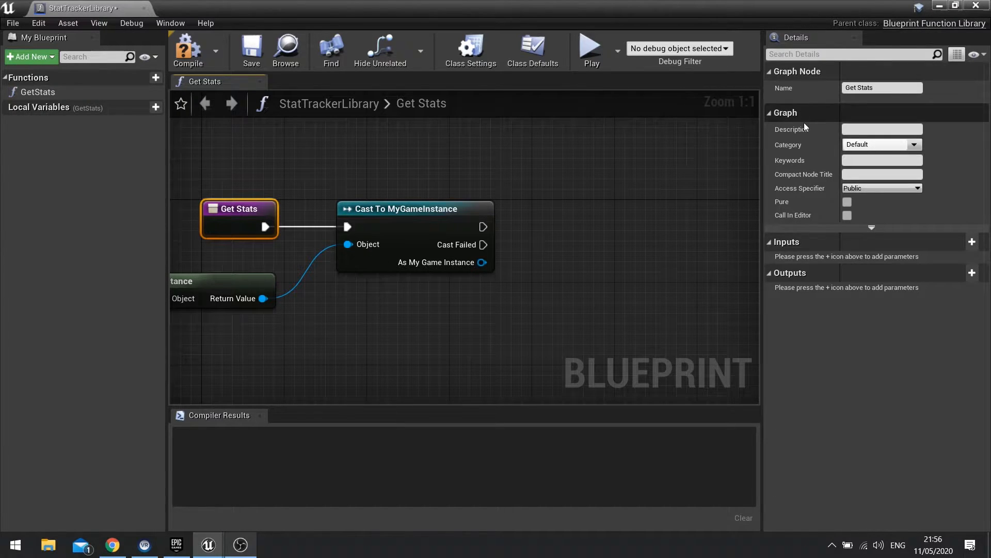
{"action": "mouse_move", "coordinate": [972, 273]}
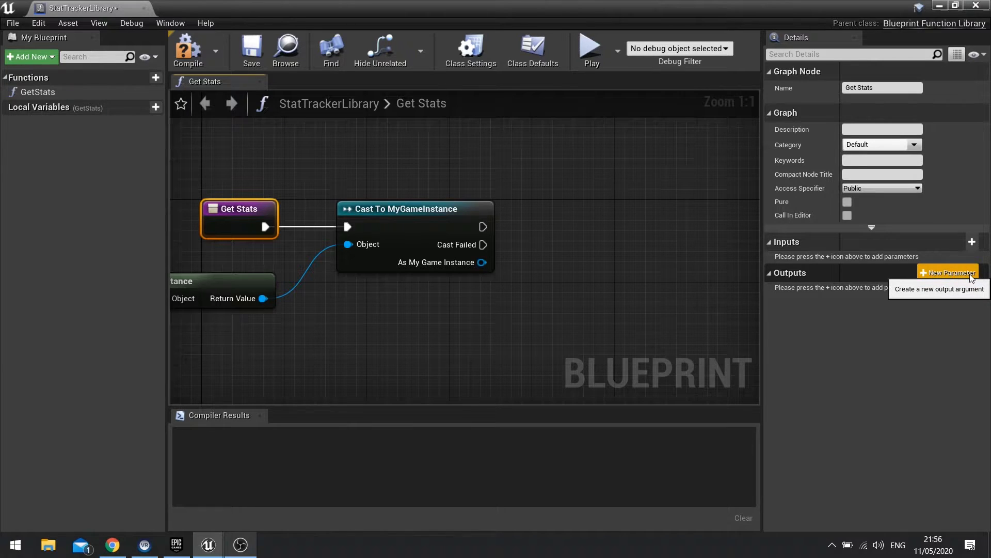
- Add a My Game Instance output, return the cast game instance, and compile
{"action": "left_click", "coordinate": [947, 273]}
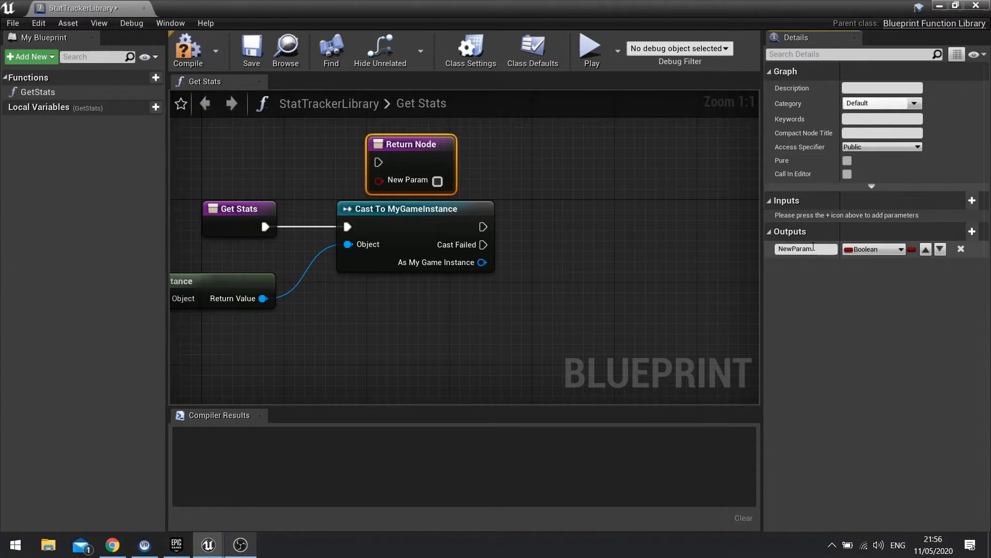
{"action": "type", "text": "In"}
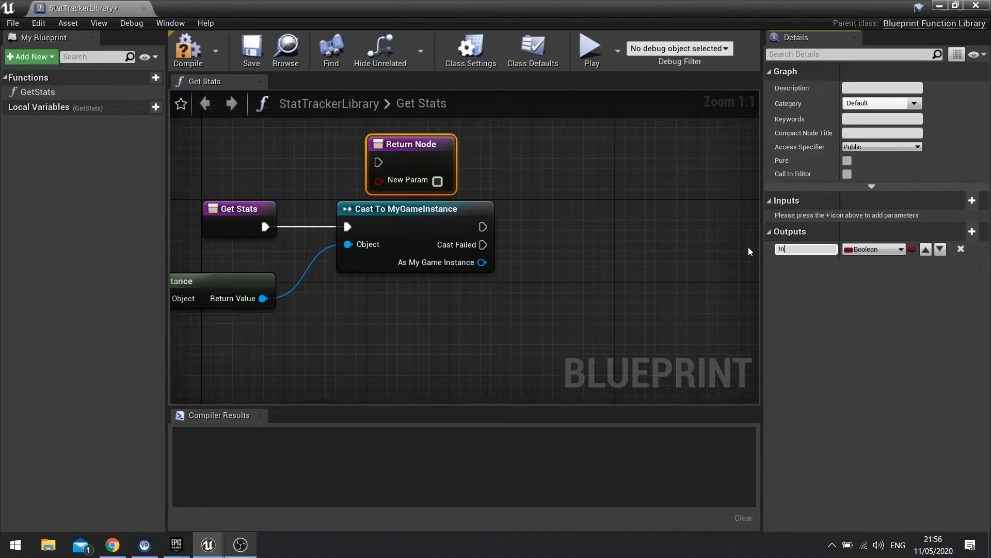
{"action": "type", "text": "GameInstance"}
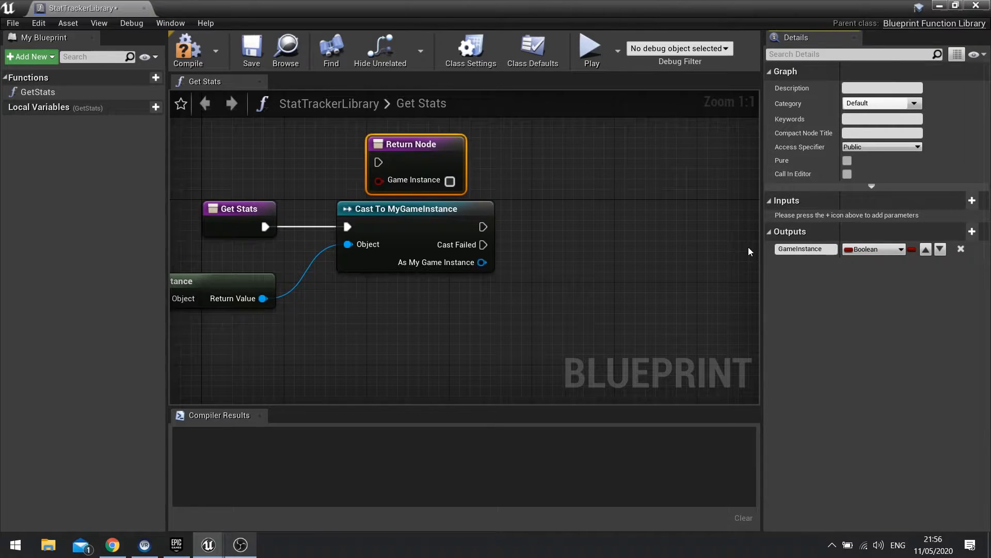
{"action": "left_click", "coordinate": [874, 249]}
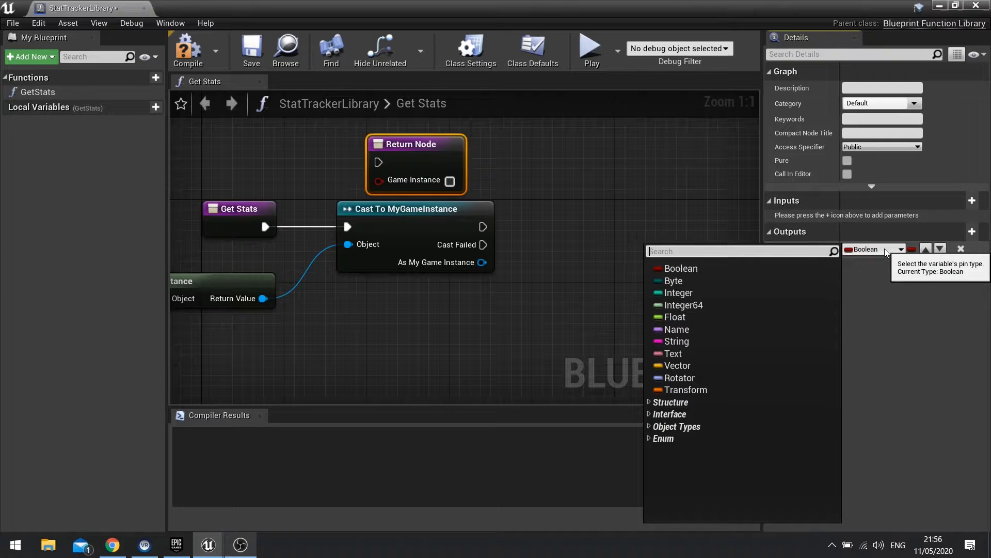
{"action": "type", "text": "Mygam"}
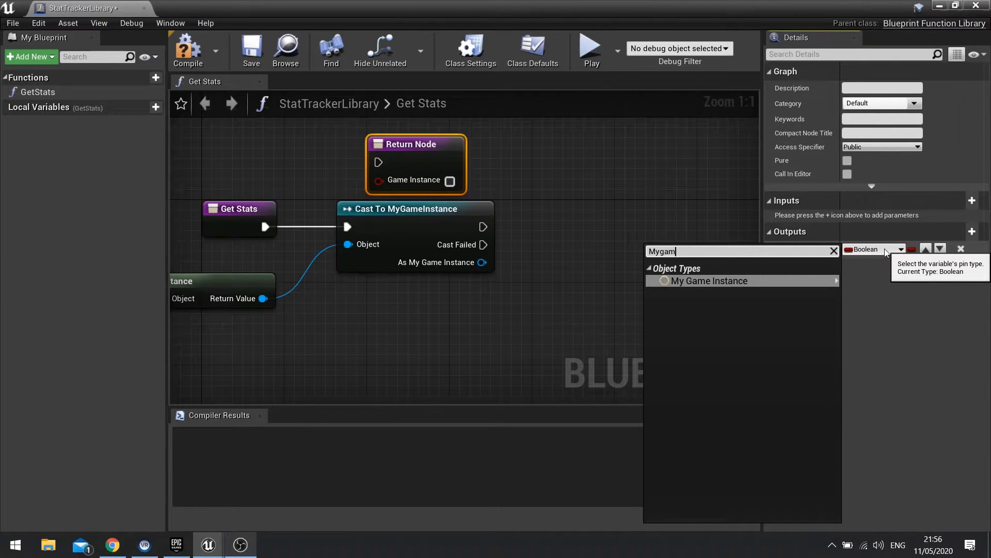
{"action": "mouse_move", "coordinate": [709, 280]}
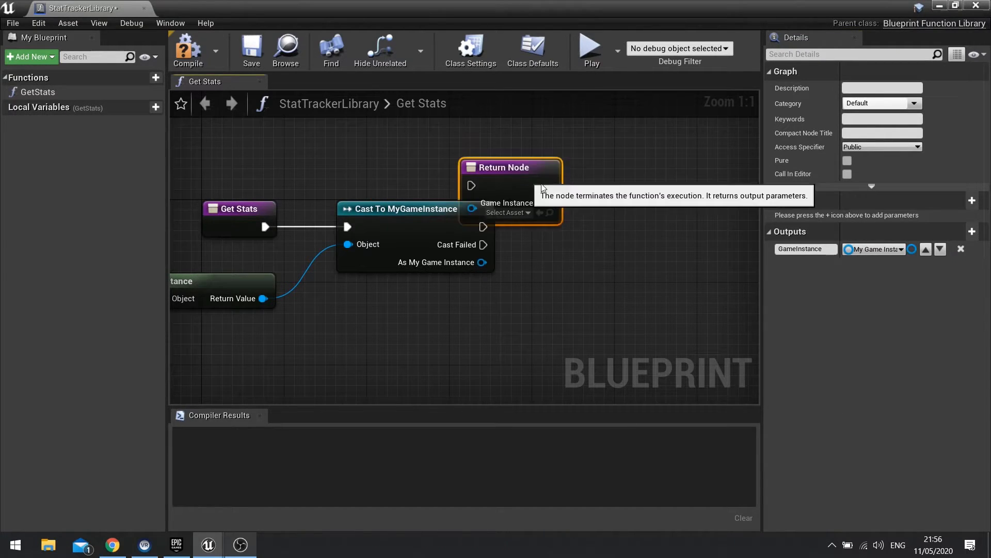
{"action": "left_click_drag", "start_coordinate": [510, 167], "coordinate": [603, 208]}
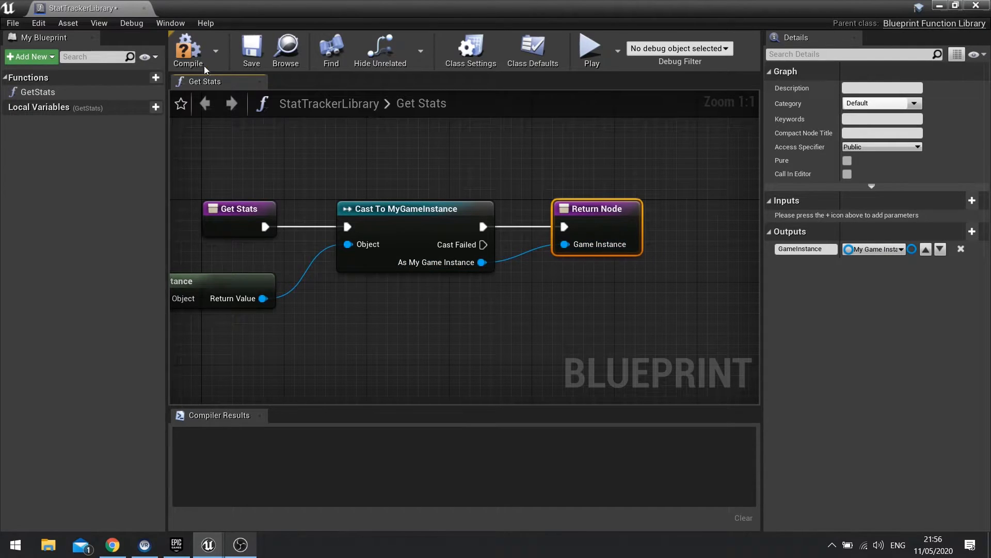
{"action": "left_click", "coordinate": [187, 49]}
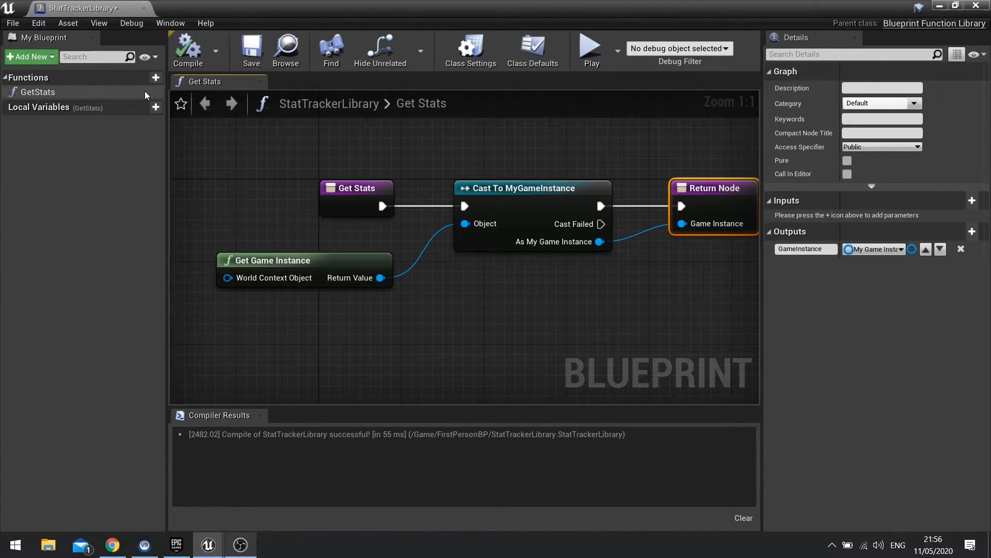
- Add an AddStat function with a StatName String input
{"action": "left_click", "coordinate": [156, 77]}
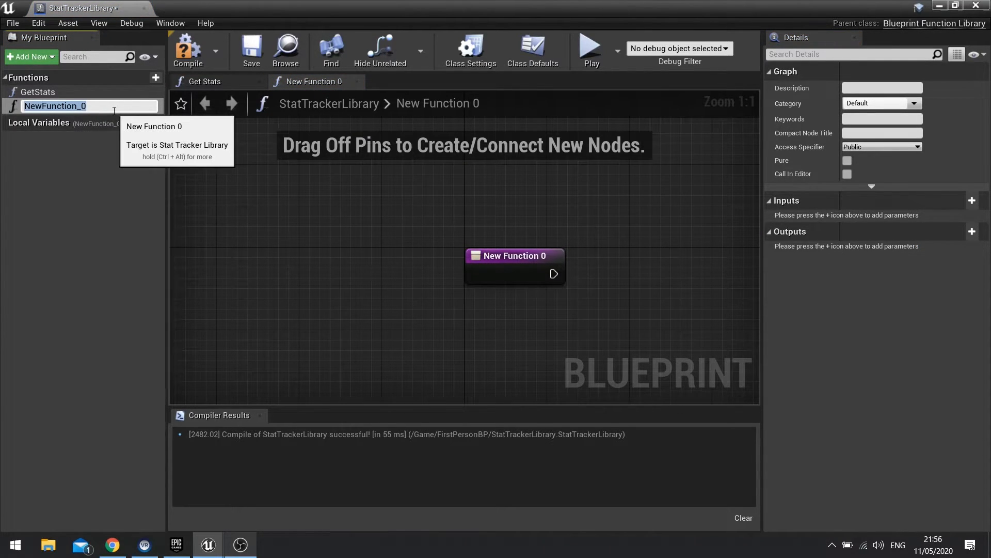
{"action": "type", "text": "AddStat"}
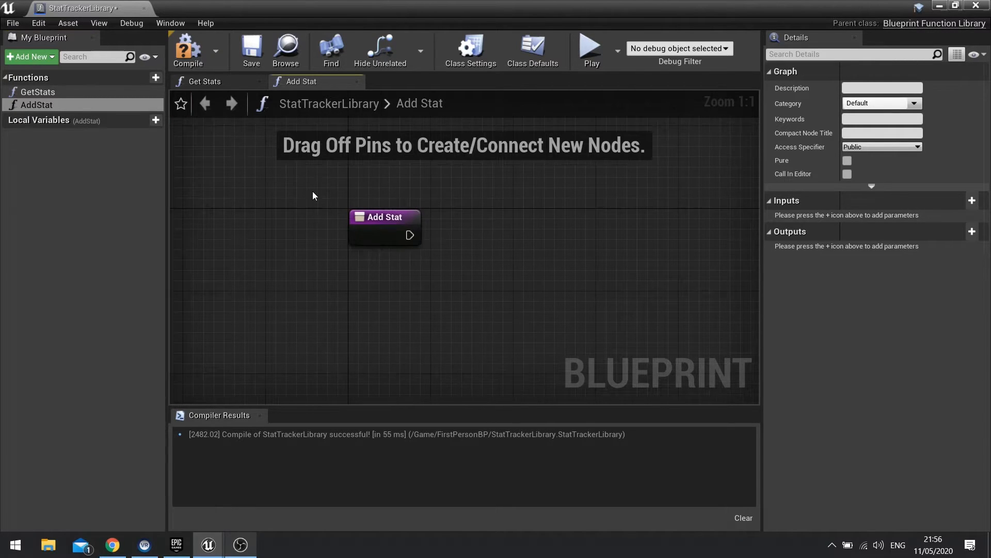
{"action": "left_click", "coordinate": [385, 217]}
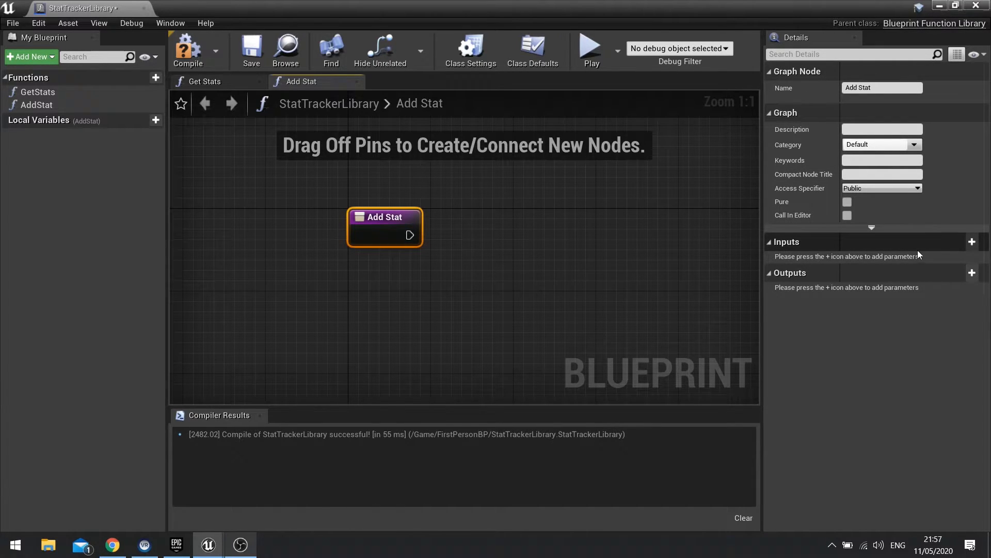
{"action": "left_click", "coordinate": [972, 242]}
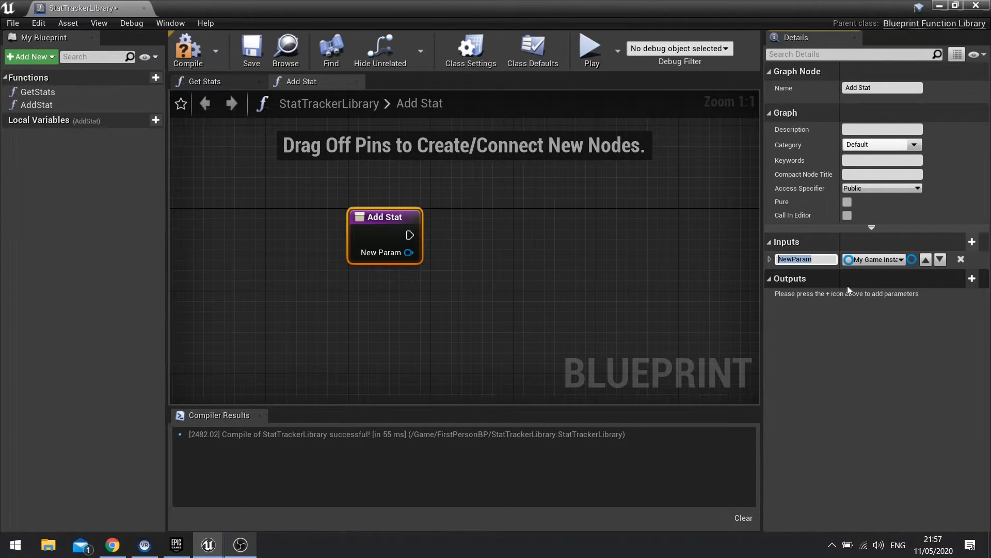
{"action": "type", "text": "StatName"}
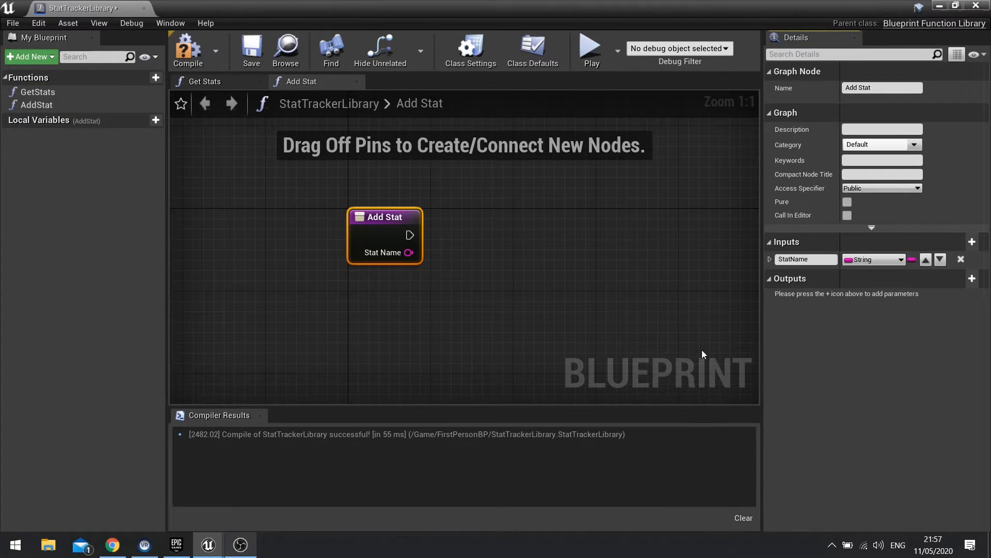
- Add a second input named Value of type Float
{"action": "left_click", "coordinate": [973, 242]}
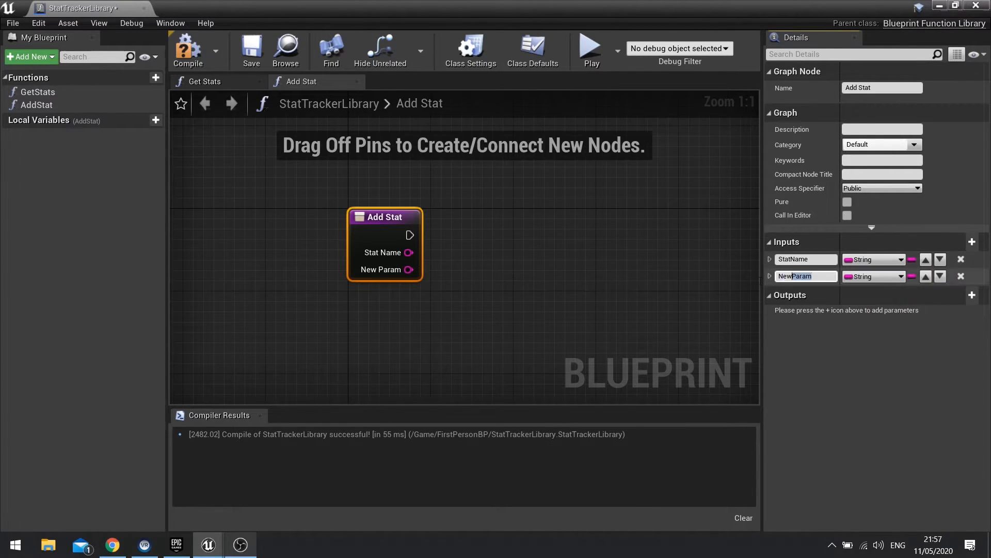
{"action": "type", "text": "Value"}
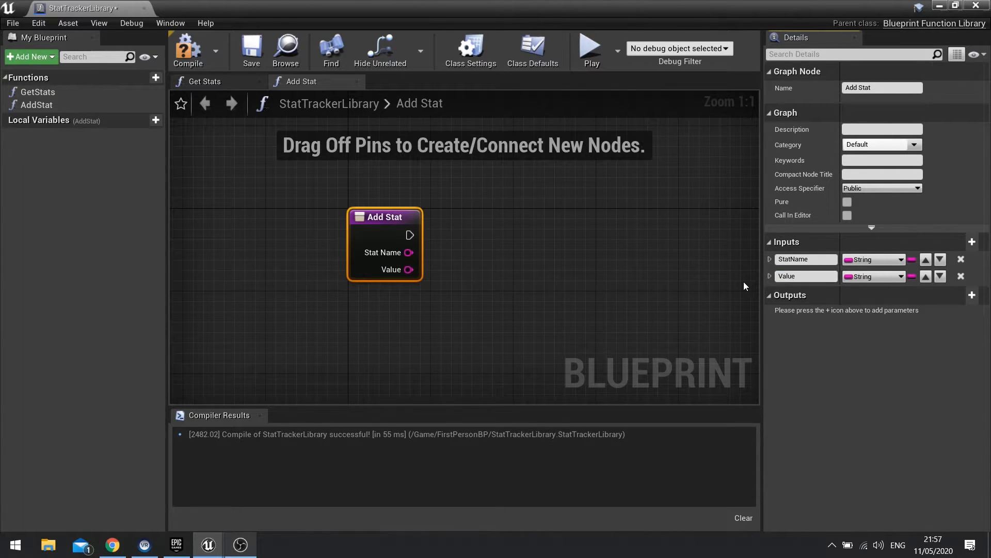
{"action": "left_click", "coordinate": [872, 259]}
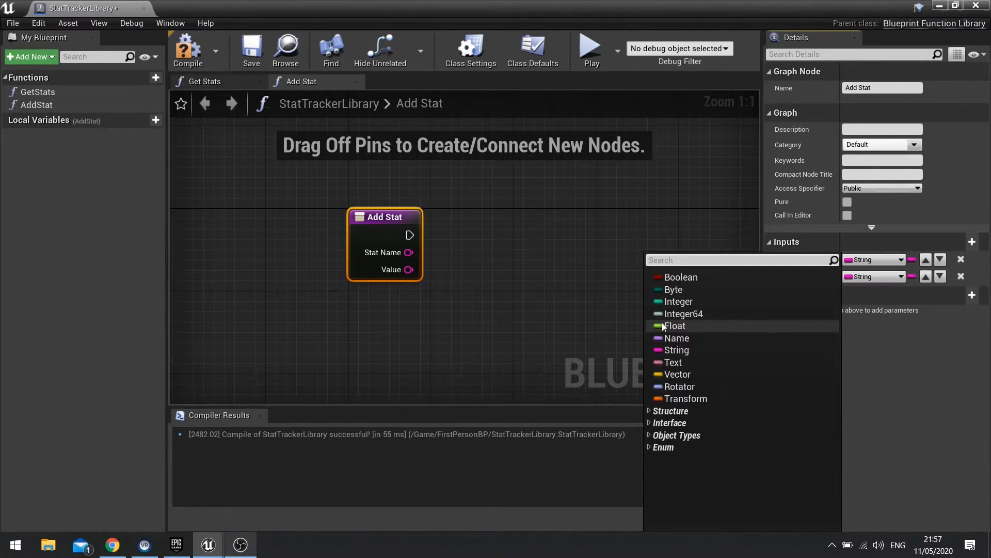
{"action": "left_click", "coordinate": [674, 325]}
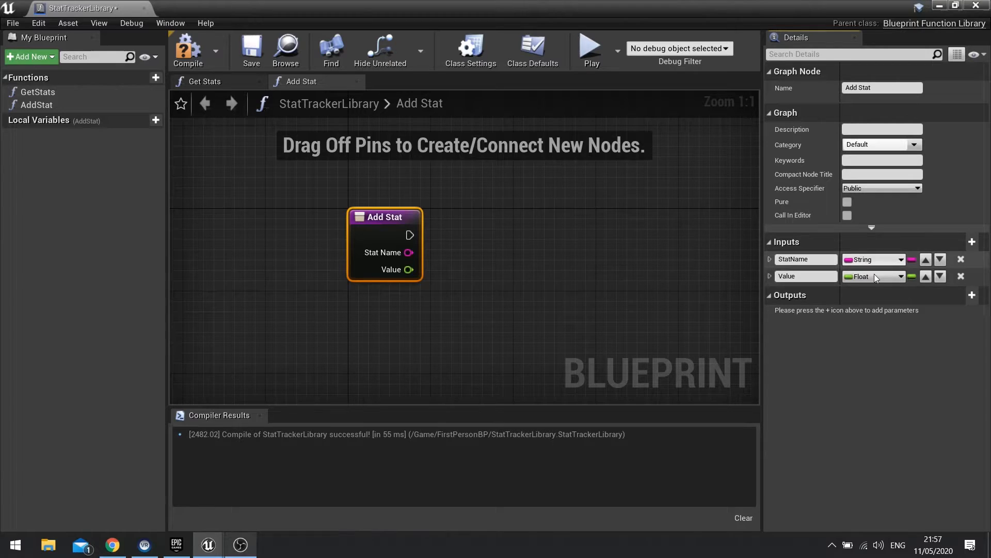
{"action": "mouse_move", "coordinate": [876, 260]}
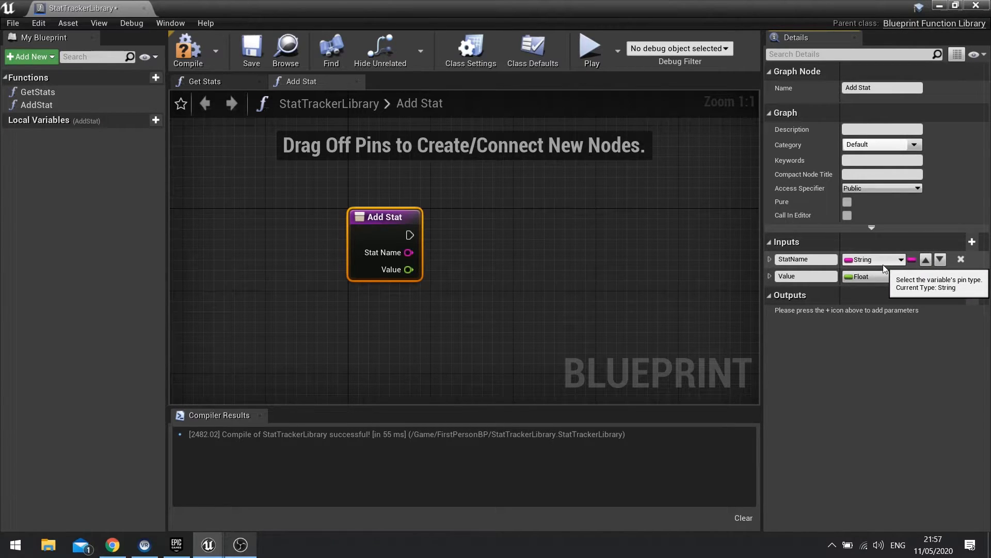
{"action": "mouse_move", "coordinate": [821, 283]}
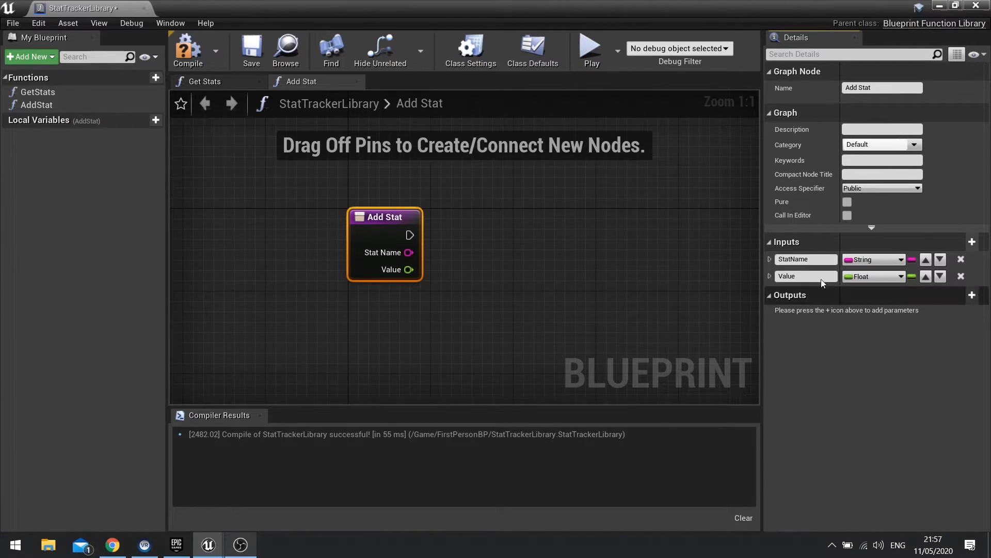
- Call Get Stats, pull its Stats map and place a map Find node
{"action": "left_click_drag", "start_coordinate": [385, 216], "coordinate": [258, 185]}
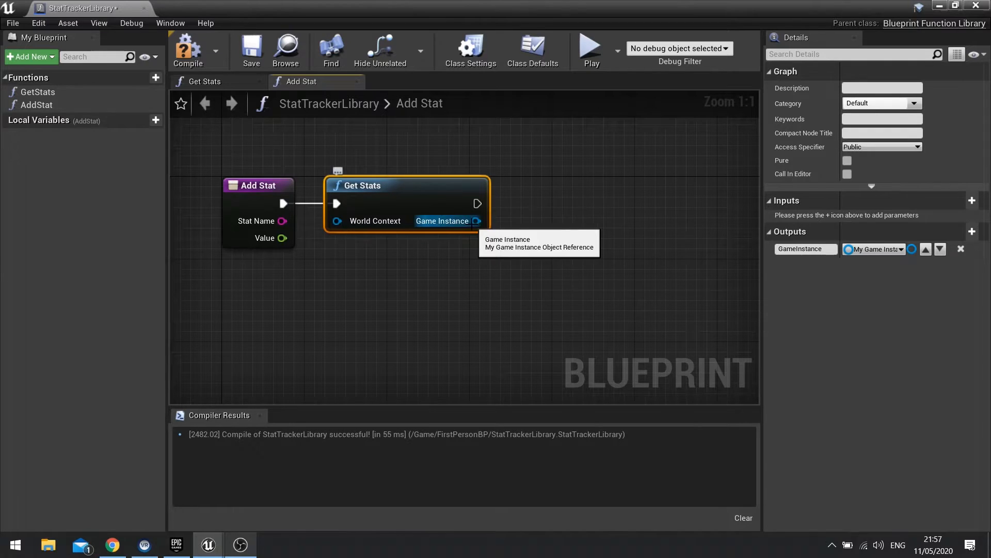
{"action": "left_click_drag", "start_coordinate": [480, 221], "coordinate": [553, 223]}
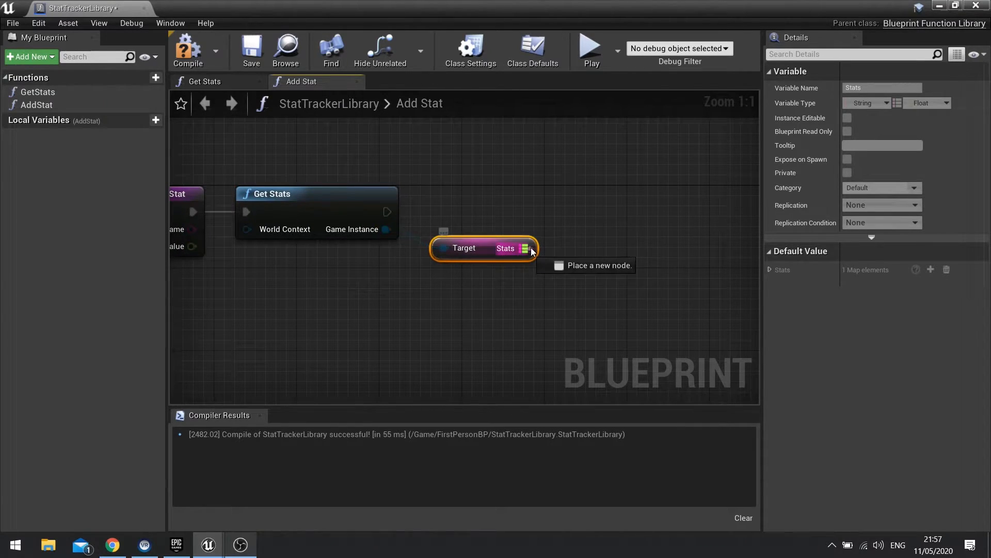
{"action": "left_click_drag", "start_coordinate": [530, 248], "coordinate": [605, 292]}
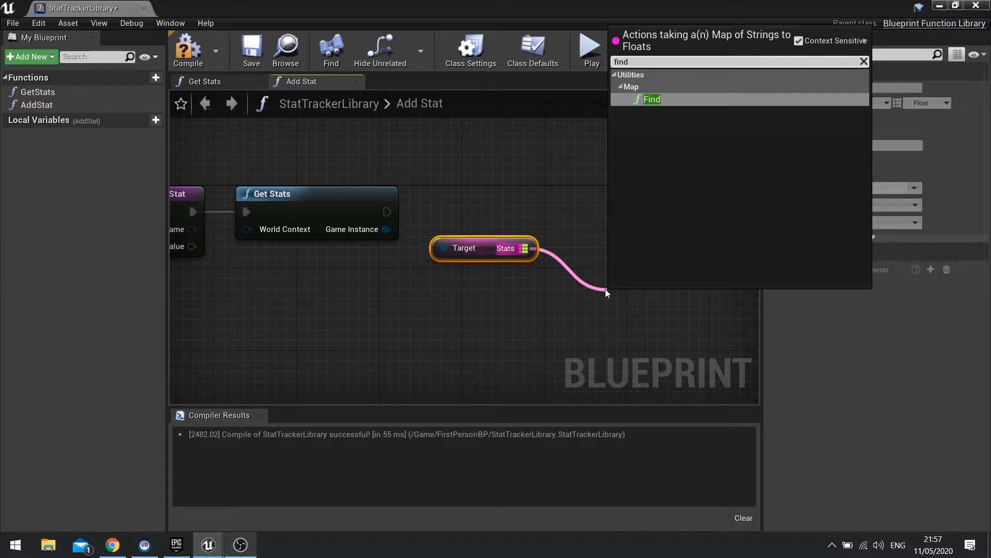
{"action": "left_click", "coordinate": [652, 99]}
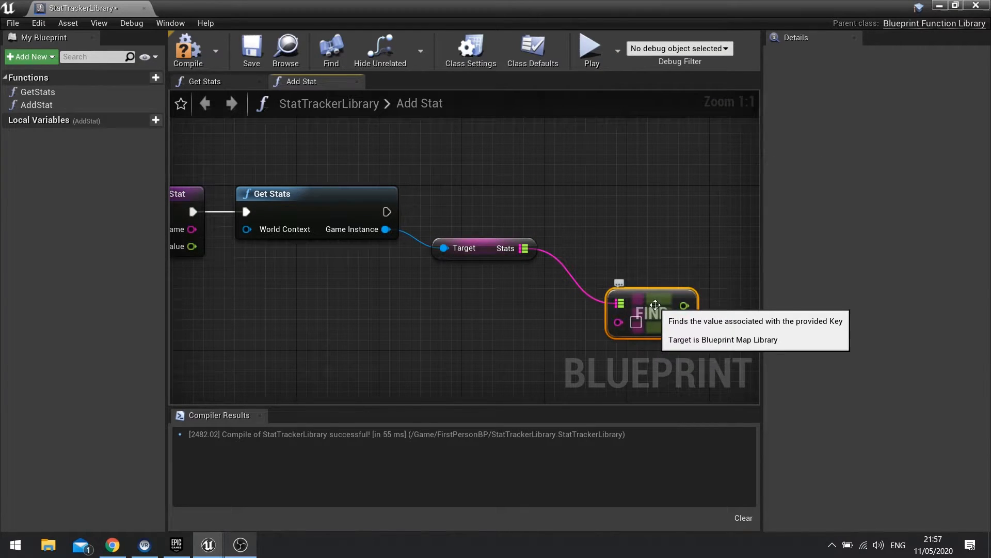
{"action": "mouse_move", "coordinate": [525, 237]}
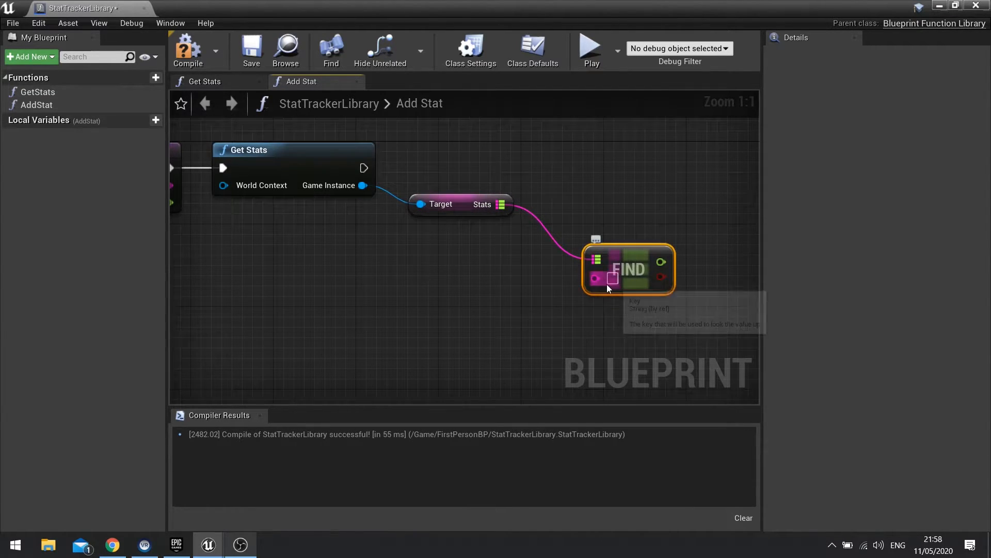
{"action": "mouse_move", "coordinate": [615, 280]}
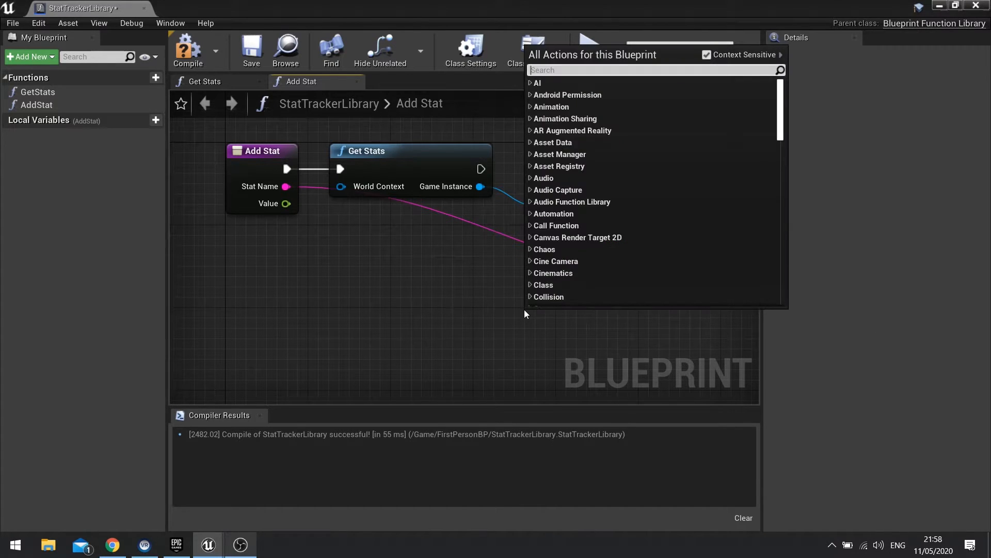
- Use Stat Name as the Find key and Branch on whether it was found
{"action": "type", "text": "statname"}
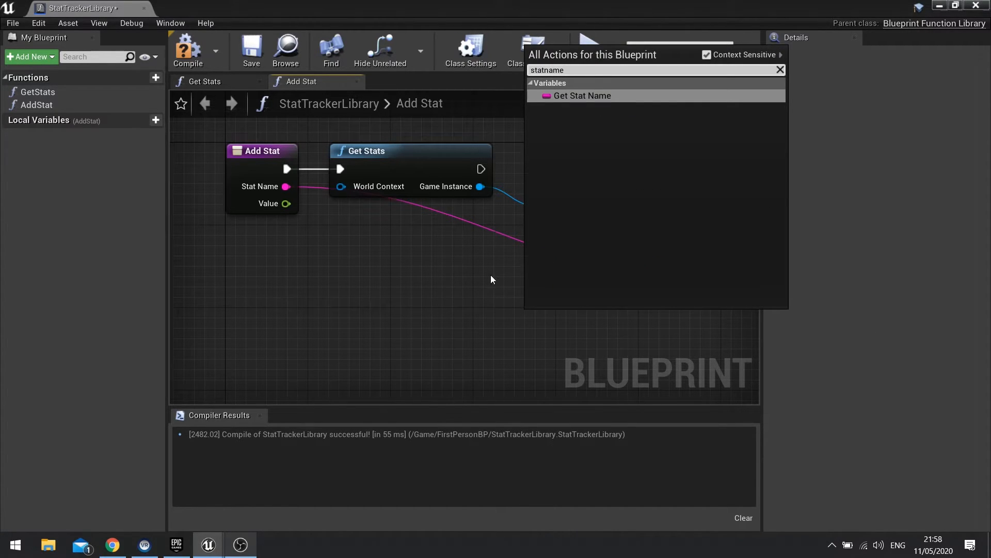
{"action": "left_click", "coordinate": [580, 95]}
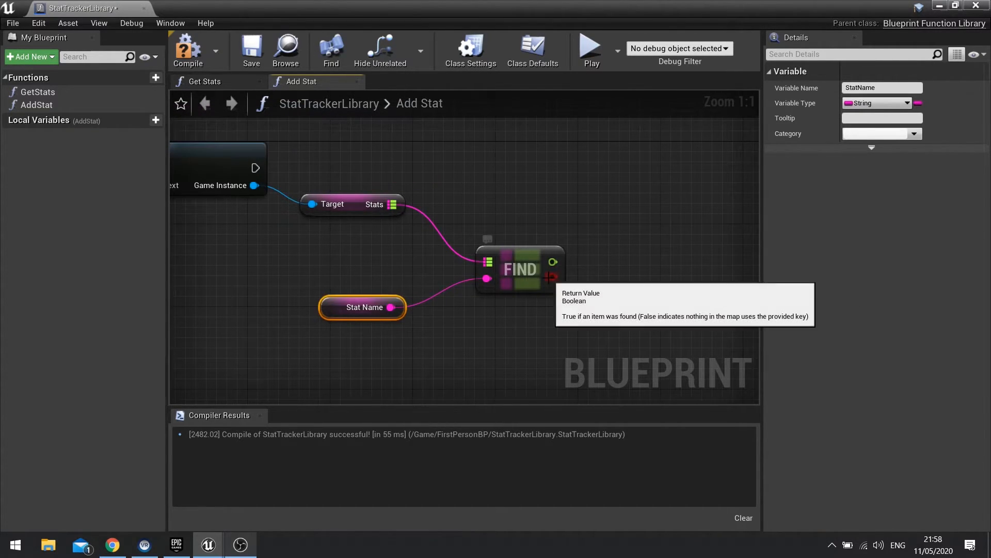
{"action": "left_click_drag", "start_coordinate": [554, 261], "coordinate": [620, 192]}
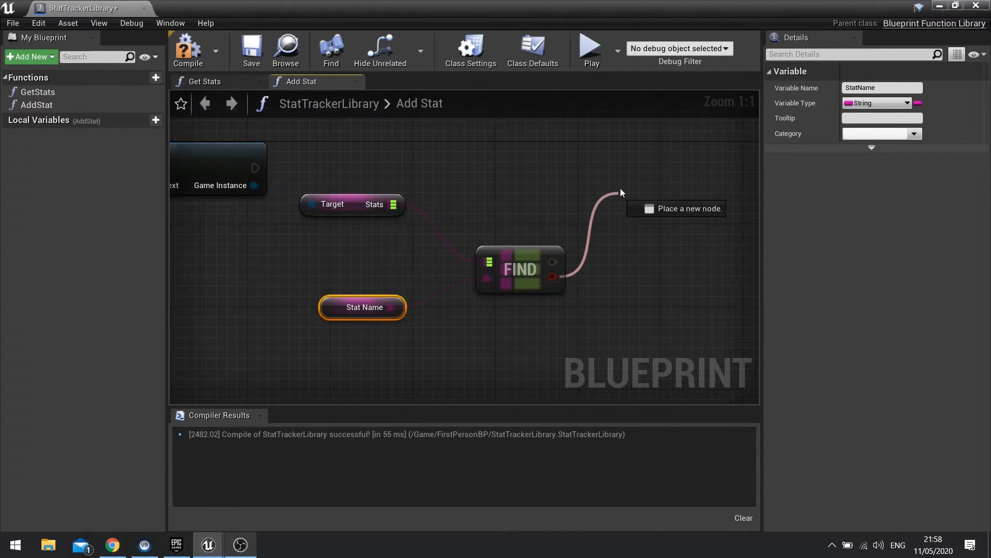
{"action": "left_click", "coordinate": [677, 207]}
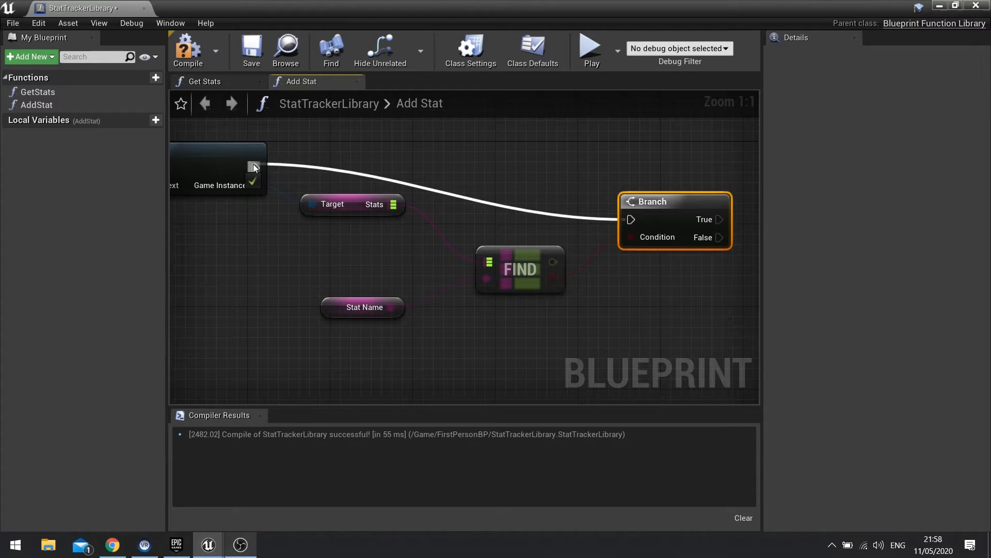
{"action": "mouse_move", "coordinate": [640, 150]}
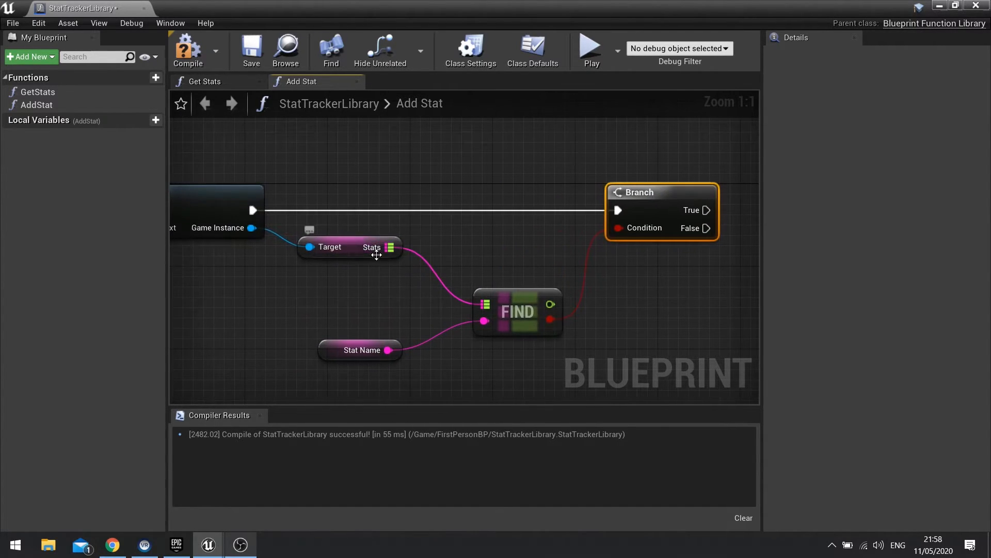
{"action": "left_click_drag", "start_coordinate": [391, 247], "coordinate": [599, 141]}
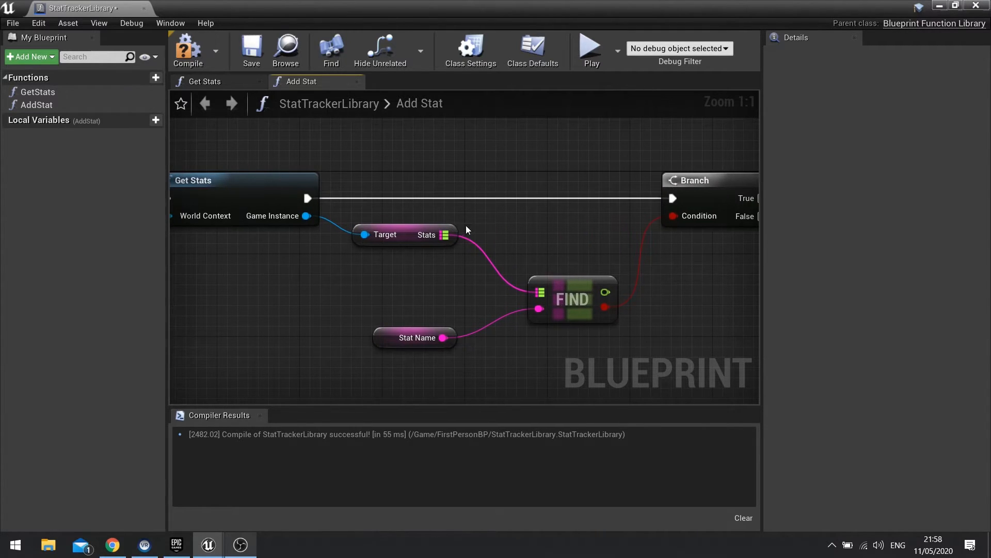
- On True, add Value to the found stat and write it back with a map Add keyed by Stat Name
{"action": "left_click_drag", "start_coordinate": [444, 234], "coordinate": [506, 227]}
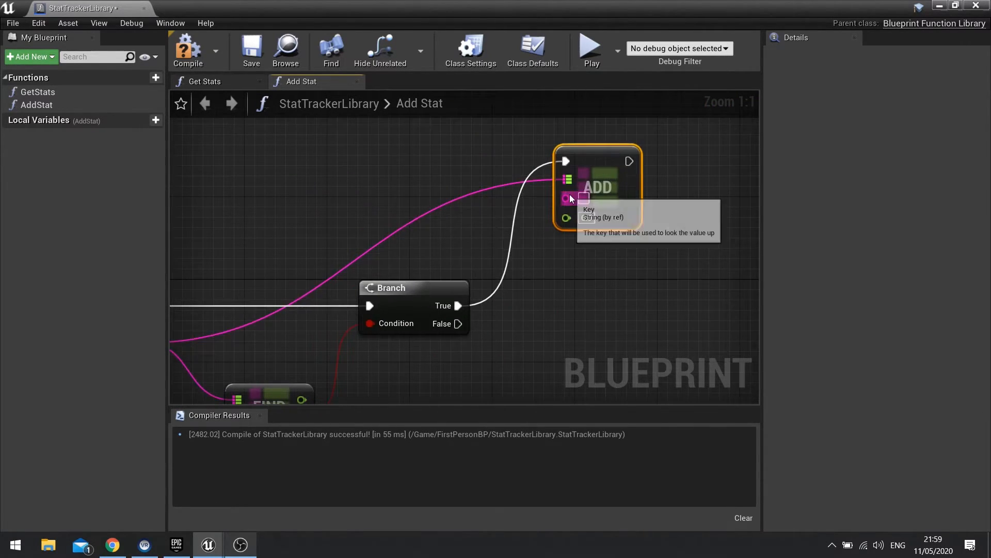
{"action": "type", "text": "stat n"}
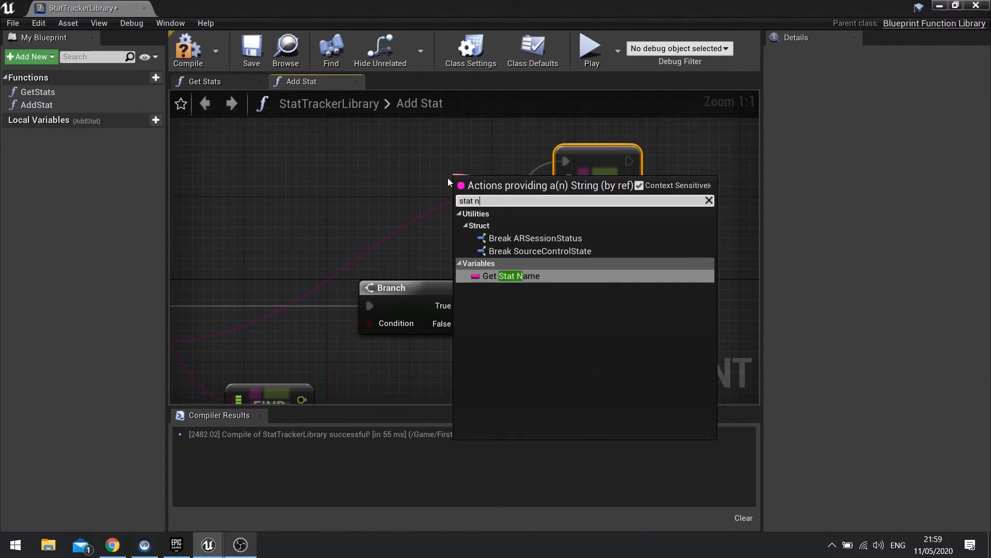
{"action": "left_click", "coordinate": [511, 275]}
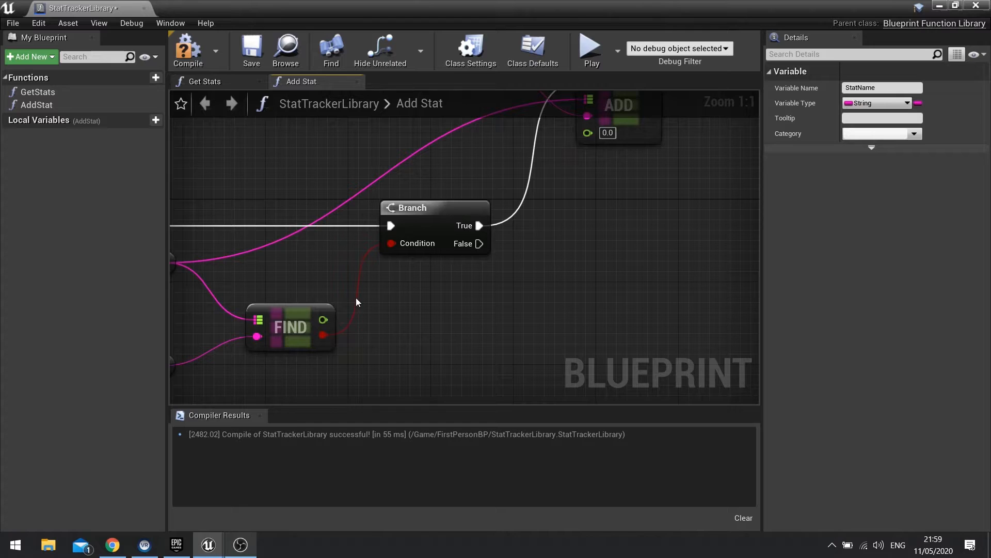
{"action": "mouse_move", "coordinate": [324, 319]}
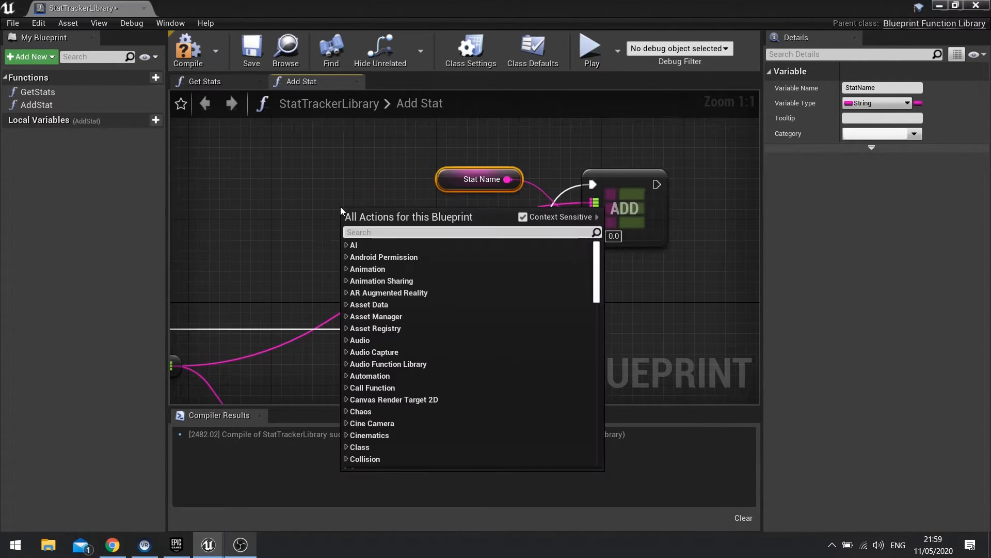
{"action": "type", "text": "value"}
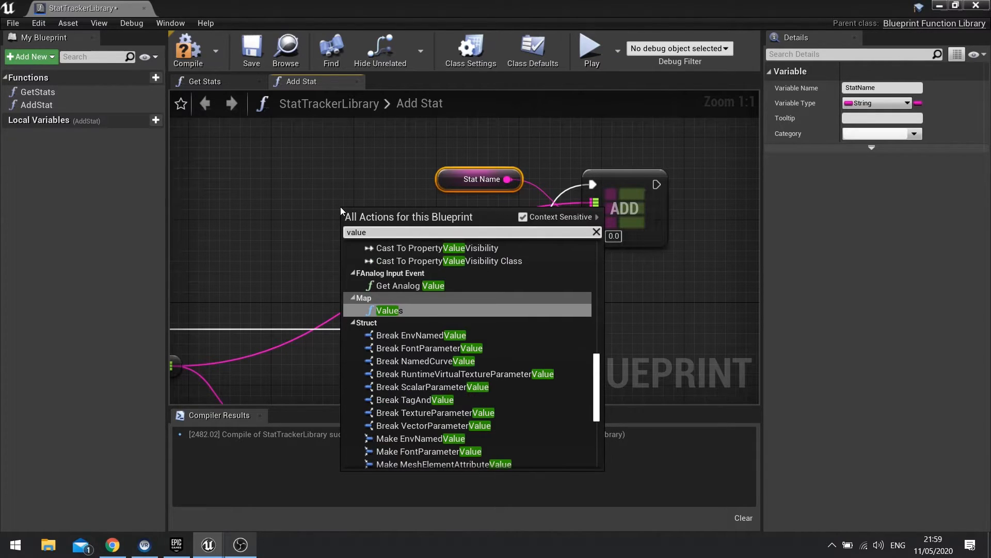
{"action": "scroll", "scroll_direction": "down", "scroll_amount": 3}
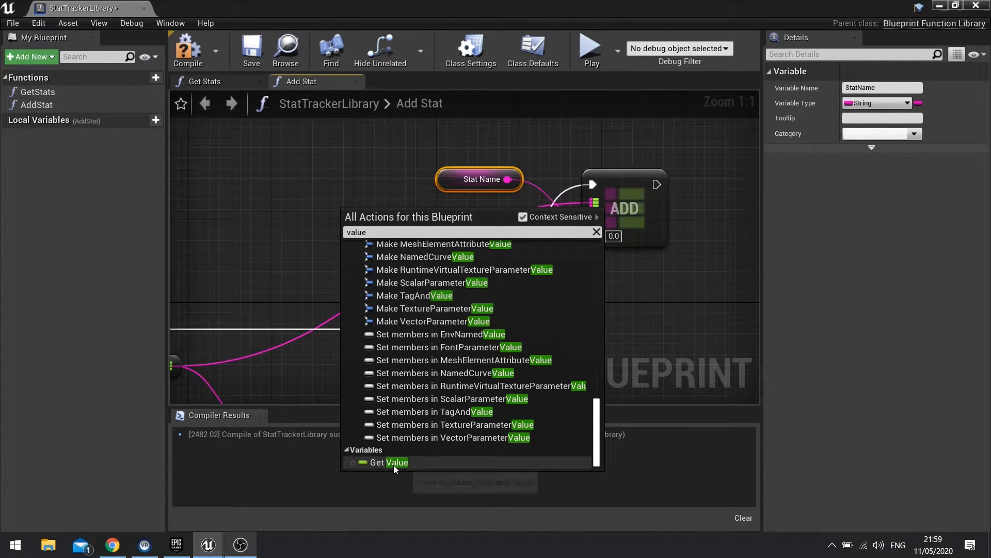
{"action": "left_click", "coordinate": [388, 462]}
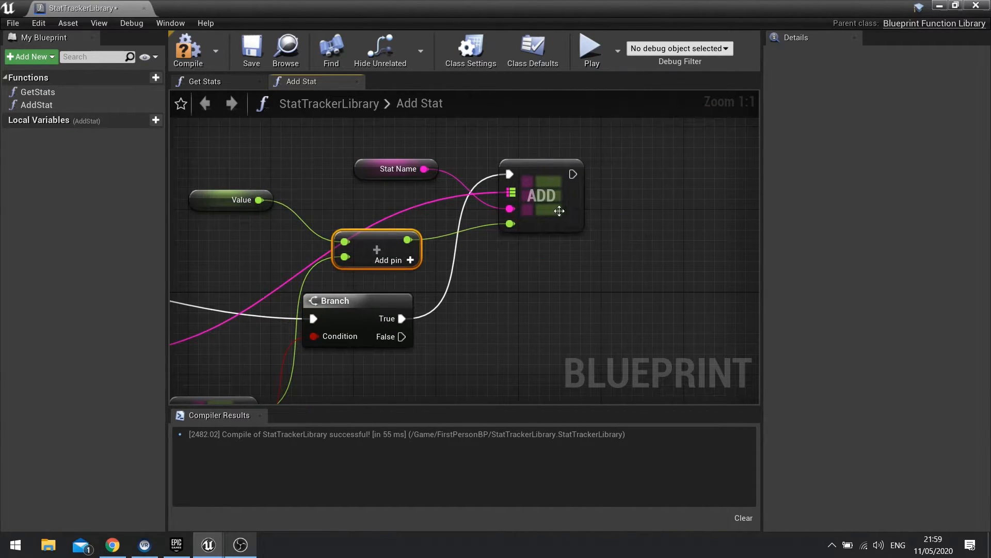
{"action": "mouse_move", "coordinate": [551, 198]}
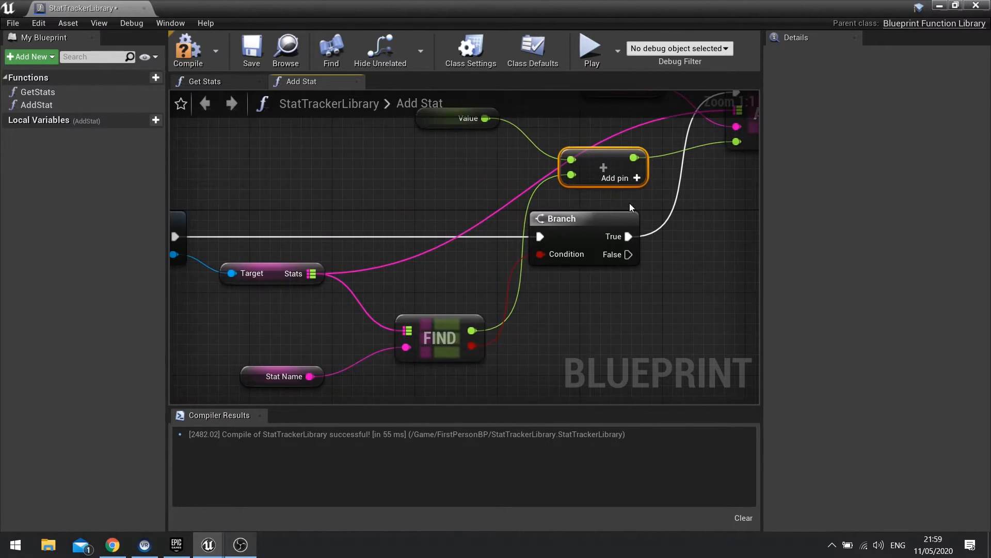
{"action": "mouse_move", "coordinate": [452, 342]}
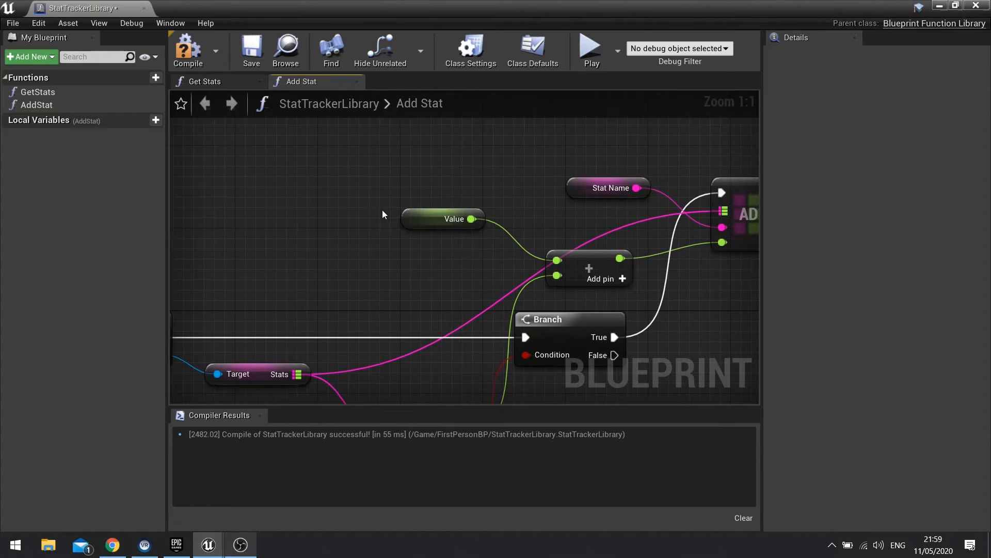
{"action": "left_click", "coordinate": [443, 219]}
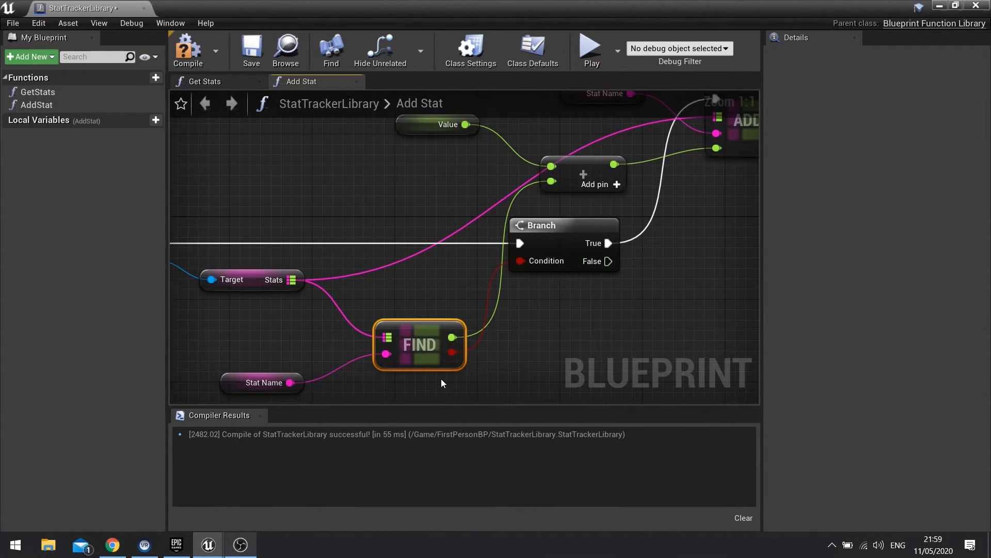
{"action": "left_click", "coordinate": [447, 124]}
{"action": "type", "text": "stat"}
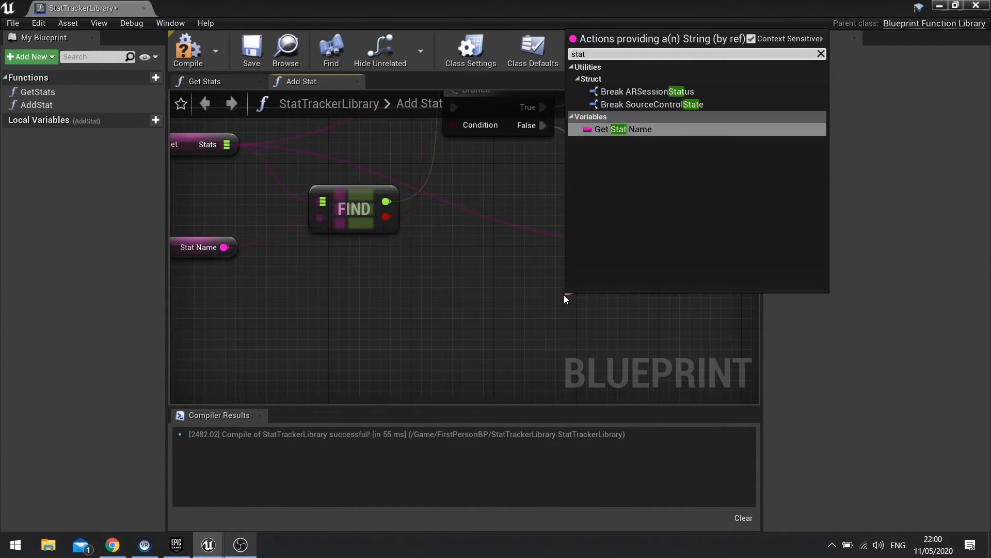
- On False, insert Stat Name with Value via a second map Add, then compile
{"action": "left_click", "coordinate": [630, 129]}
{"action": "type", "text": "v"}
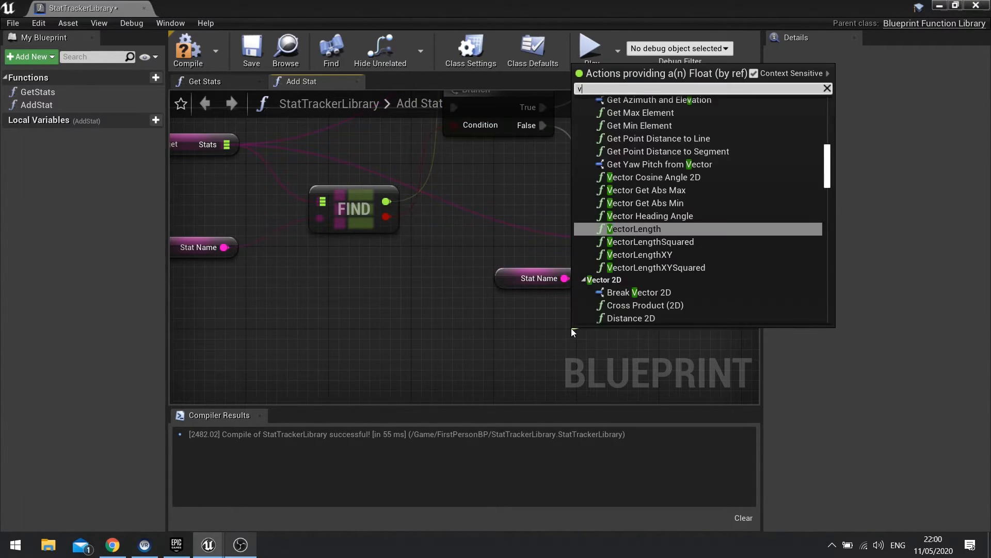
{"action": "type", "text": "alue"}
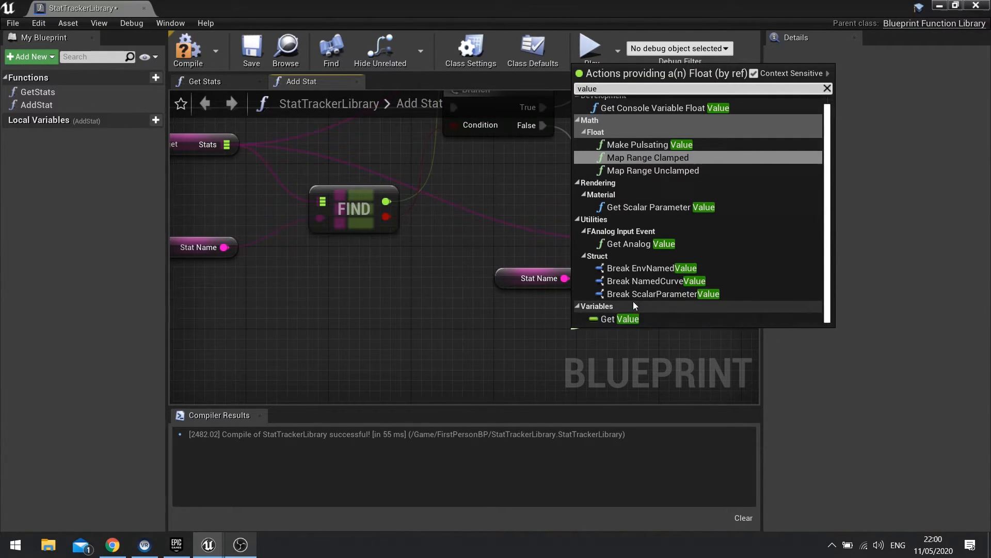
{"action": "left_click", "coordinate": [617, 319]}
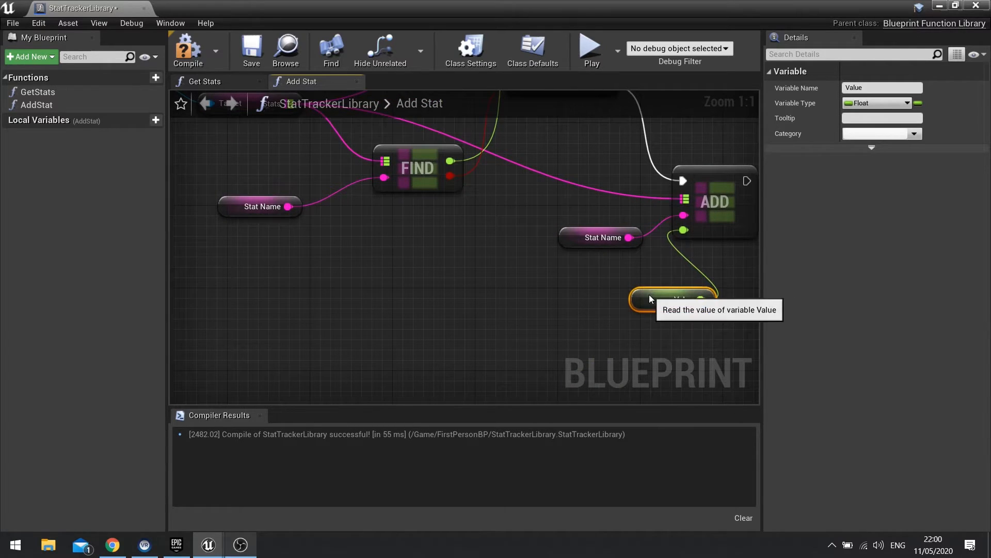
{"action": "scroll", "scroll_direction": "down", "scroll_amount": 3}
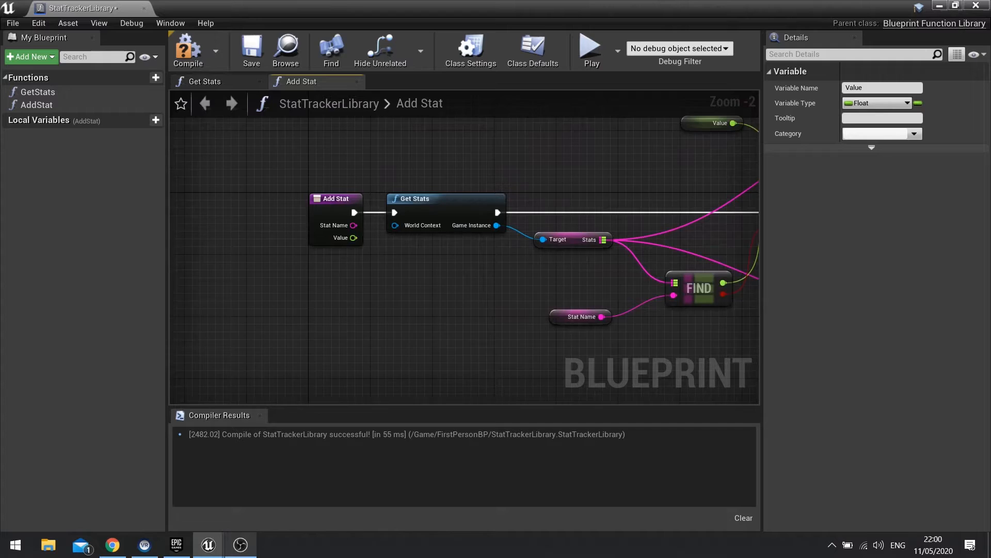
{"action": "left_click", "coordinate": [411, 198]}
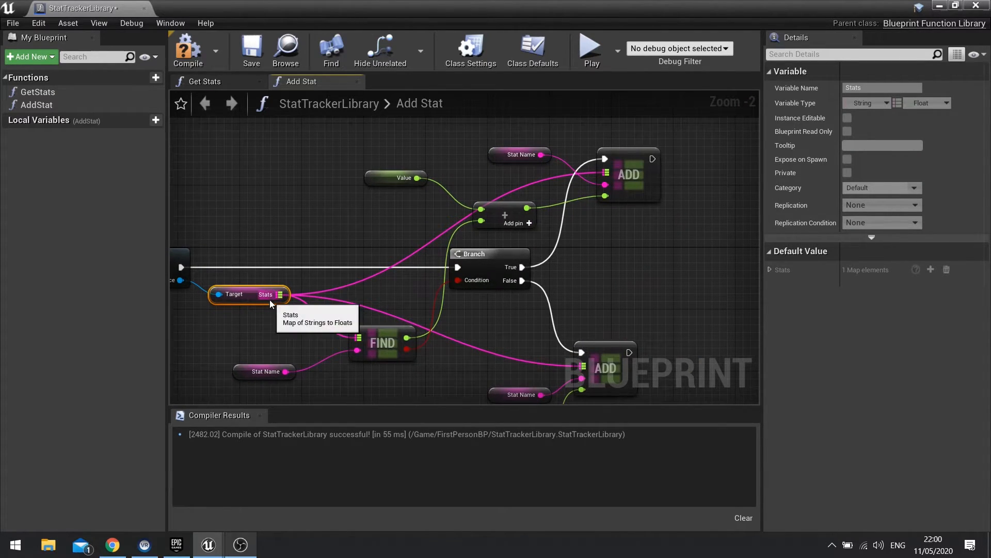
{"action": "mouse_move", "coordinate": [461, 336]}
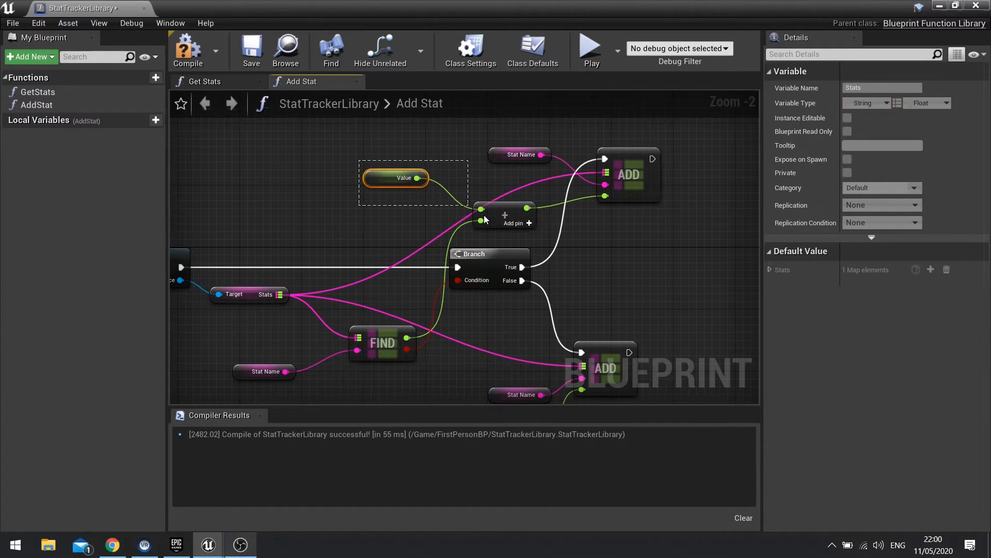
{"action": "left_click", "coordinate": [628, 174]}
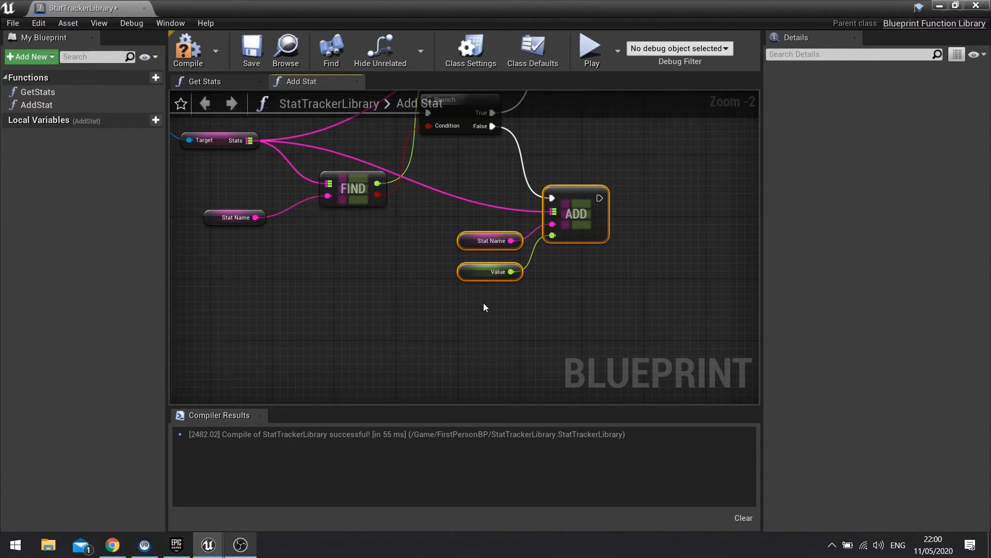
{"action": "scroll", "scroll_direction": "down", "scroll_amount": 3}
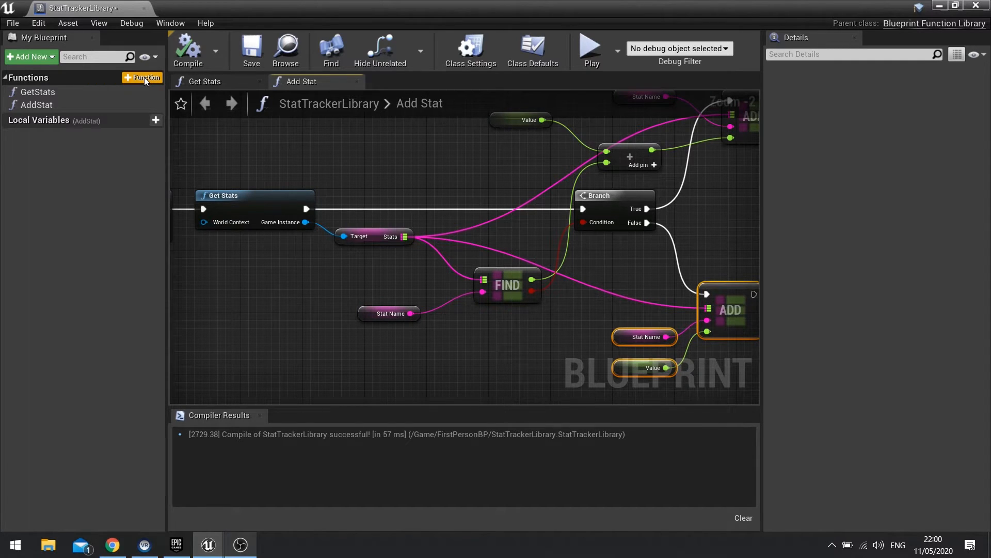
- Add a ReadStat function with a String input named StatName
{"action": "left_click", "coordinate": [146, 77]}
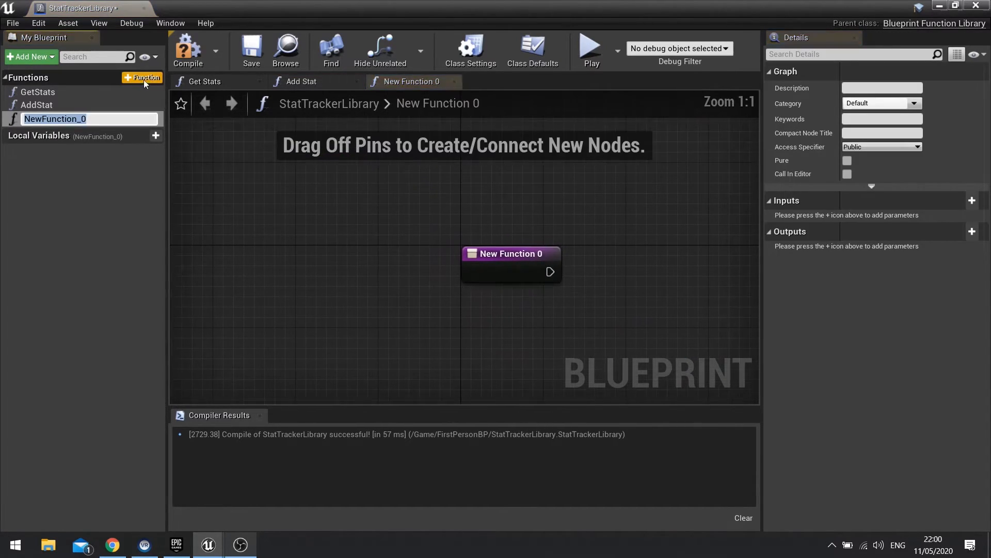
{"action": "mouse_move", "coordinate": [117, 121]}
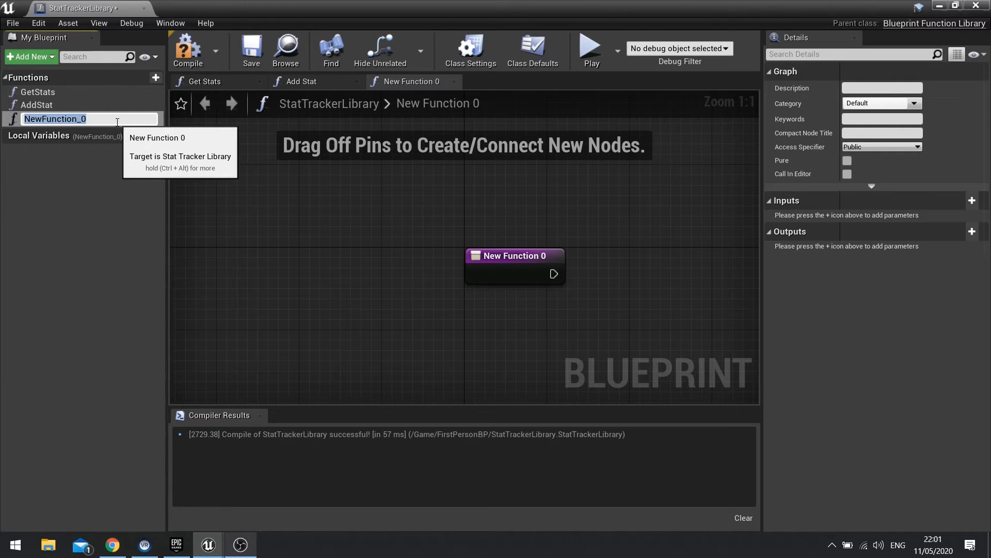
{"action": "type", "text": "ReadStat"}
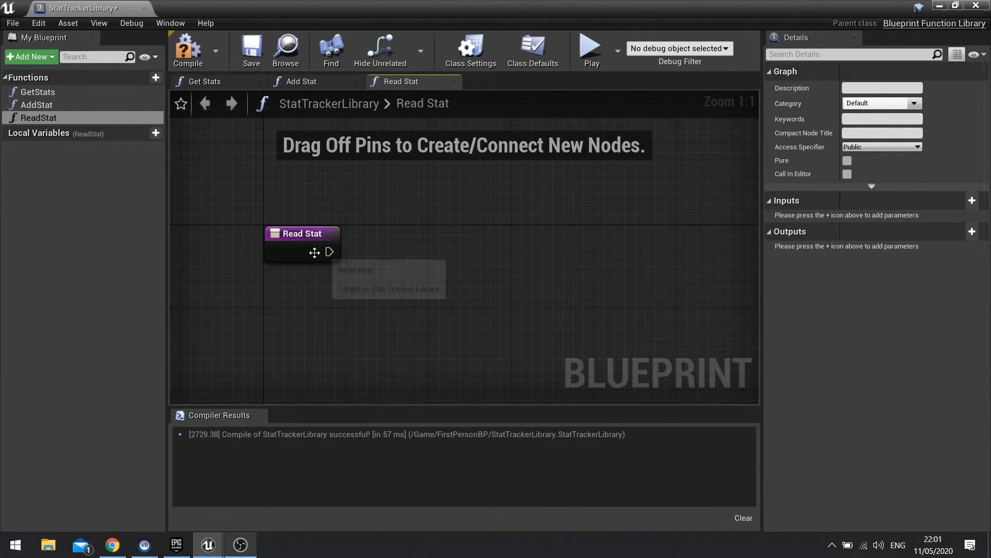
{"action": "left_click", "coordinate": [972, 201]}
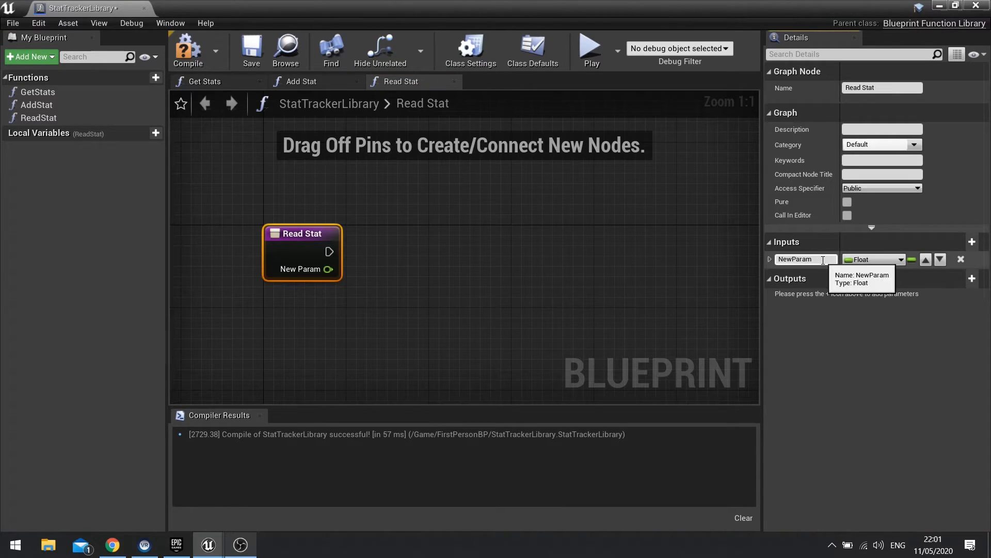
{"action": "type", "text": "Stat"}
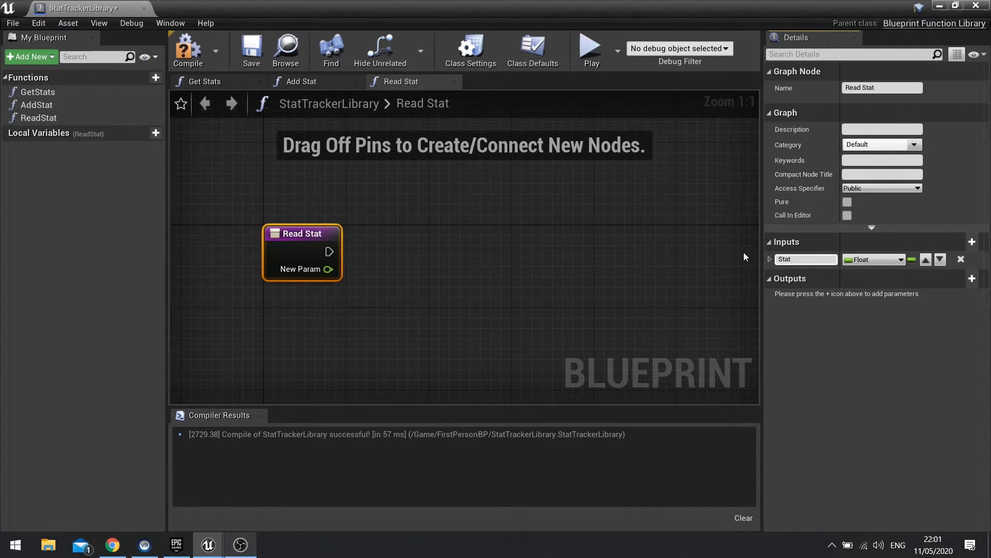
{"action": "type", "text": "StatName"}
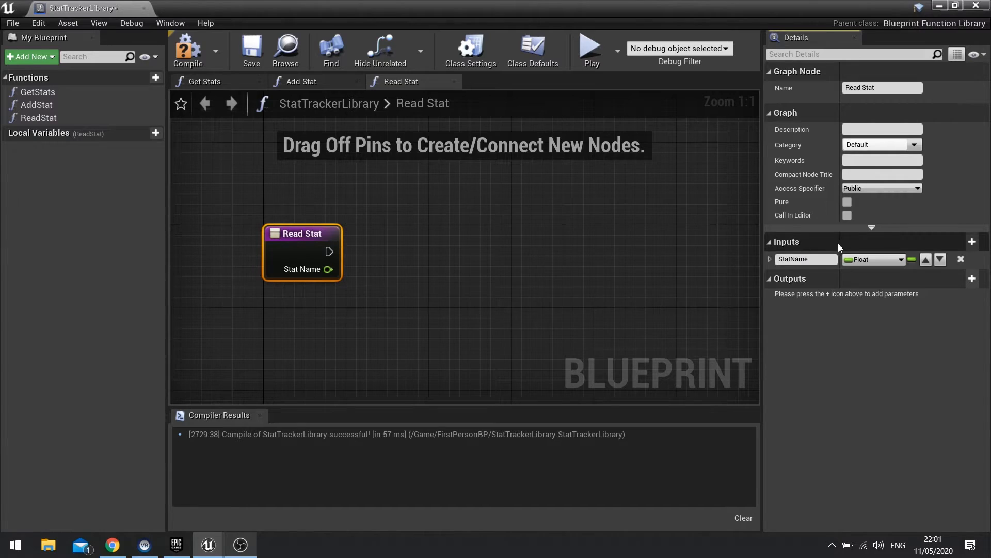
{"action": "left_click", "coordinate": [873, 259]}
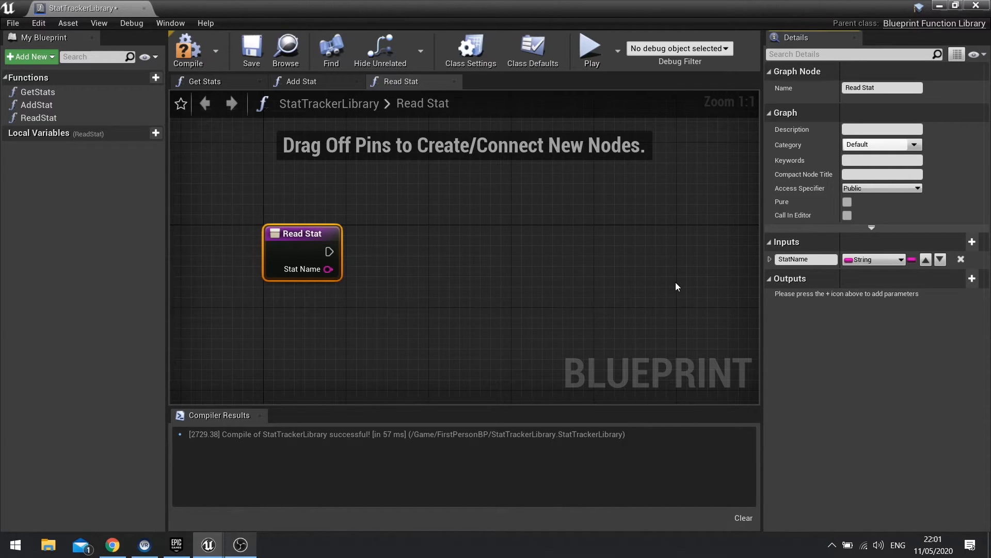
{"action": "mouse_move", "coordinate": [393, 270]}
{"action": "type", "text": "get stat"}
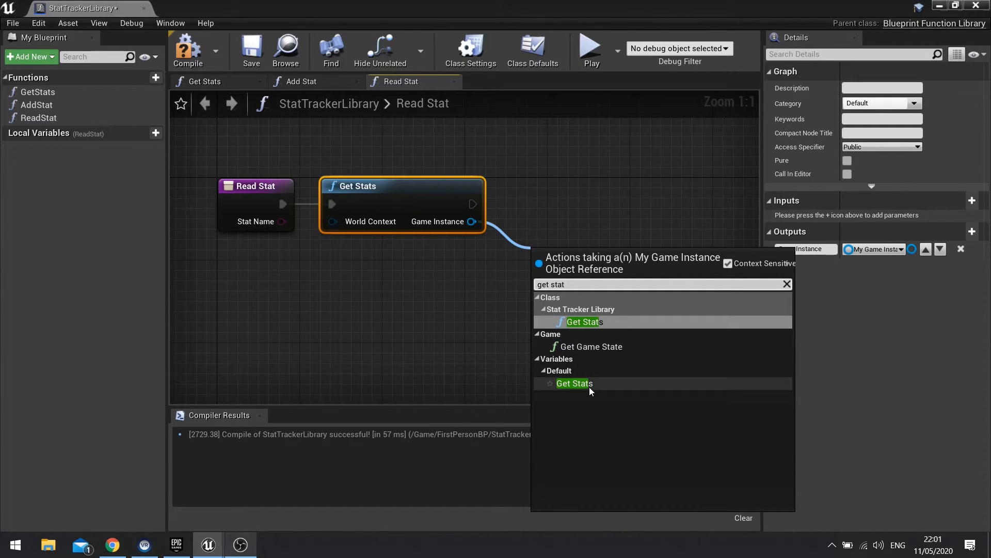
- Look up StatName in the game instance's Stats map with a Find node
{"action": "left_click", "coordinate": [574, 384]}
{"action": "type", "text": "fi"}
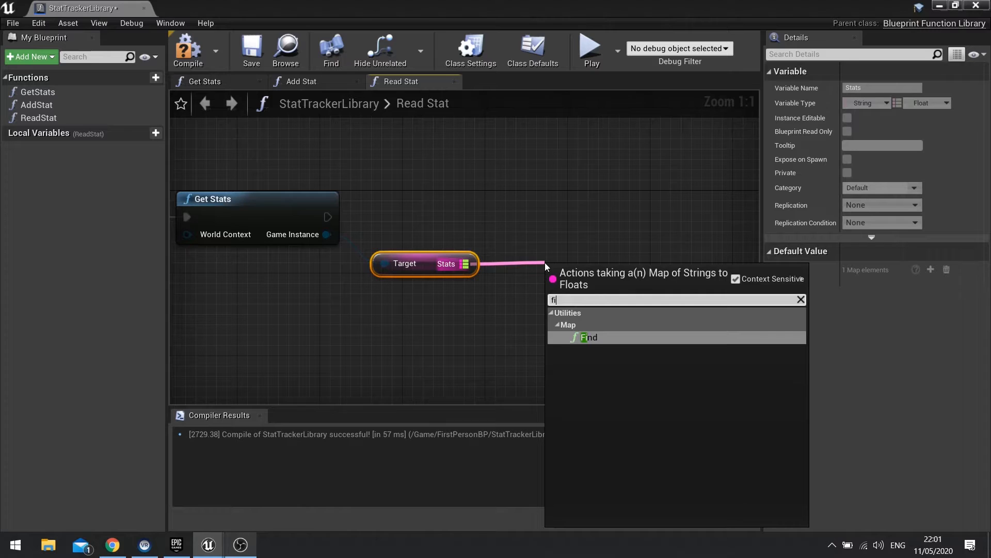
{"action": "left_click", "coordinate": [590, 336]}
{"action": "type", "text": "stat"}
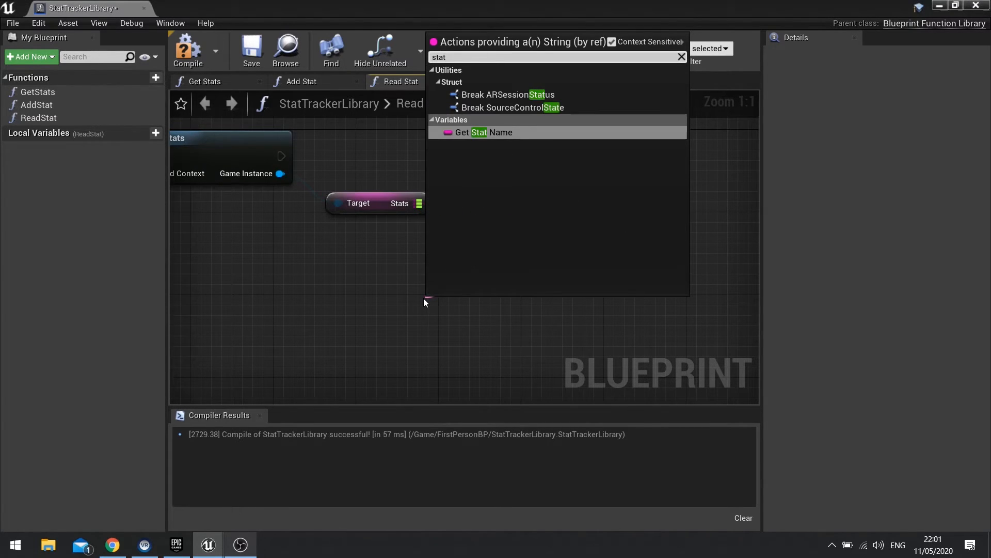
{"action": "left_click", "coordinate": [486, 132]}
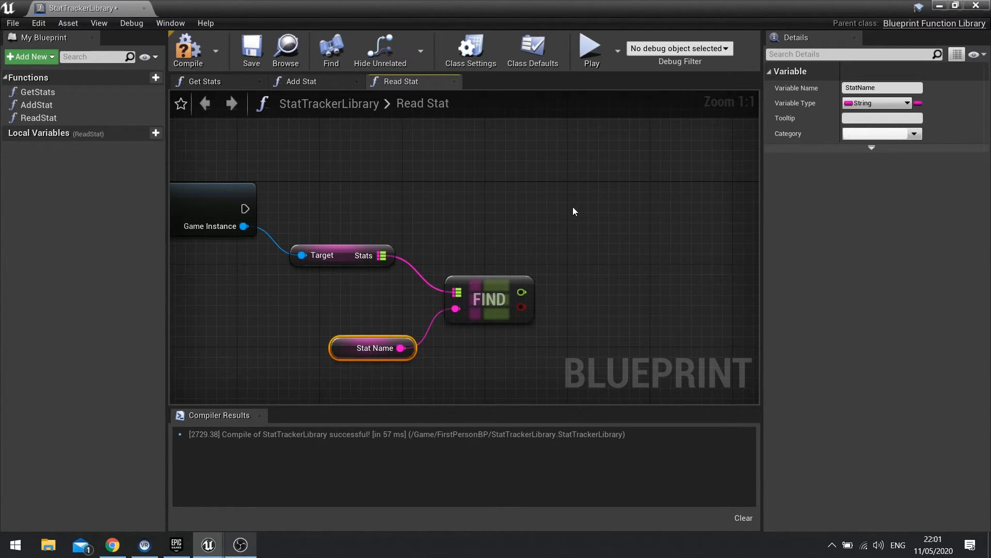
{"action": "mouse_move", "coordinate": [133, 162]}
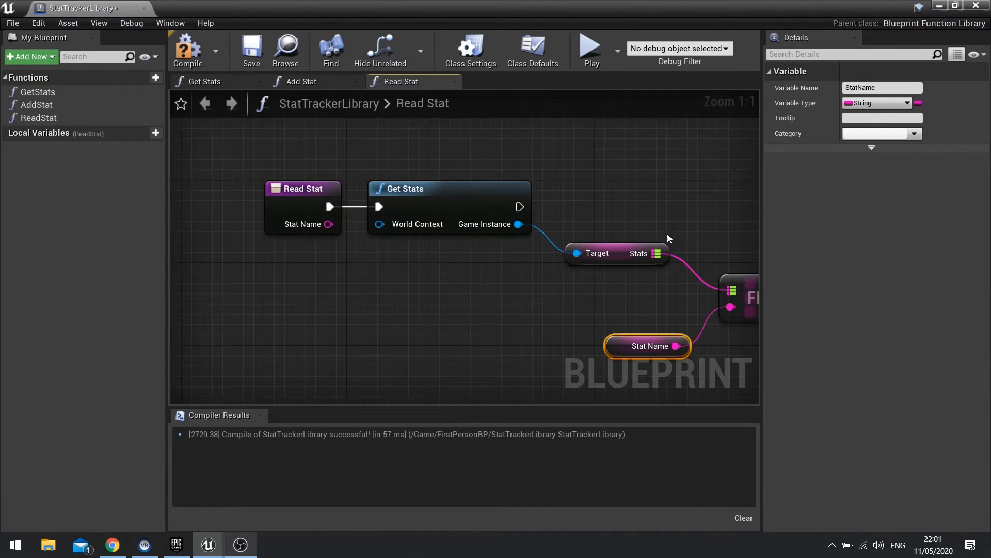
- Give ReadStat a Float output named Value wired from the Find result, compile and return to the level
{"action": "left_click", "coordinate": [303, 188]}
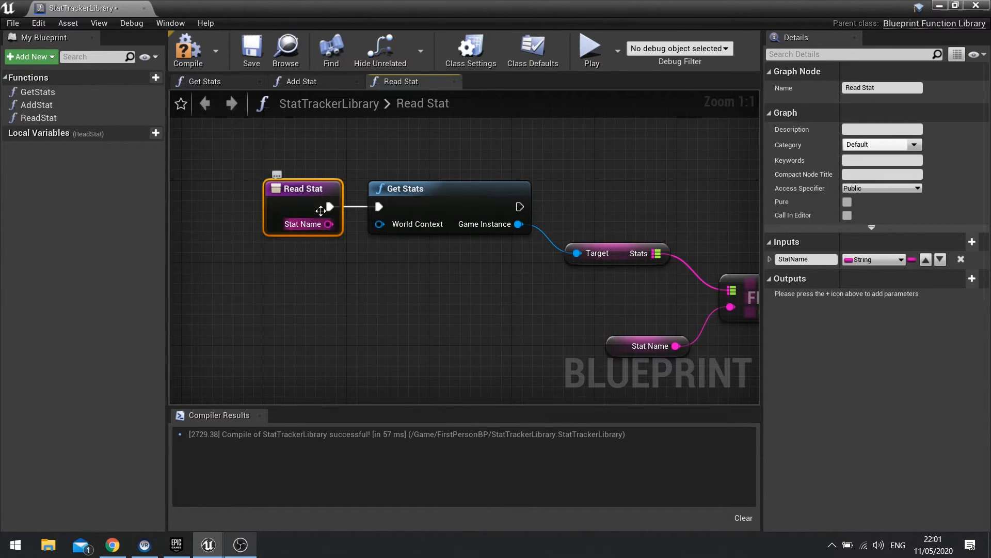
{"action": "mouse_move", "coordinate": [965, 278]}
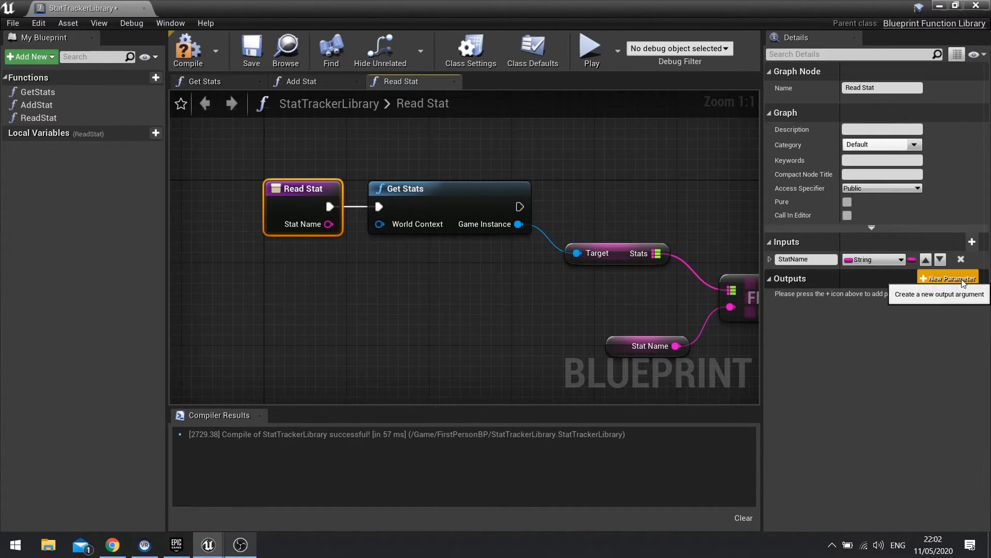
{"action": "left_click", "coordinate": [948, 278]}
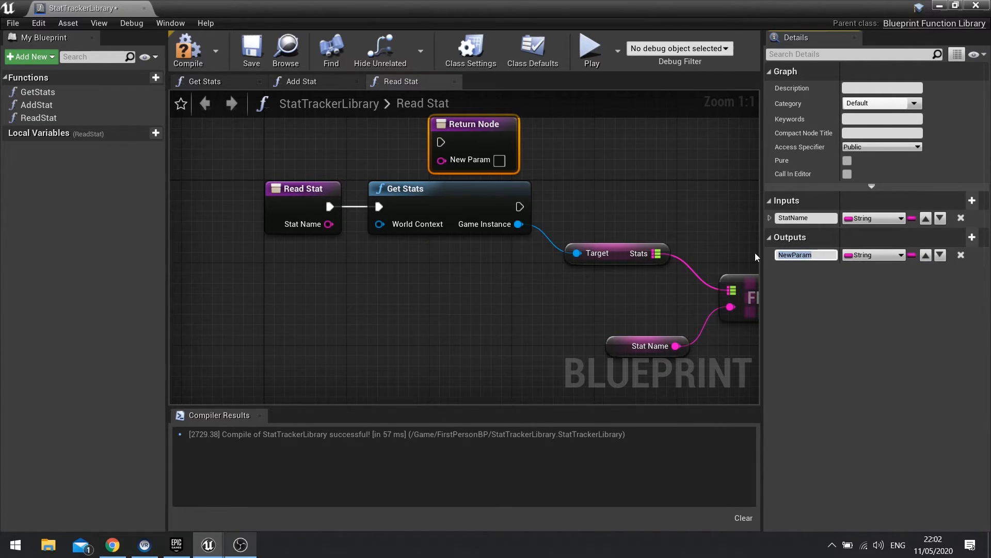
{"action": "type", "text": "Value"}
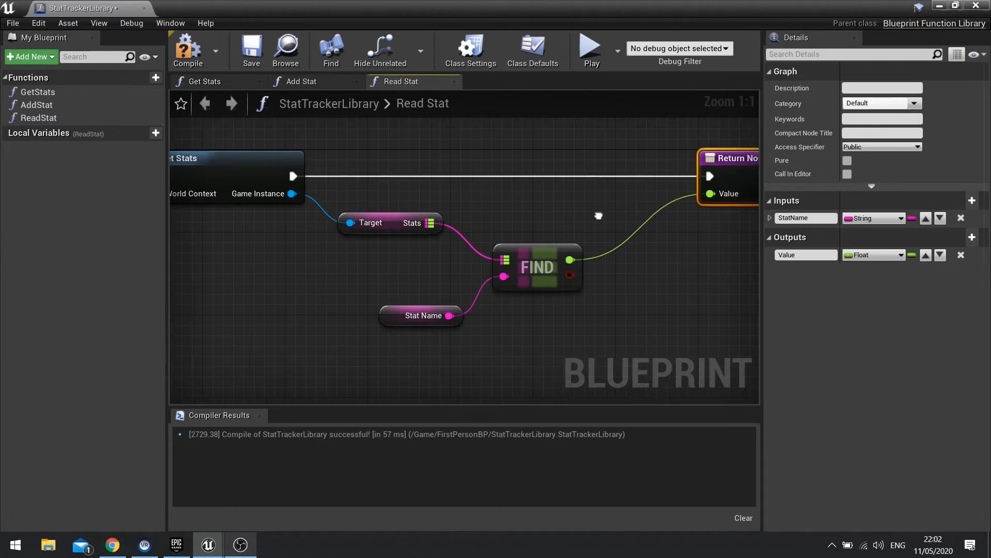
{"action": "scroll", "scroll_direction": "down", "scroll_amount": 3}
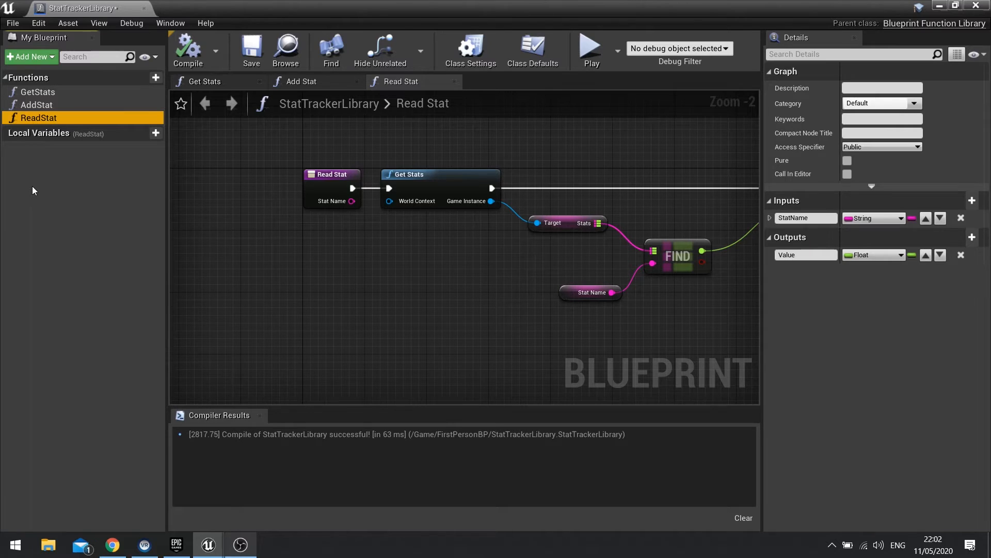
{"action": "mouse_move", "coordinate": [56, 174]}
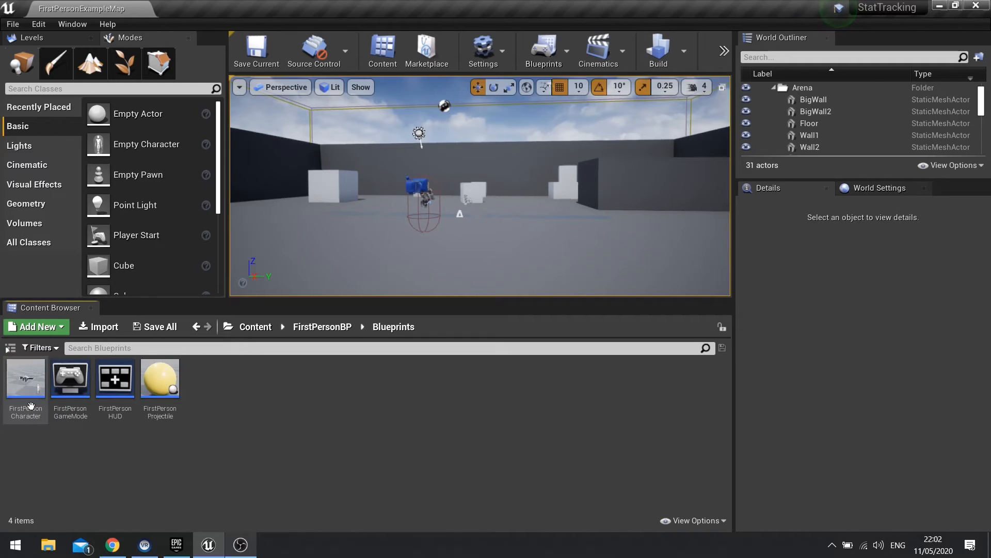
- In FirstPersonCharacter, add an Add Stat node after Jump with Stat Name Jumped and Value 1.0
{"action": "double_click", "coordinate": [25, 378]}
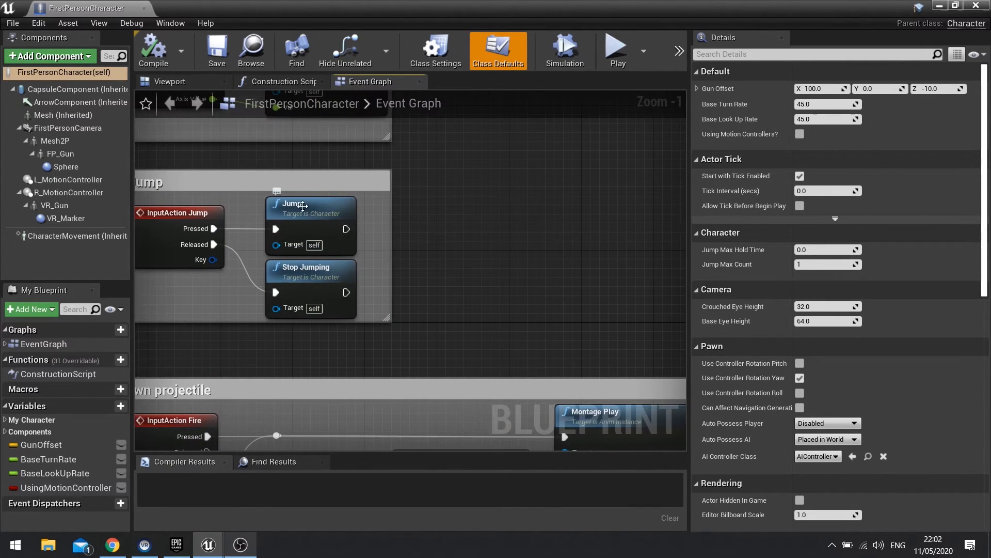
{"action": "left_click_drag", "start_coordinate": [347, 230], "coordinate": [482, 229]}
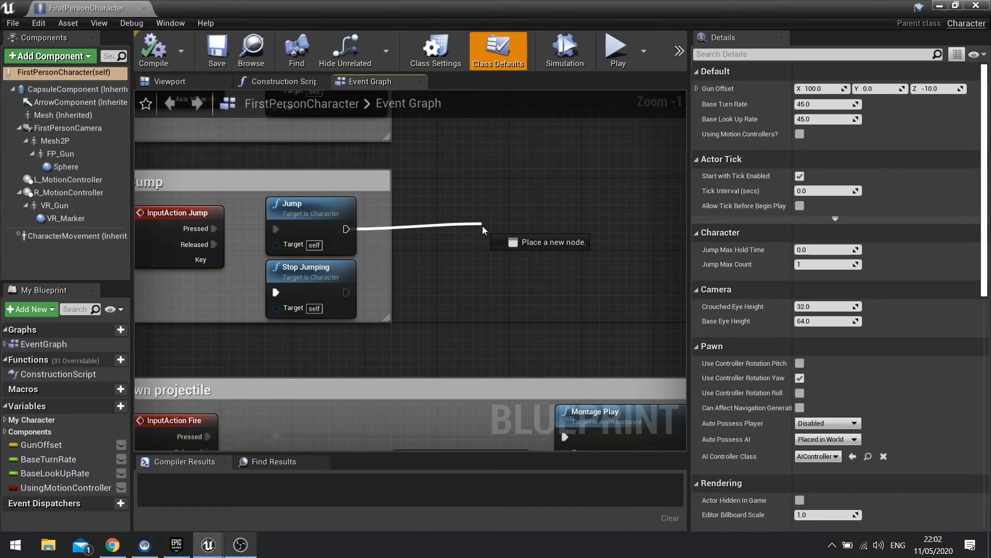
{"action": "type", "text": "adds"}
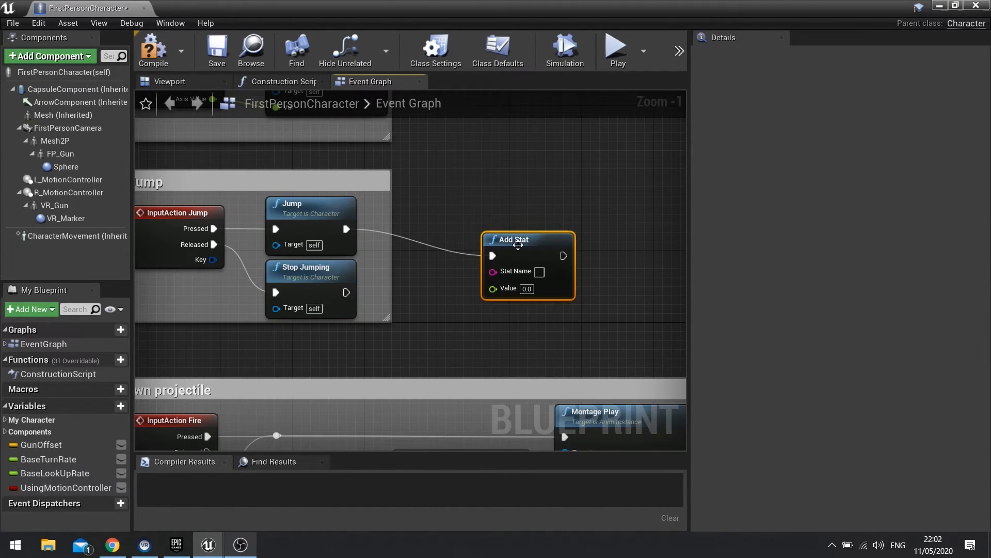
{"action": "left_click_drag", "start_coordinate": [514, 239], "coordinate": [515, 213]}
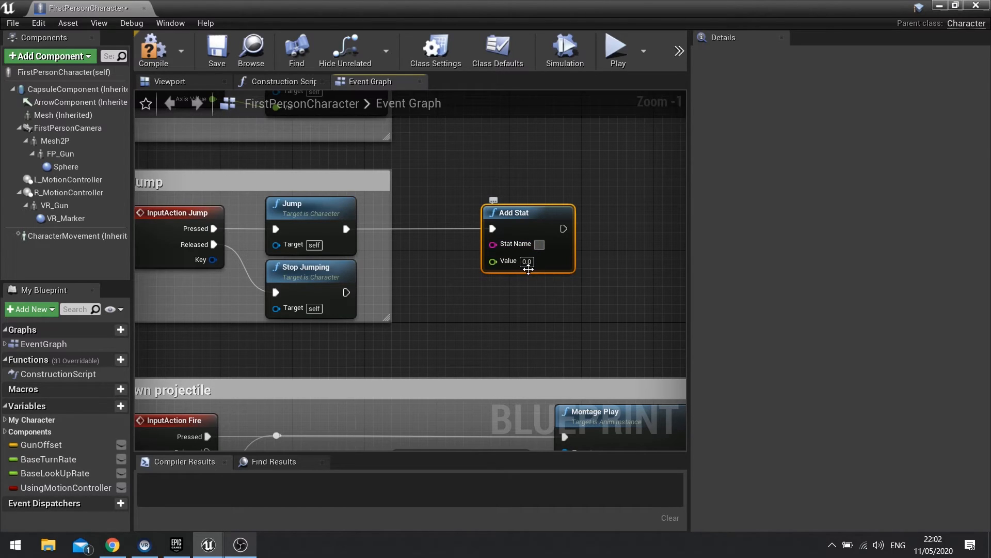
{"action": "mouse_move", "coordinate": [537, 269]}
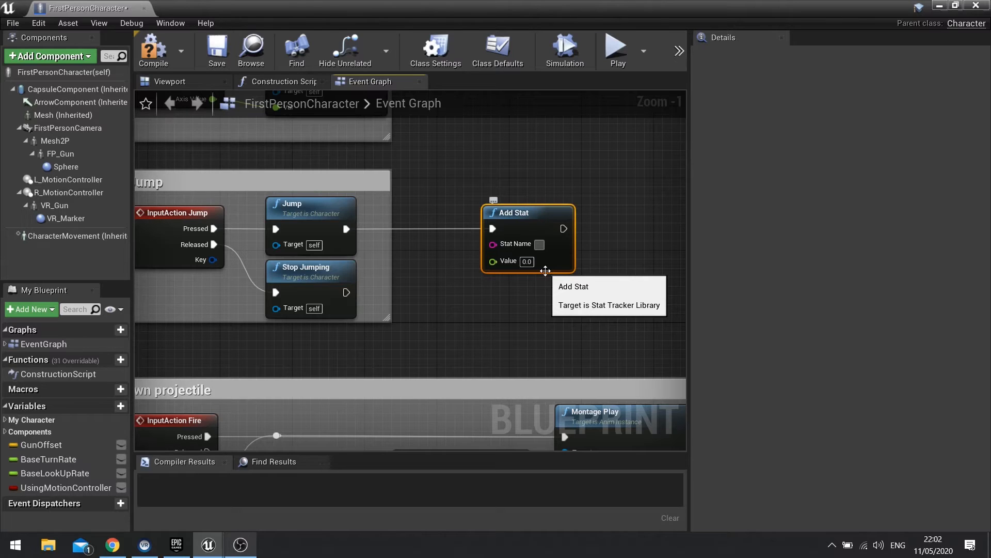
{"action": "type", "text": "Jumped"}
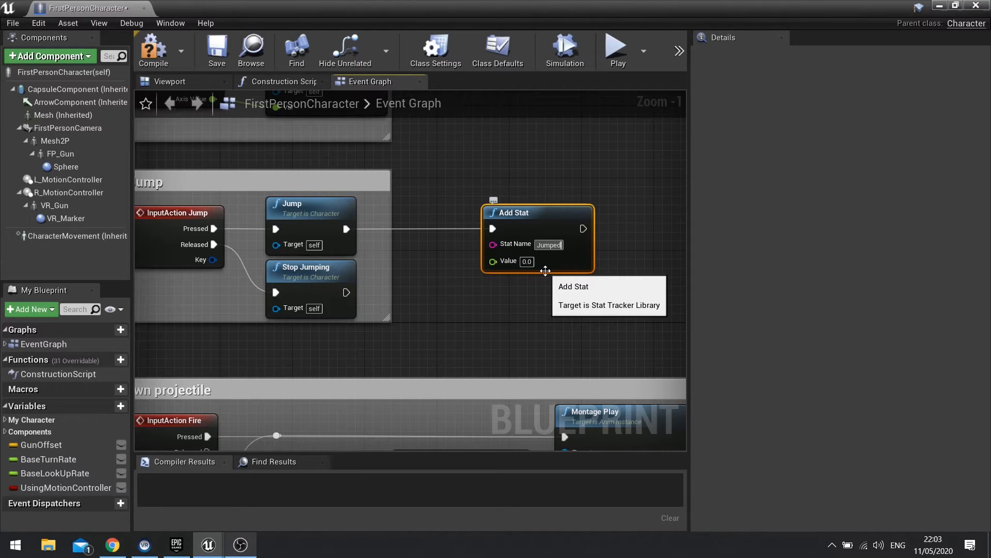
{"action": "type", "text": "1.0"}
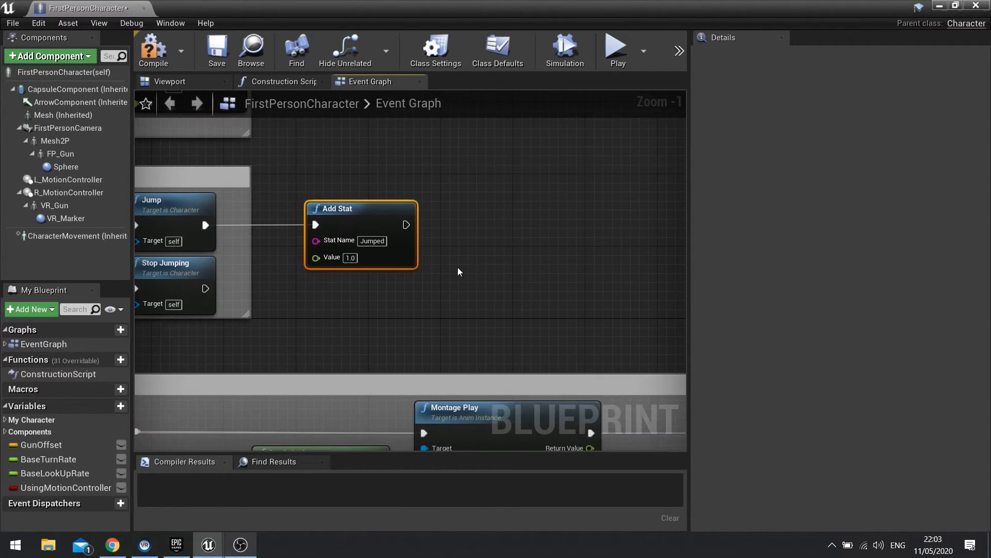
- Add an F key event that reads the Jumped stat and prints its Value, then compile
{"action": "scroll", "scroll_direction": "down", "scroll_amount": 3}
{"action": "type", "text": "f k"}
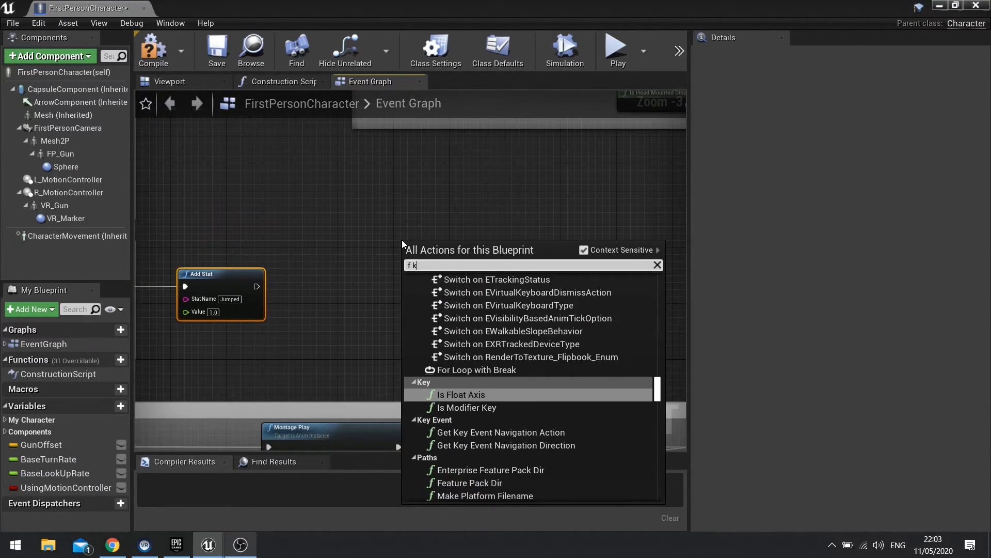
{"action": "type", "text": "ey"}
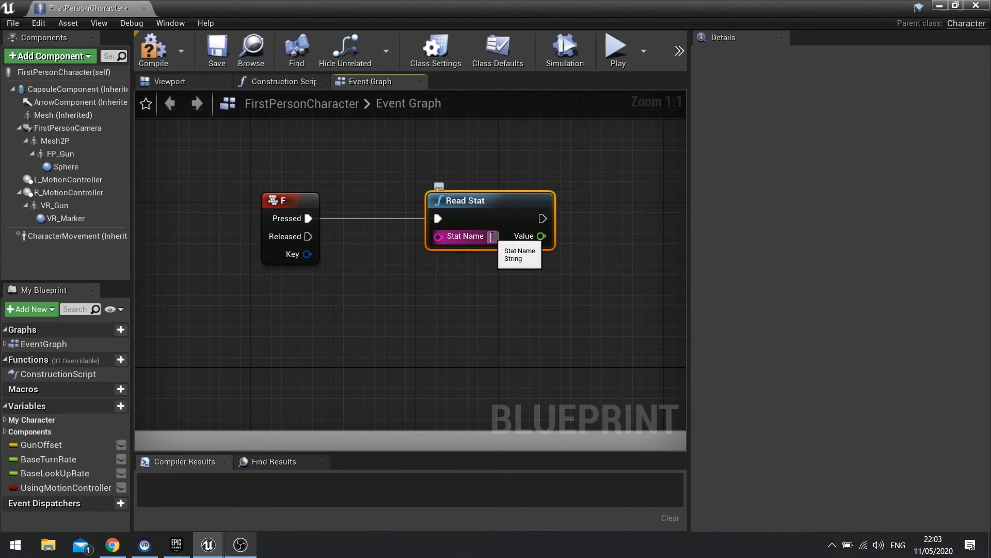
{"action": "type", "text": "Jumped"}
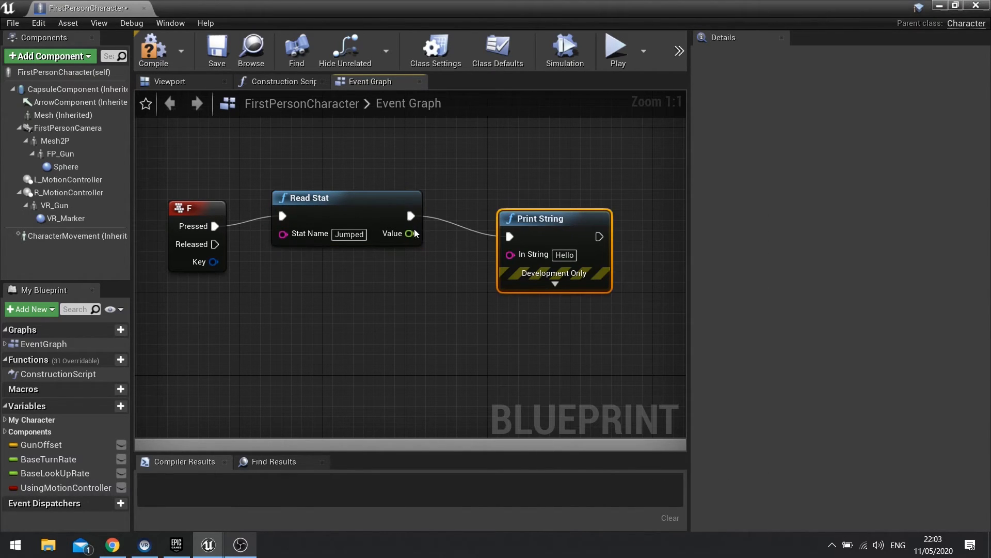
{"action": "left_click_drag", "start_coordinate": [538, 217], "coordinate": [589, 197]}
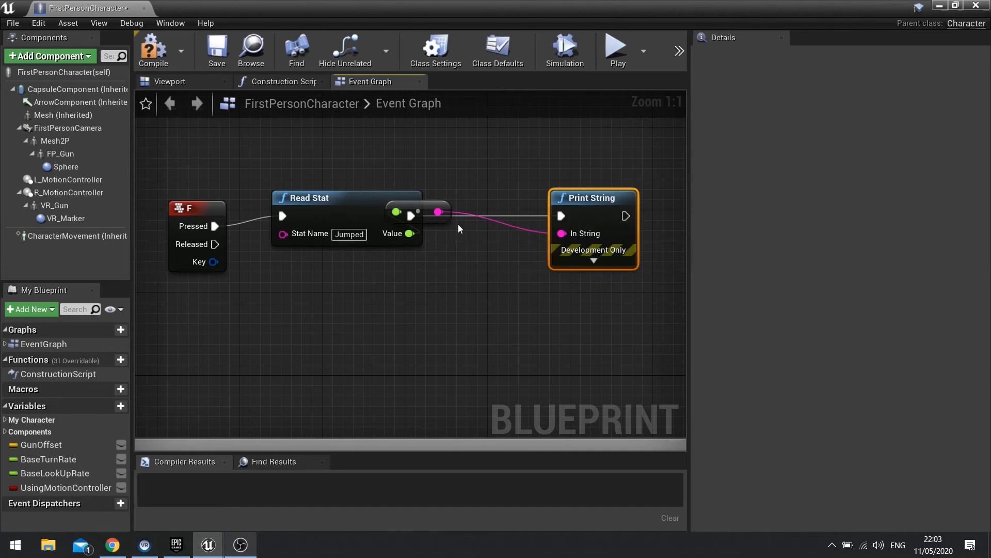
{"action": "left_click", "coordinate": [197, 198]}
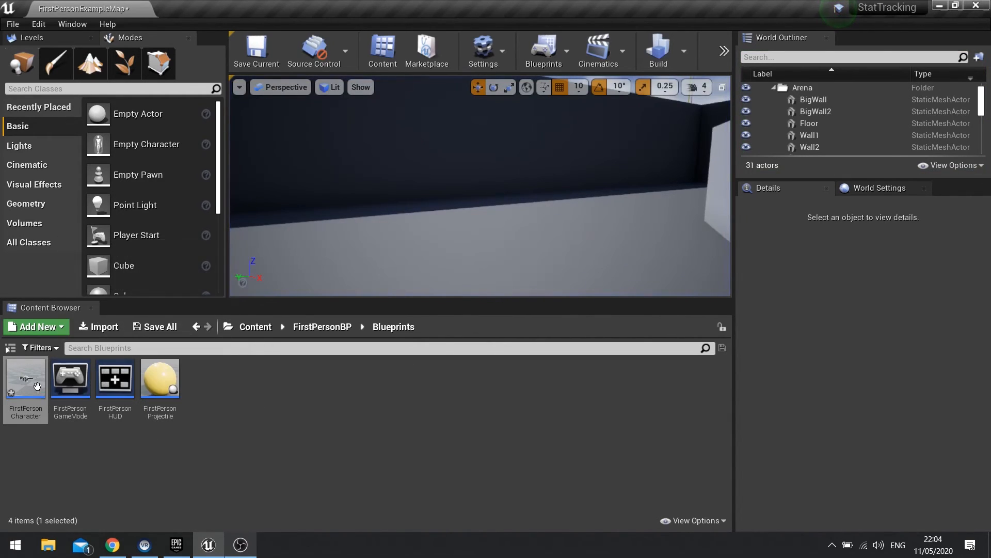
- Add an Add Stat node with ShotsFired and 1.0 after the firing Play Sound at Location
{"action": "double_click", "coordinate": [25, 378]}
{"action": "type", "text": "a"}
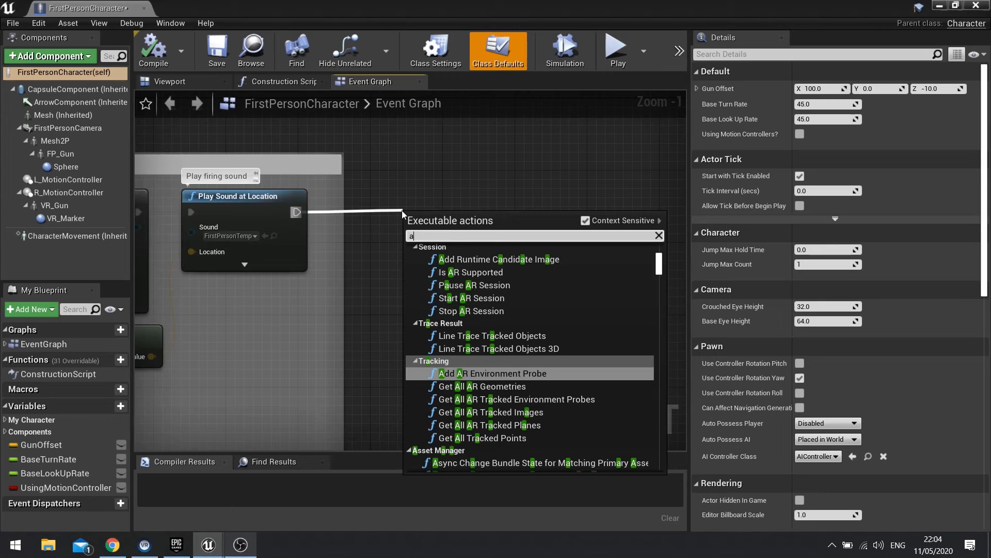
{"action": "left_click", "coordinate": [436, 214]}
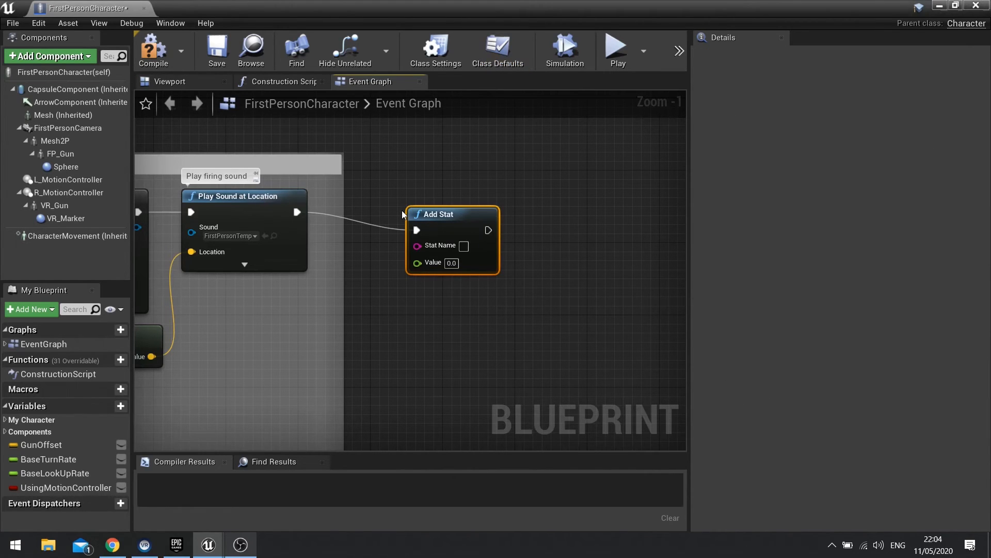
{"action": "mouse_move", "coordinate": [439, 246]}
{"action": "type", "text": "Shot"}
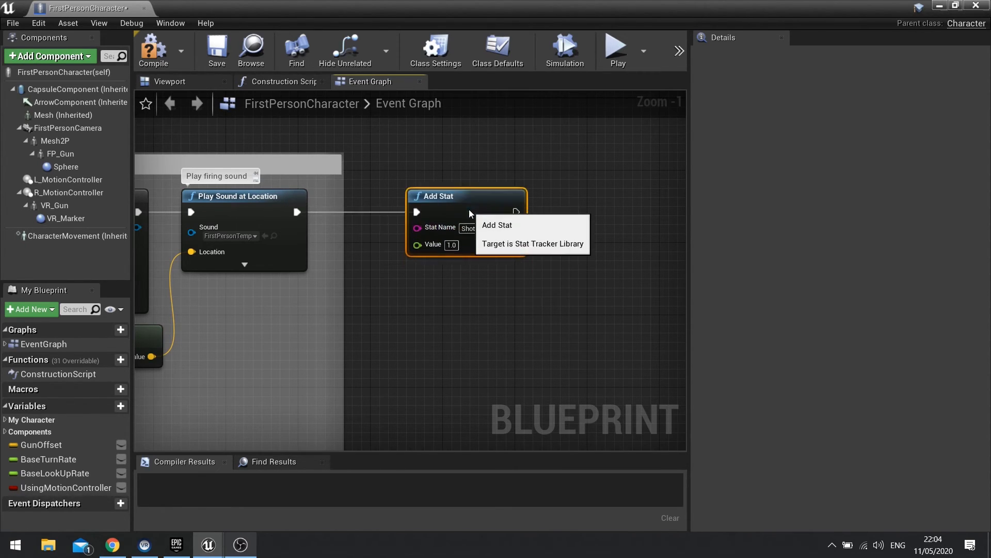
- Change the F key's Read Stat name to ShotsFired, compile and test it in play
{"action": "left_click", "coordinate": [152, 48]}
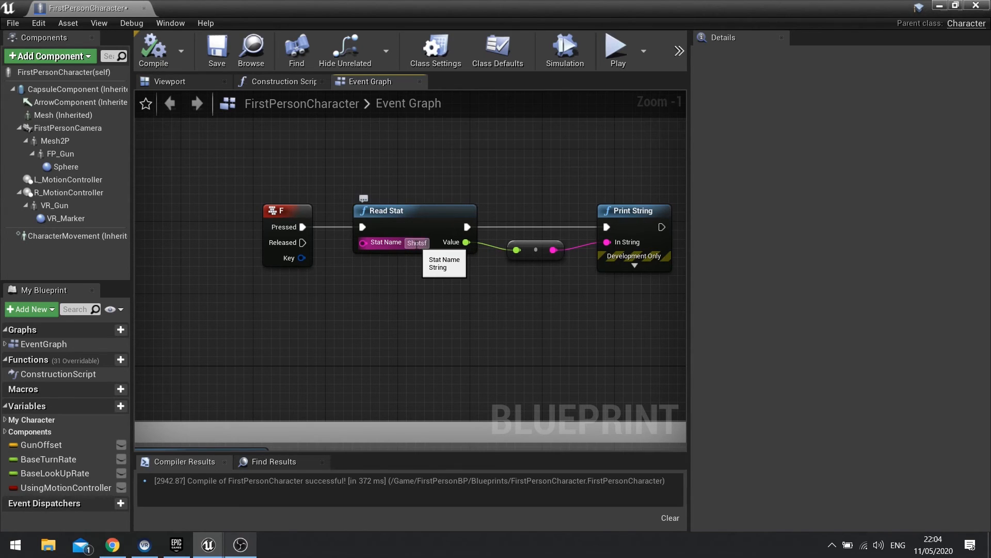
{"action": "type", "text": "ShotsFire"}
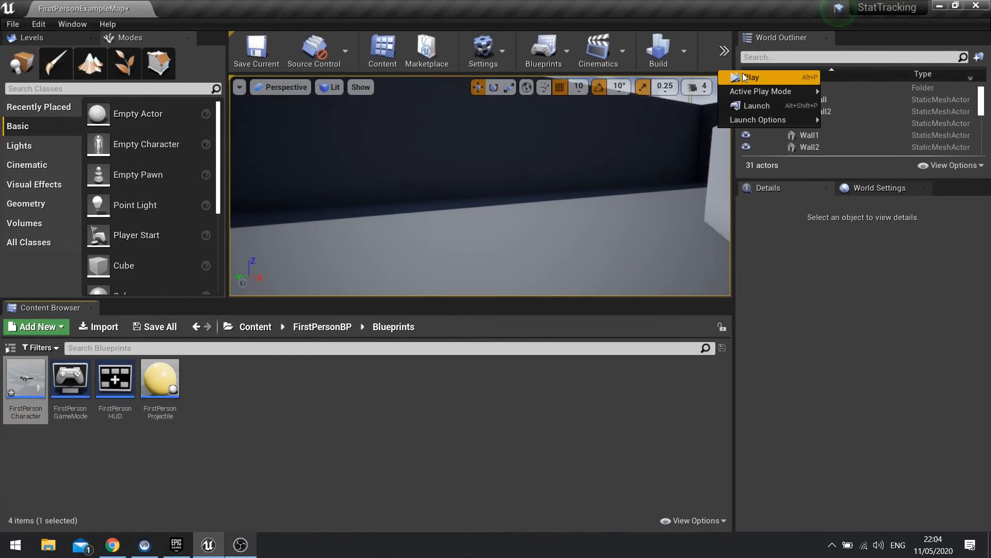
{"action": "left_click", "coordinate": [749, 77]}
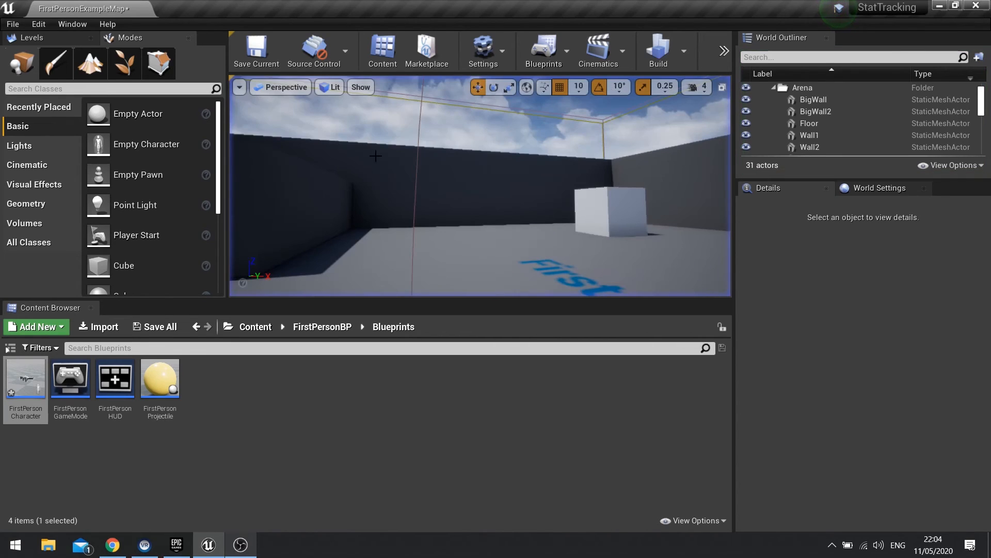
{"action": "double_click", "coordinate": [25, 378]}
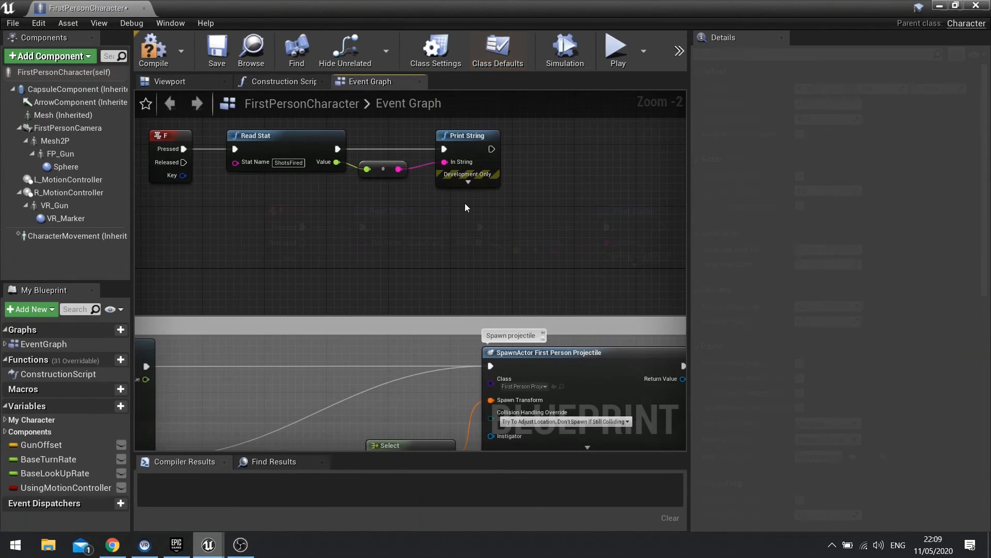